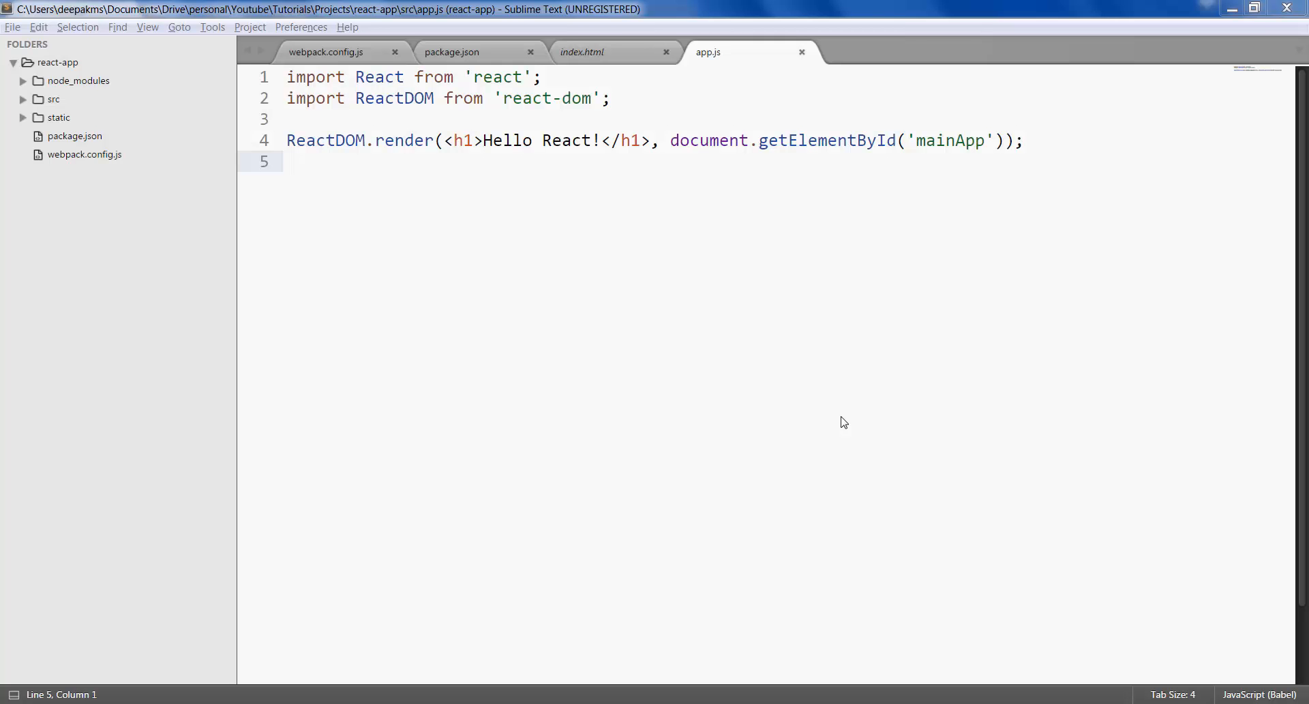
pyautogui.moveTo(659, 44)
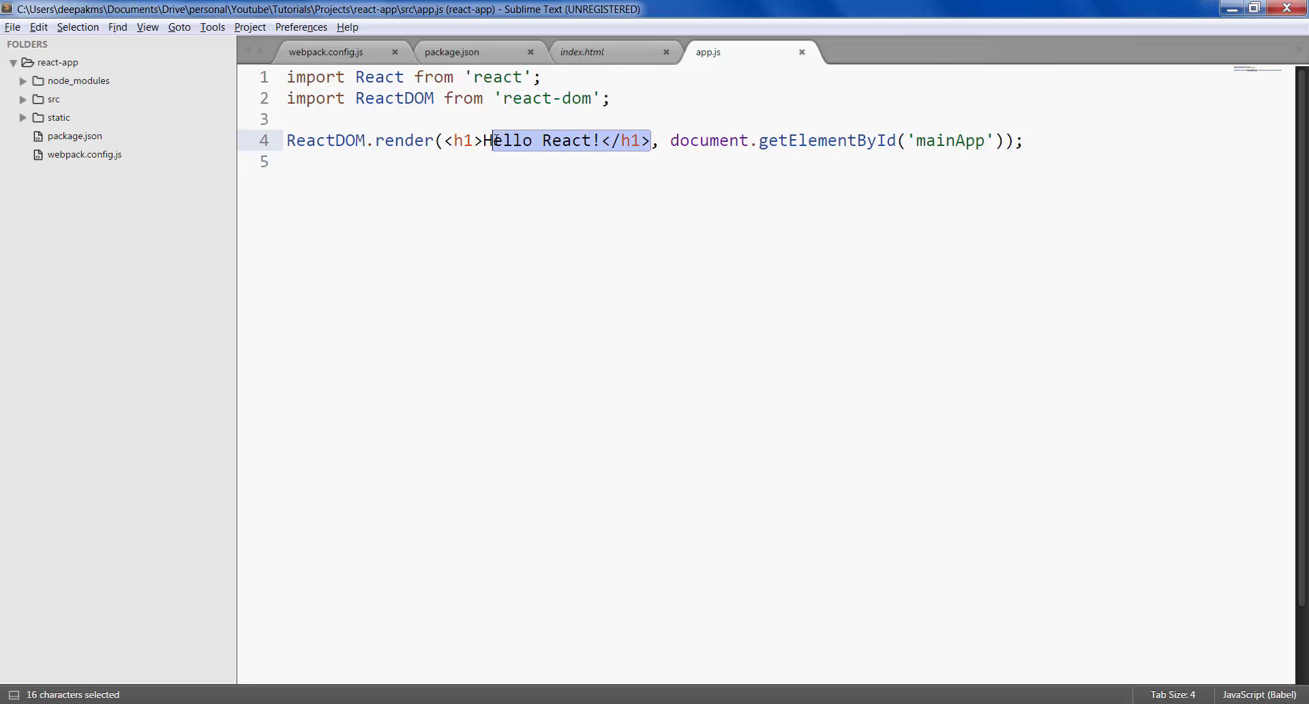
# Replace the <h1>Hello React!</h1> in ReactDOM.render with an <App/> element.
pyautogui.moveTo(492, 141); pyautogui.dragTo(444, 140)
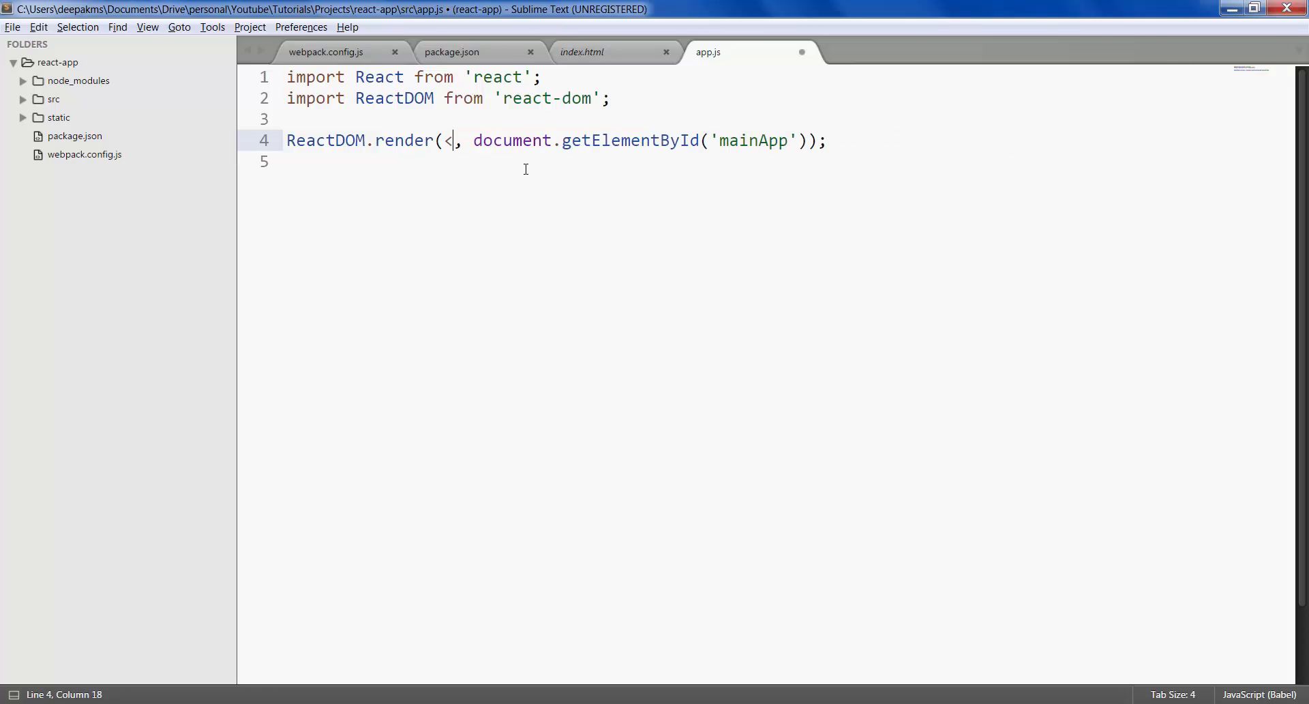
pyautogui.write('App/>')
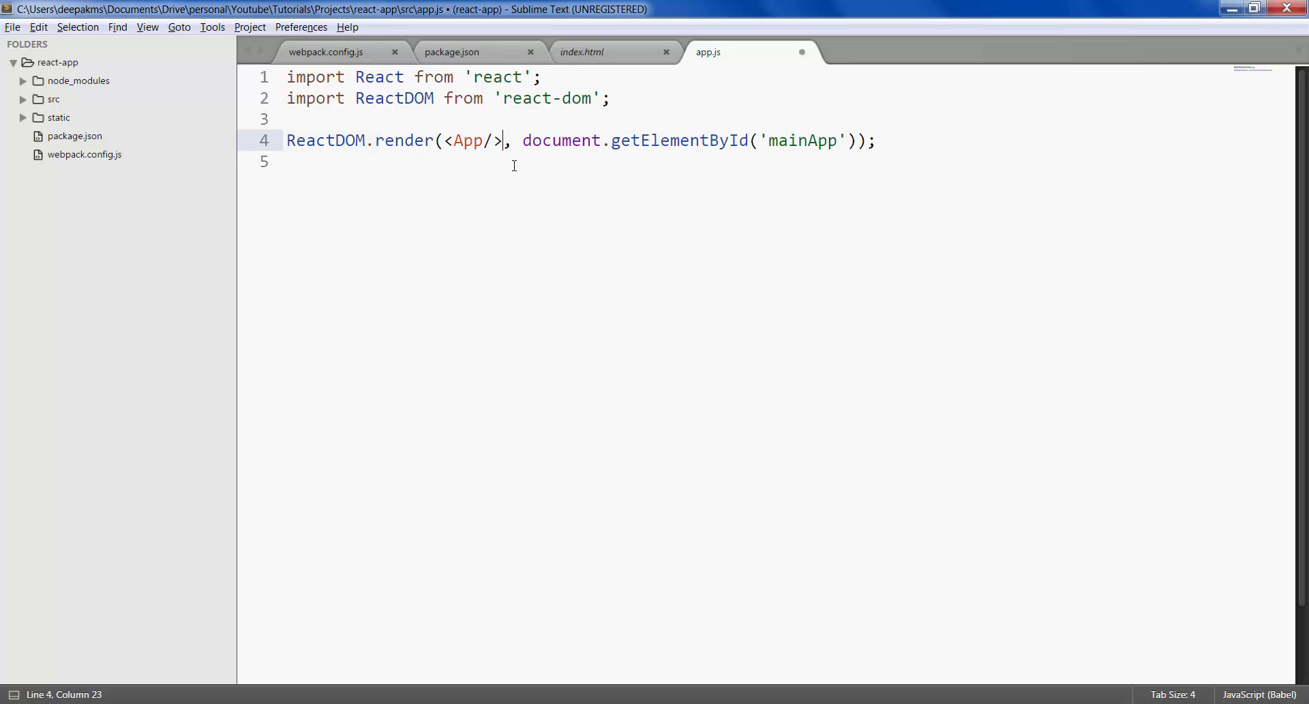
pyautogui.moveTo(208, 133)
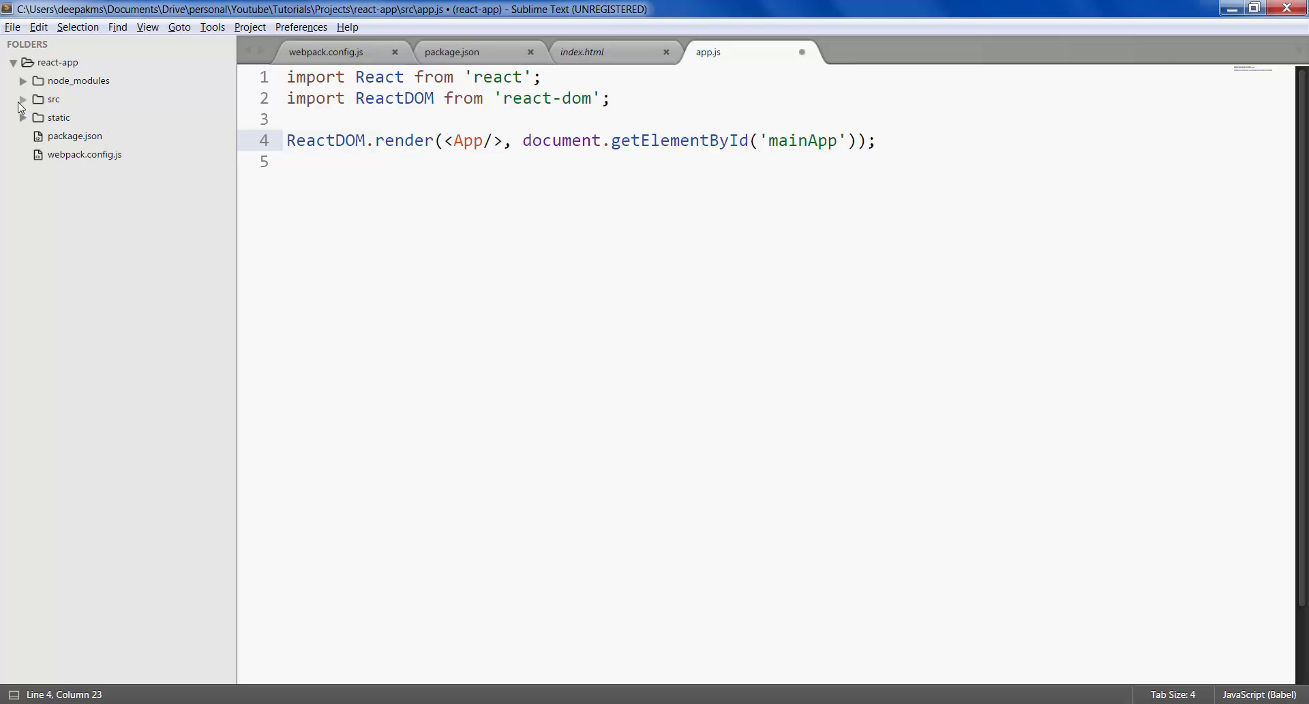
# Create a new file and save it as App.jsx inside src/comps.
pyautogui.click(23, 98)
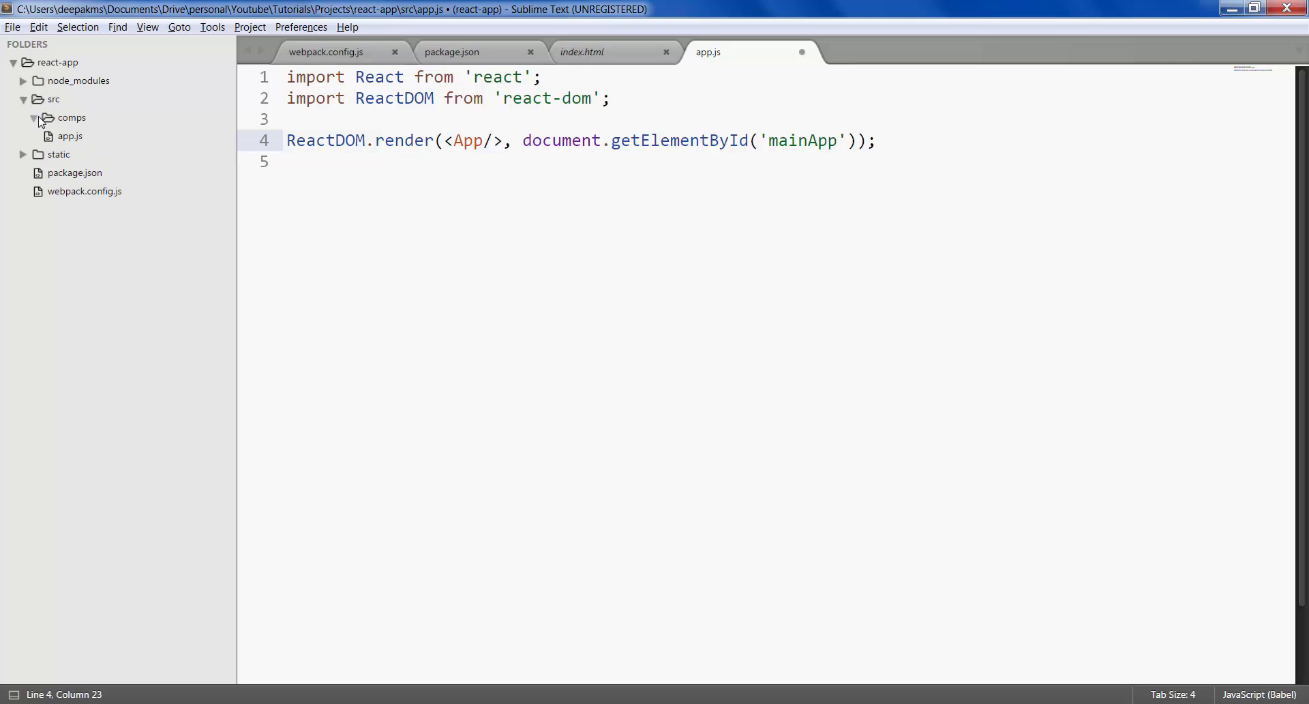
pyautogui.moveTo(71, 121)
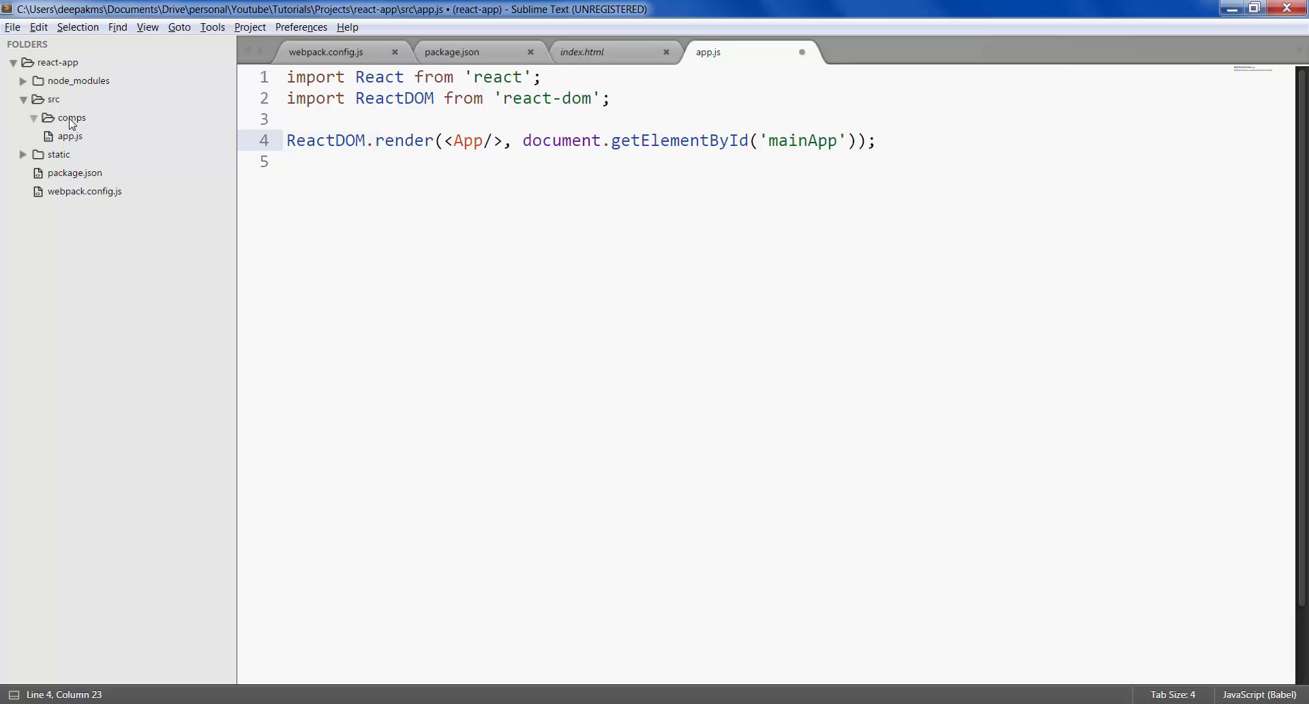
pyautogui.press('ctrl+n')
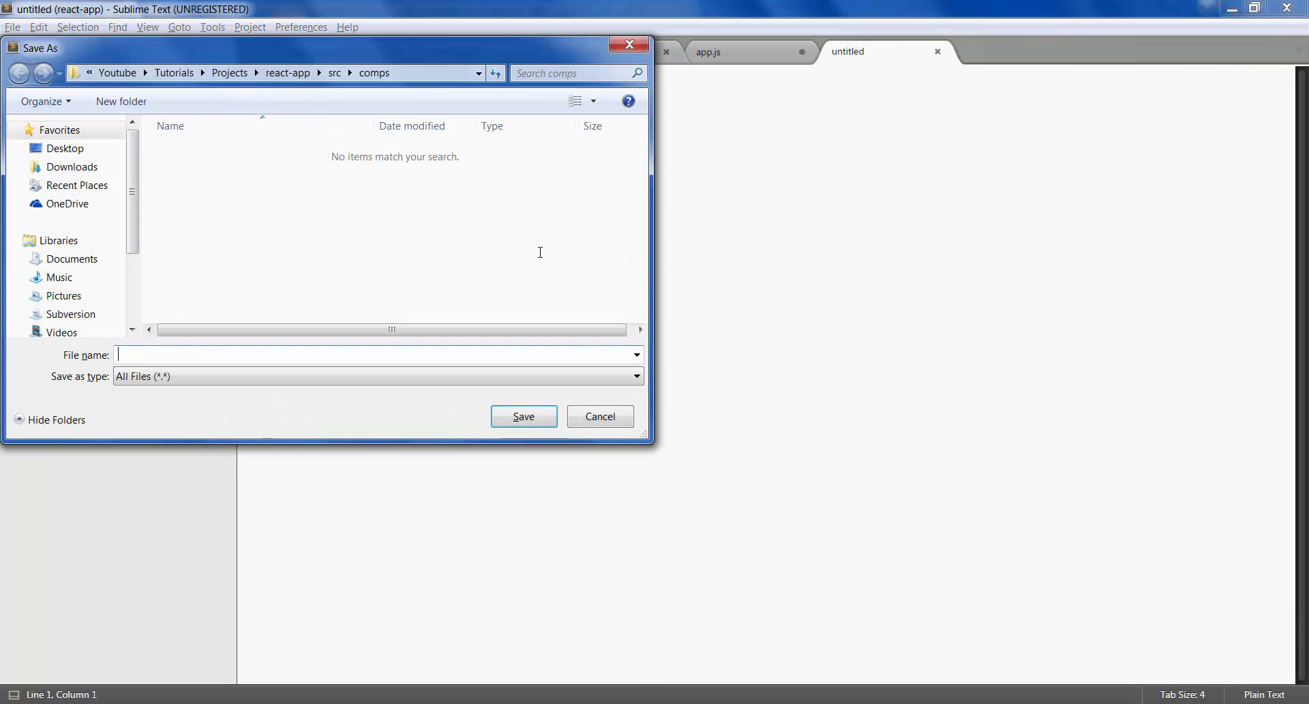
pyautogui.write('App.jsx')
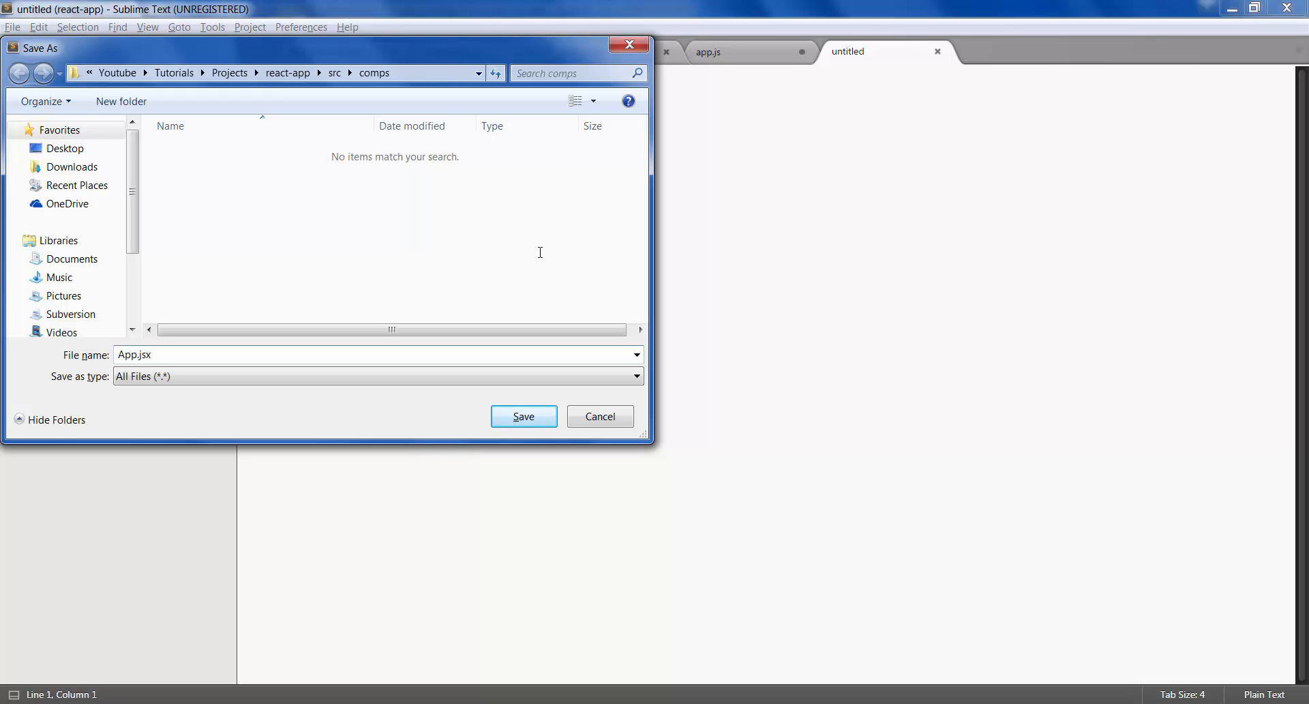
pyautogui.click(523, 416)
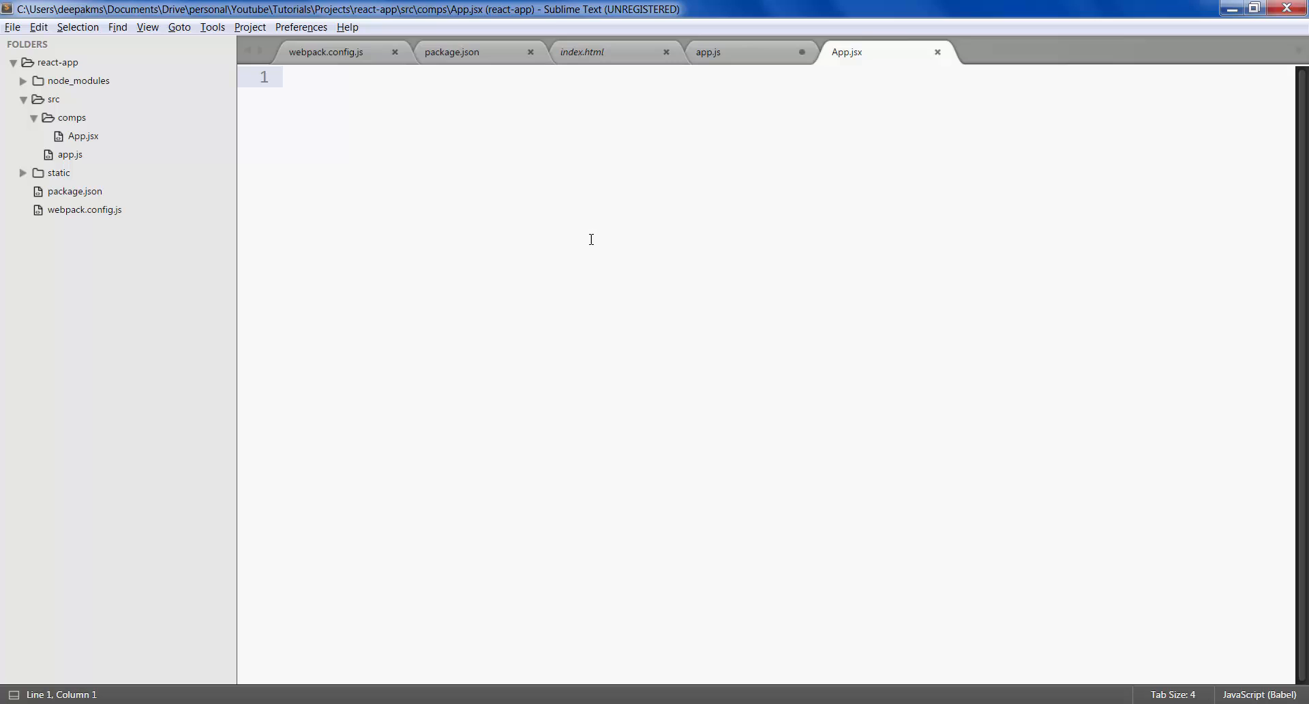
# Start App.jsx with import React from 'react';.
pyautogui.click(288, 76)
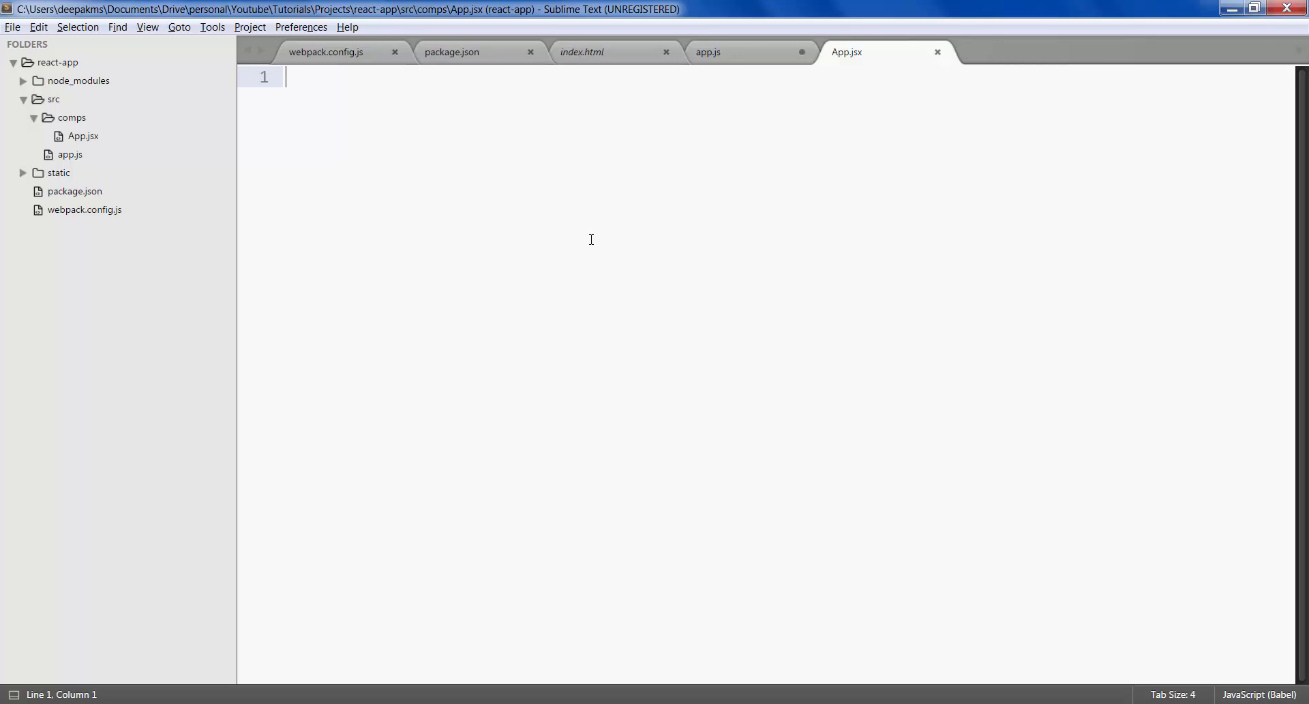
pyautogui.write('import Reac')
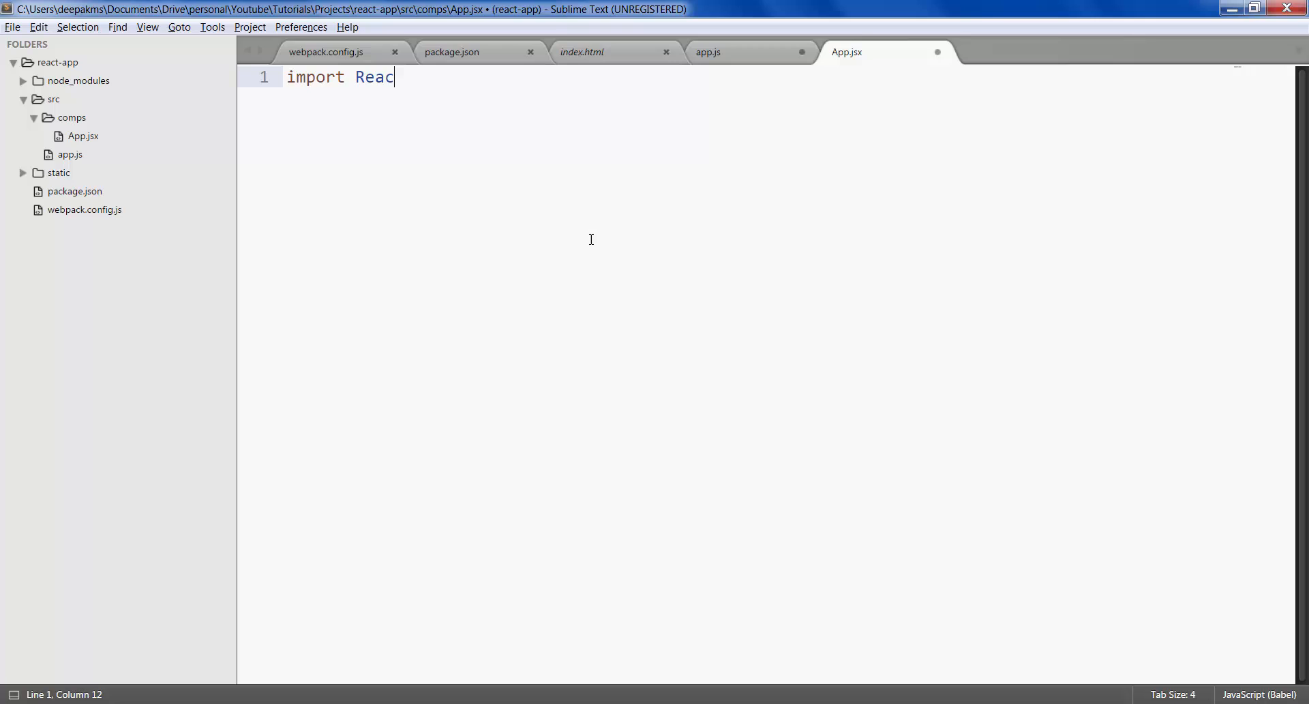
pyautogui.write('t from')
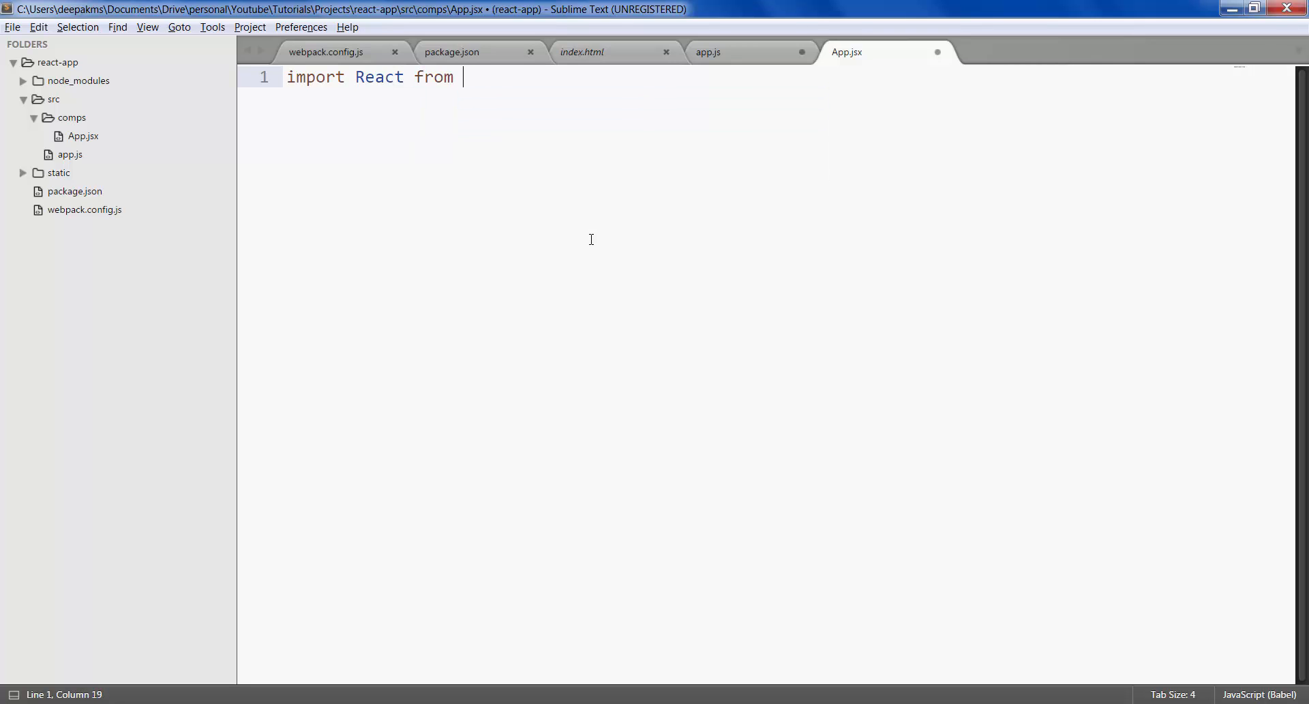
pyautogui.write("'react';")
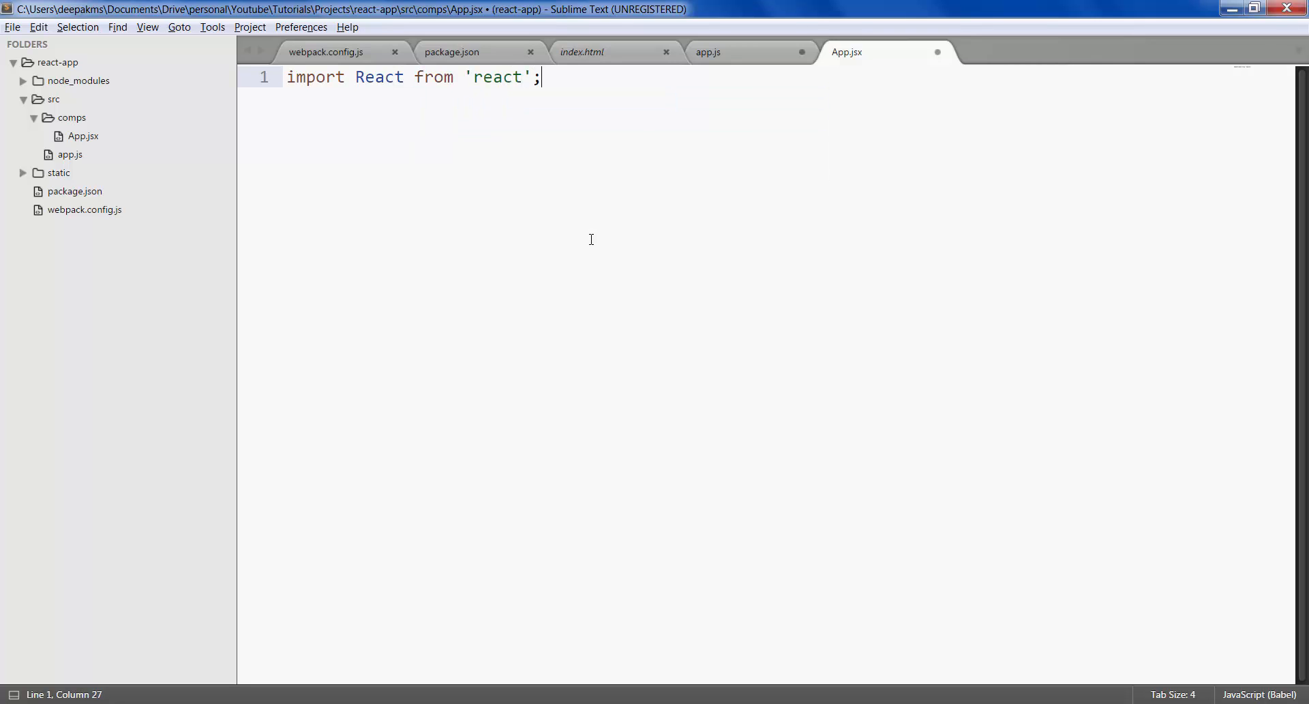
pyautogui.press('Enter')
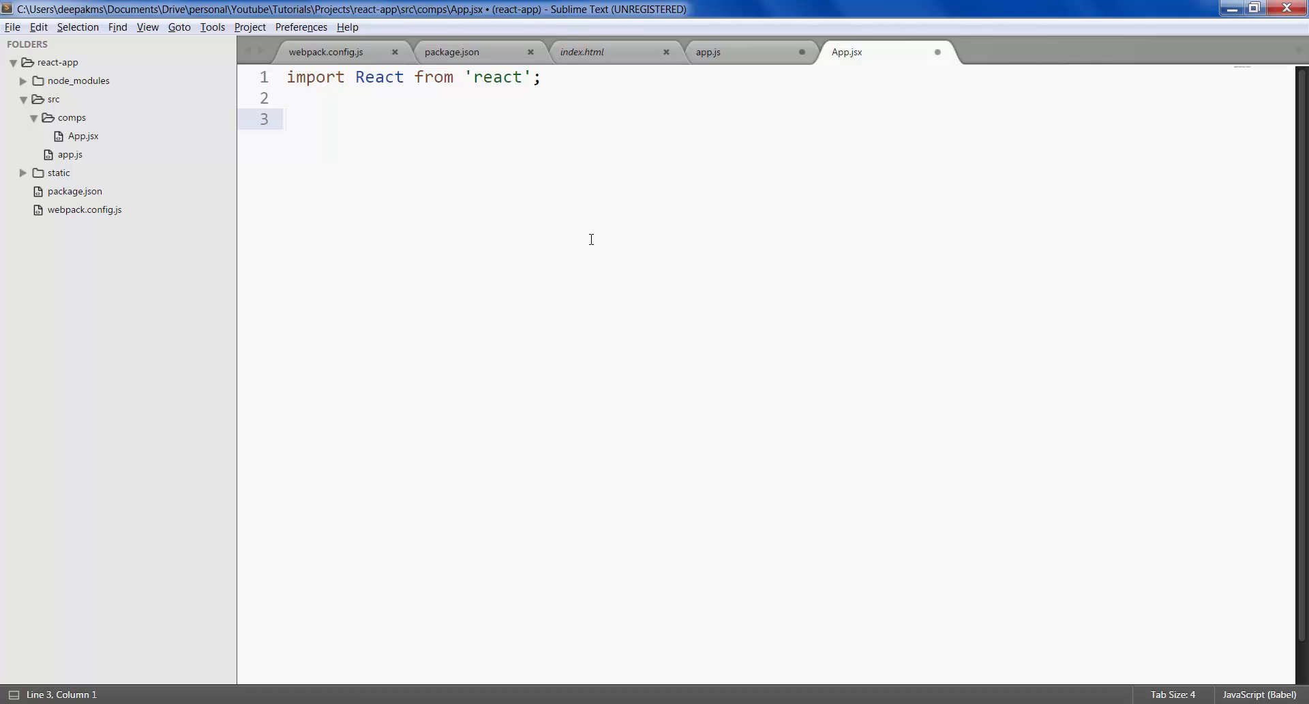
# Declare exported class App extends React.Component with a render method returning parentheses.
pyautogui.write('export default class')
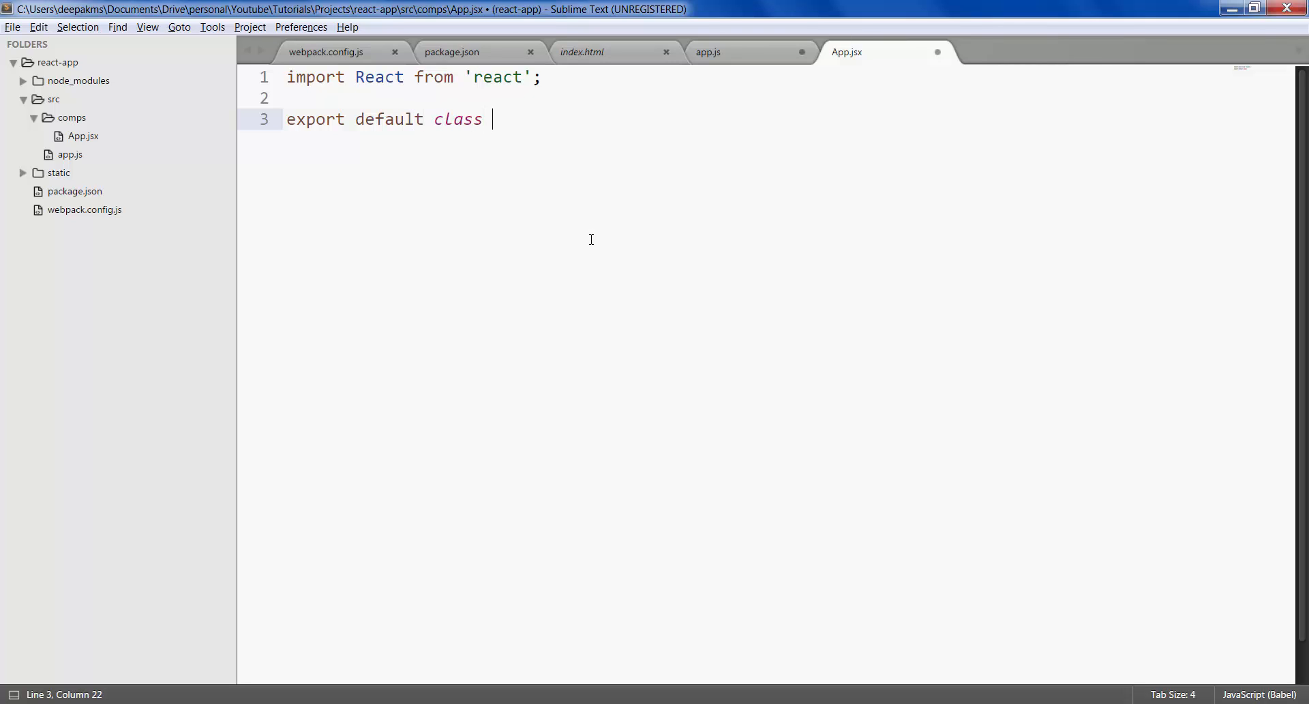
pyautogui.write('App')
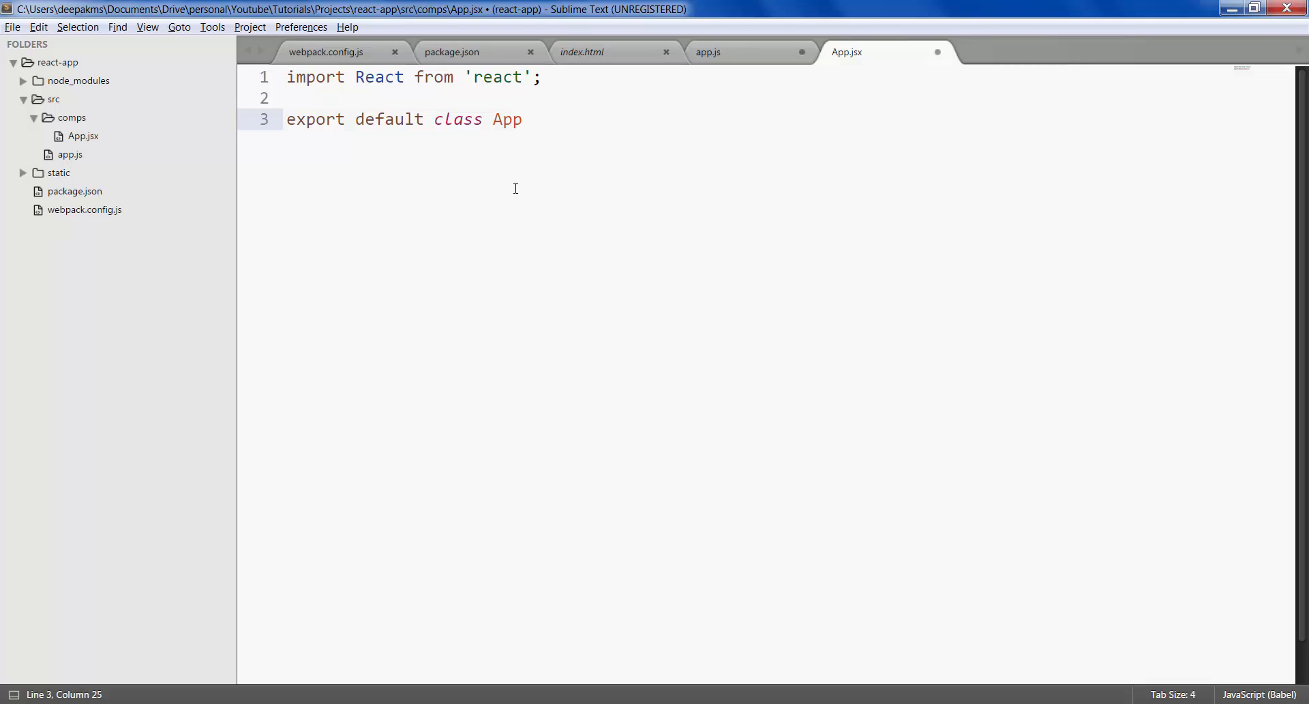
pyautogui.write('exte')
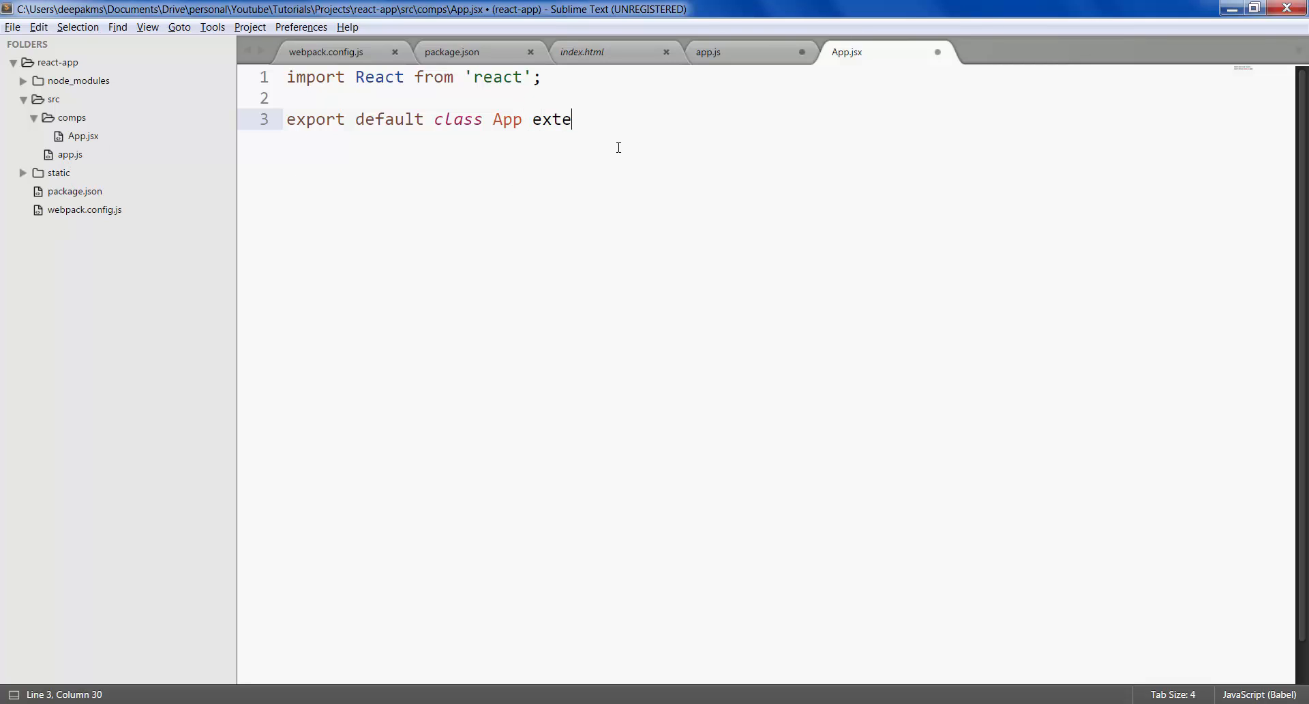
pyautogui.write('nds React.Com')
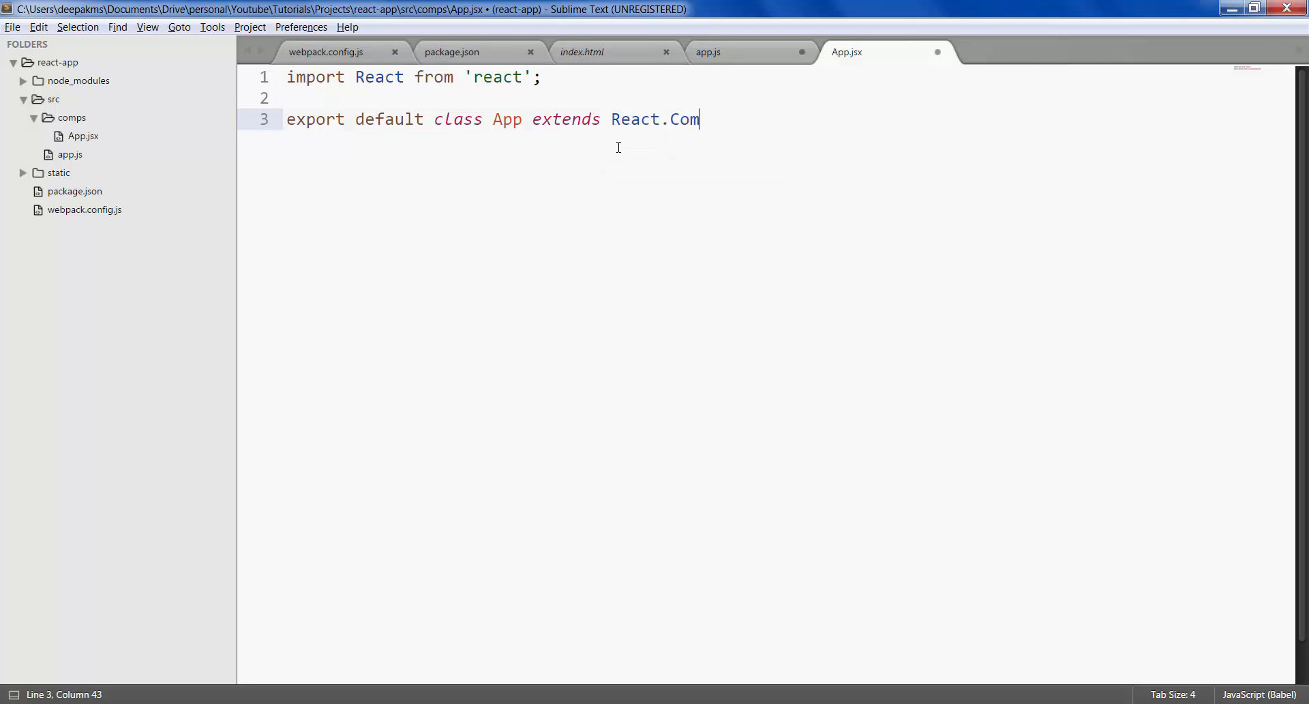
pyautogui.write('ponent')
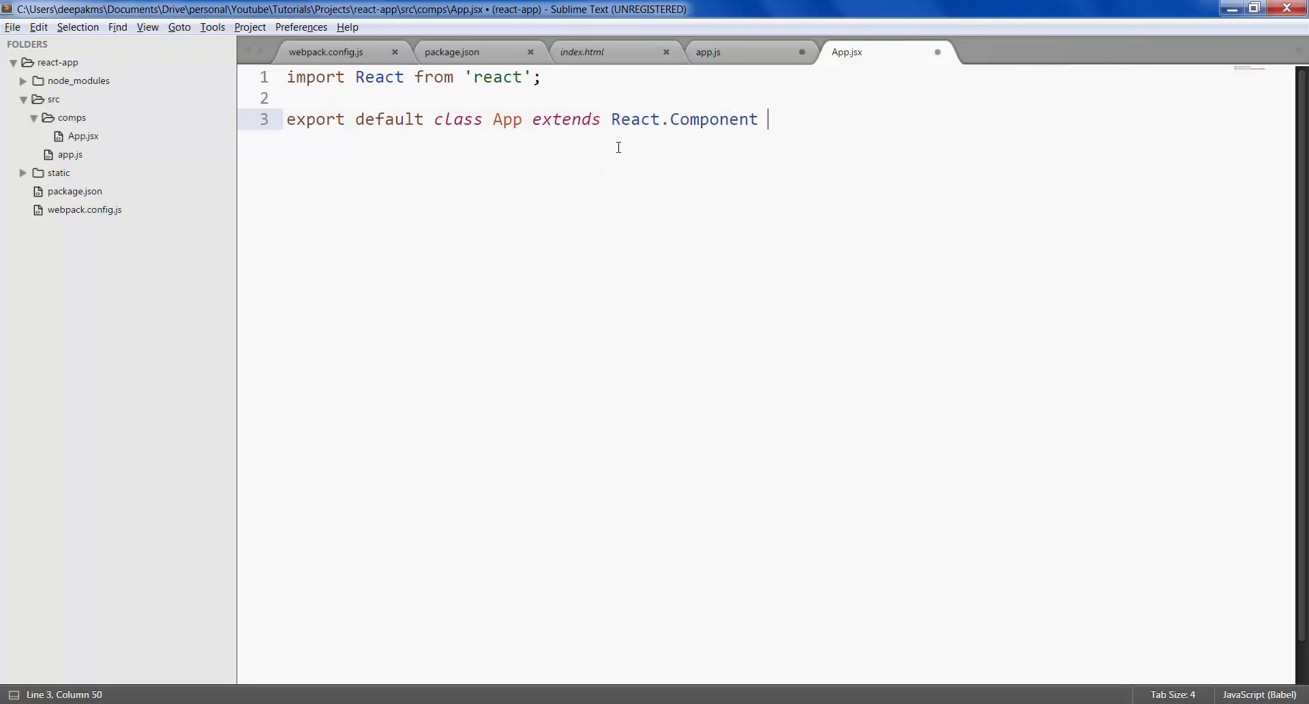
pyautogui.write('{')
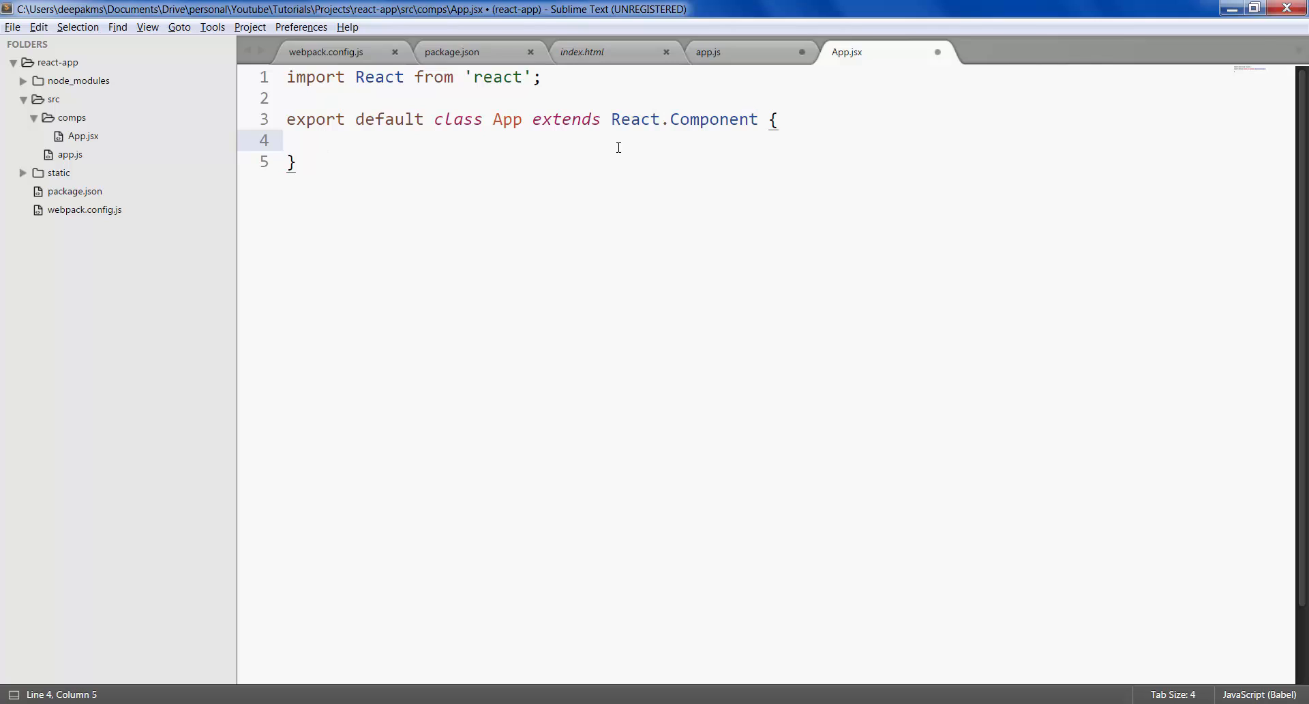
pyautogui.write('render')
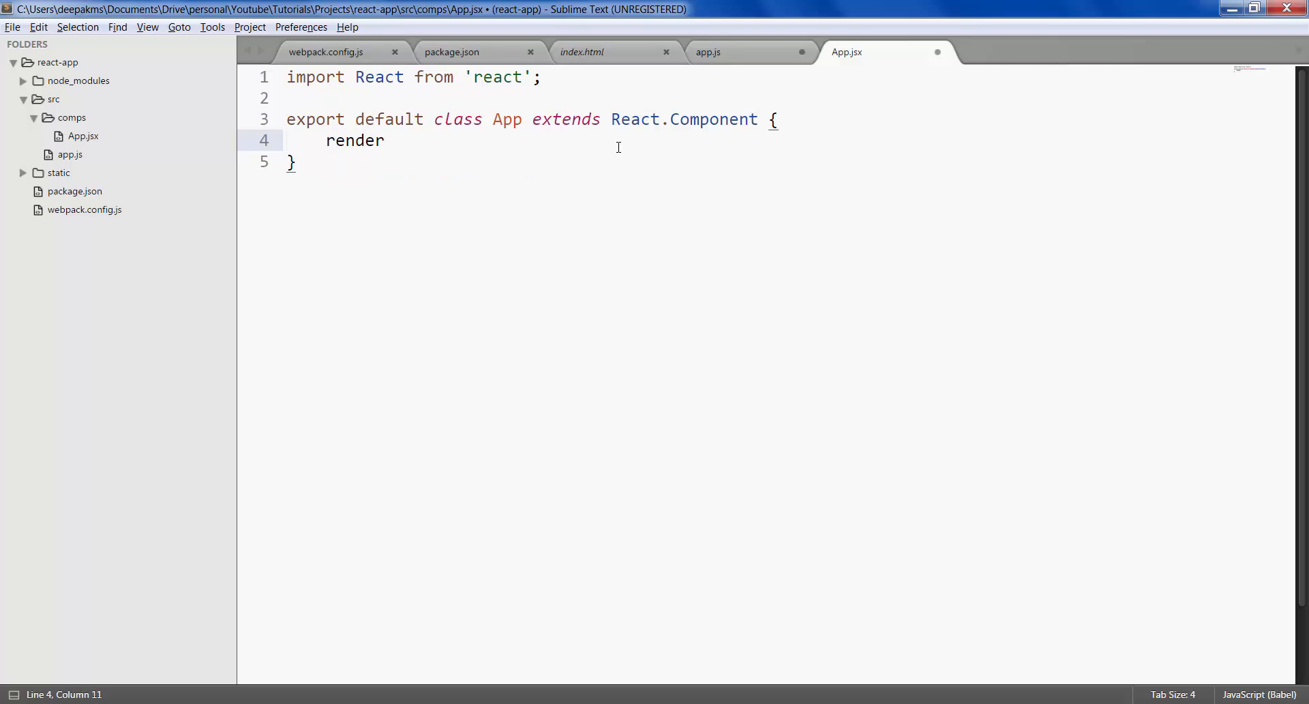
pyautogui.write('(){')
pyautogui.write('return')
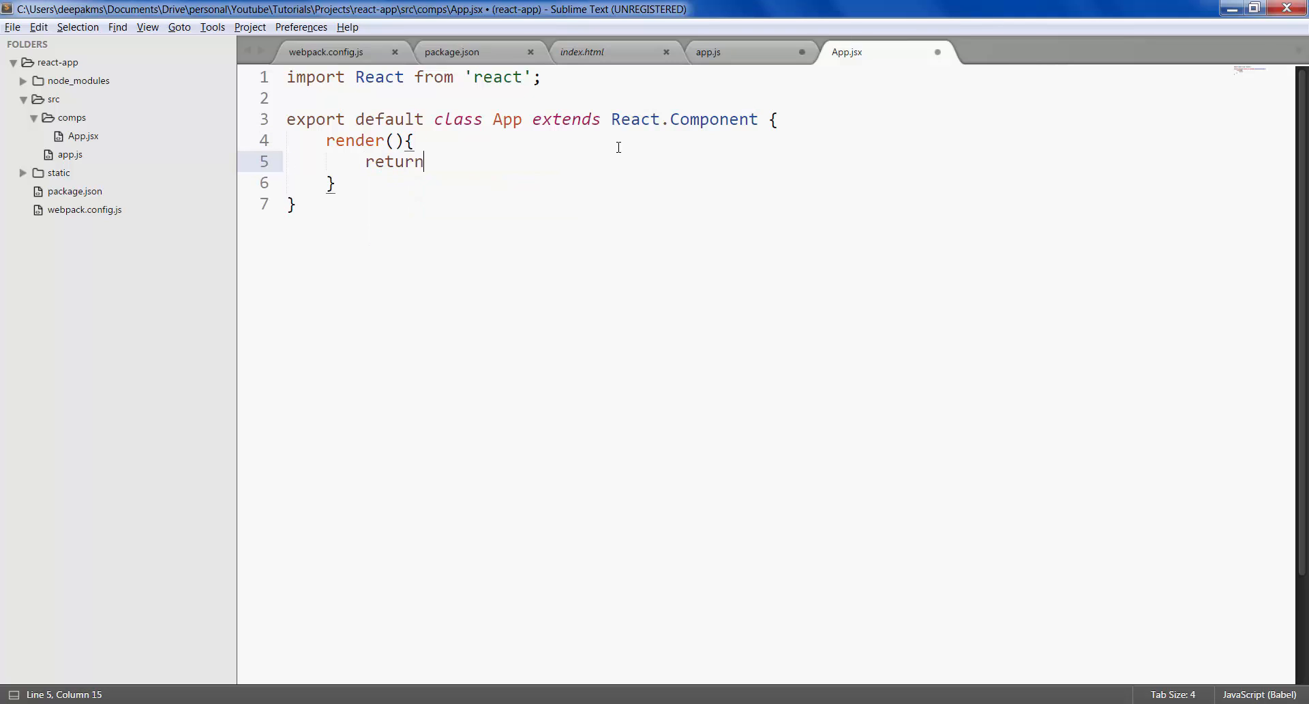
pyautogui.write('()')
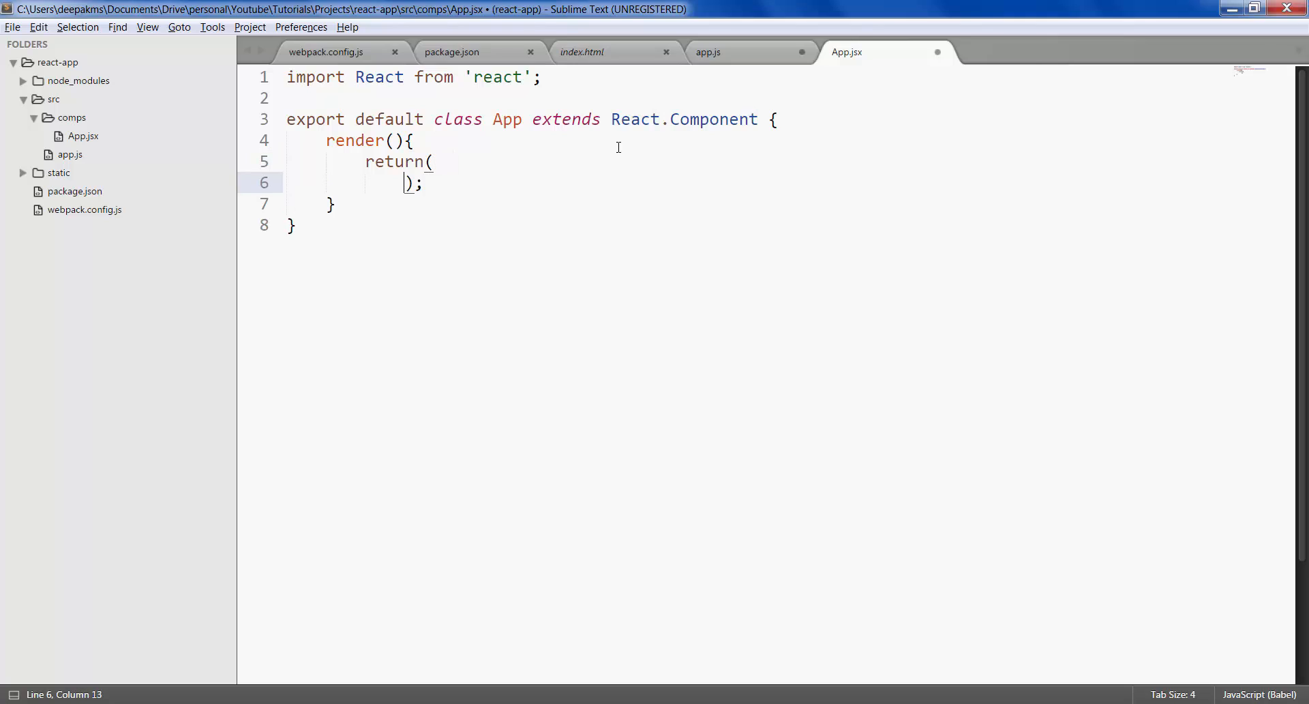
pyautogui.press('Enter')
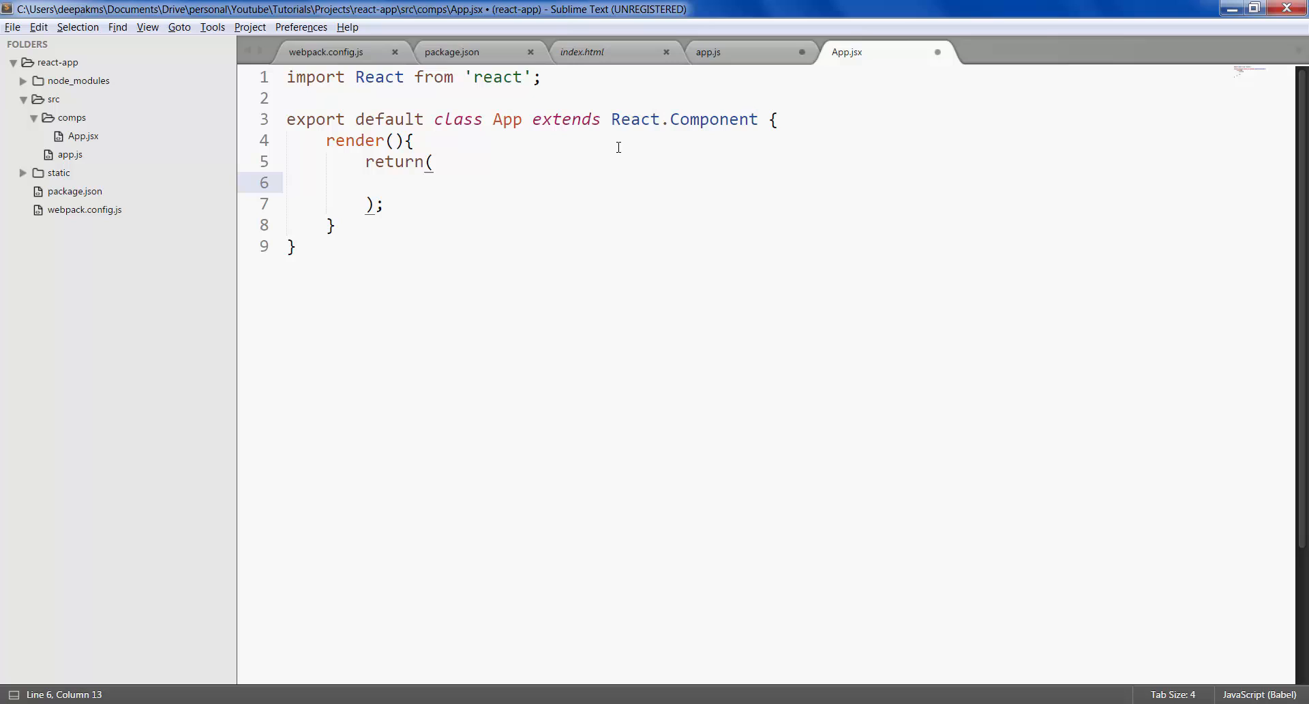
# Return <h1>Hello React from App!</h1> from render and save App.jsx.
pyautogui.write('<h1>')
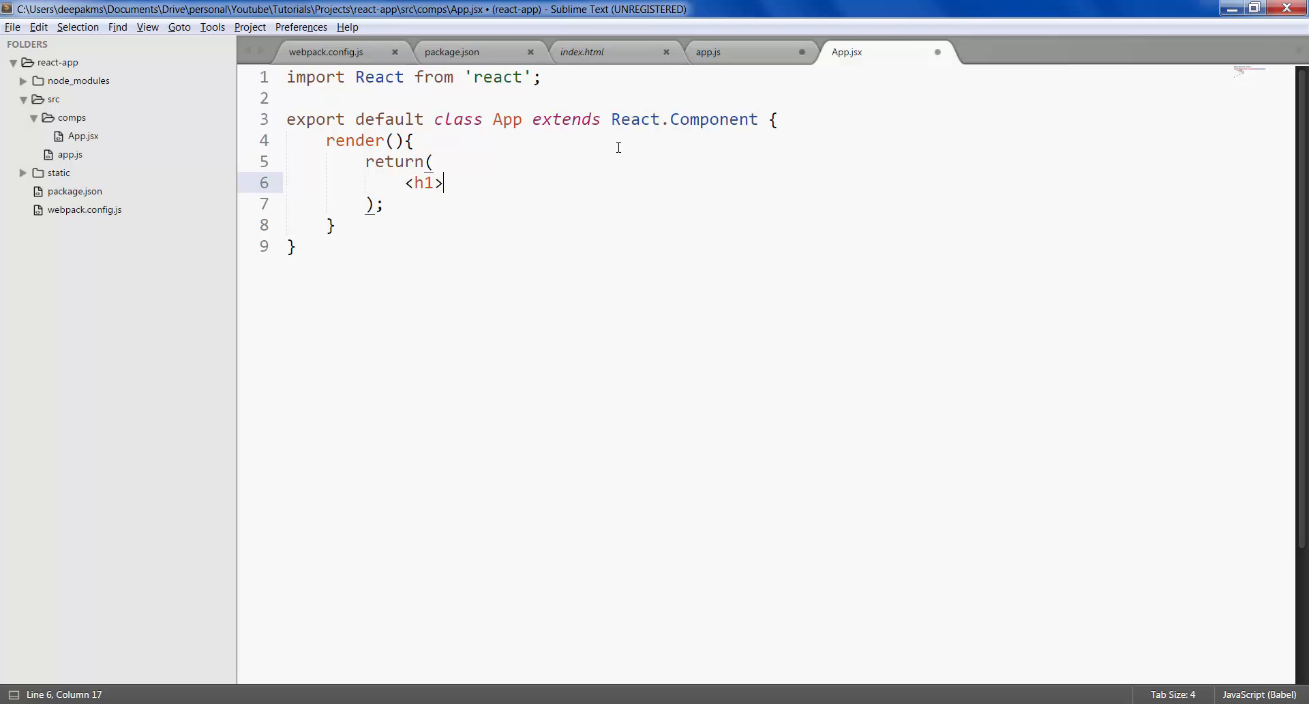
pyautogui.write('</h1>')
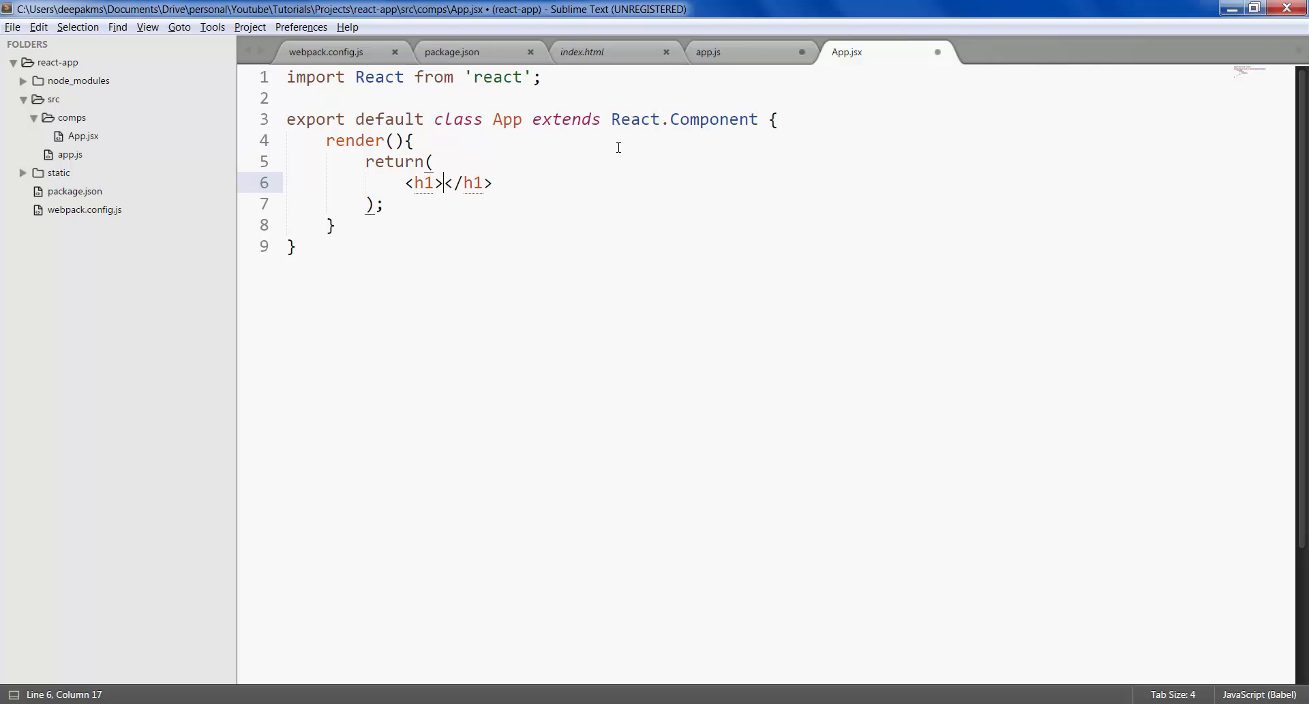
pyautogui.write('Hello')
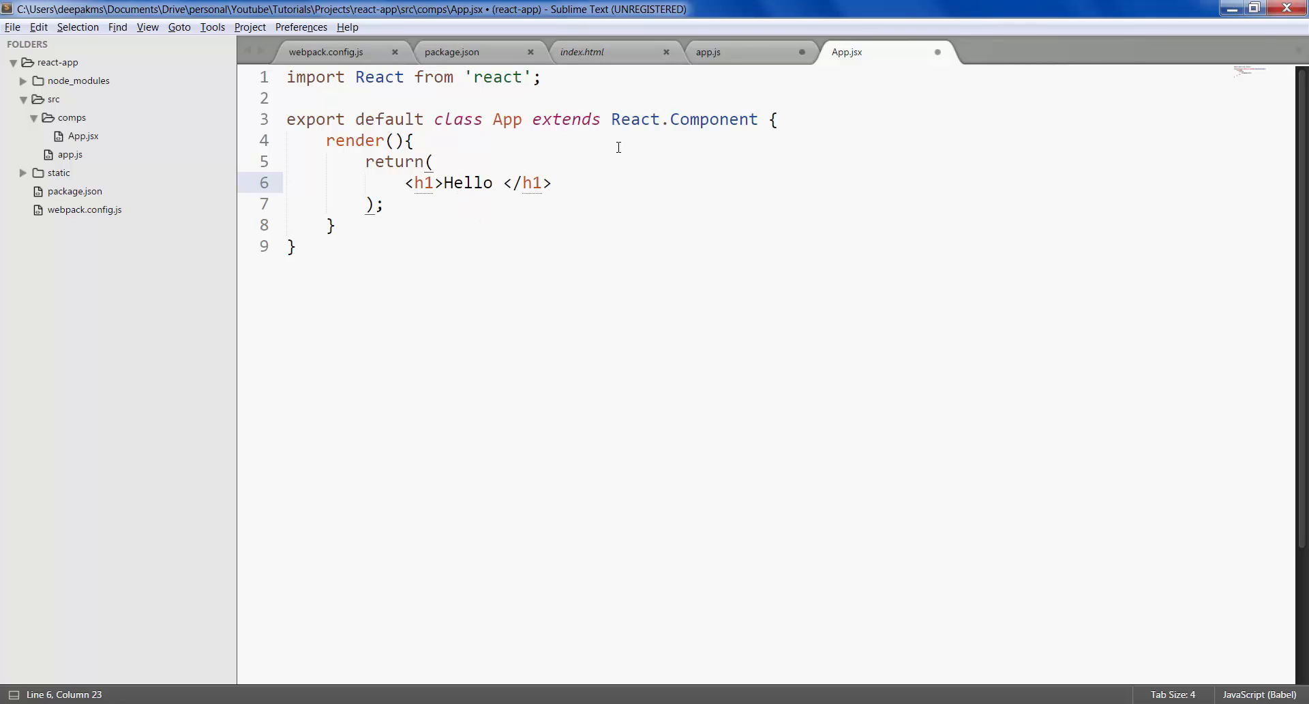
pyautogui.write('React f')
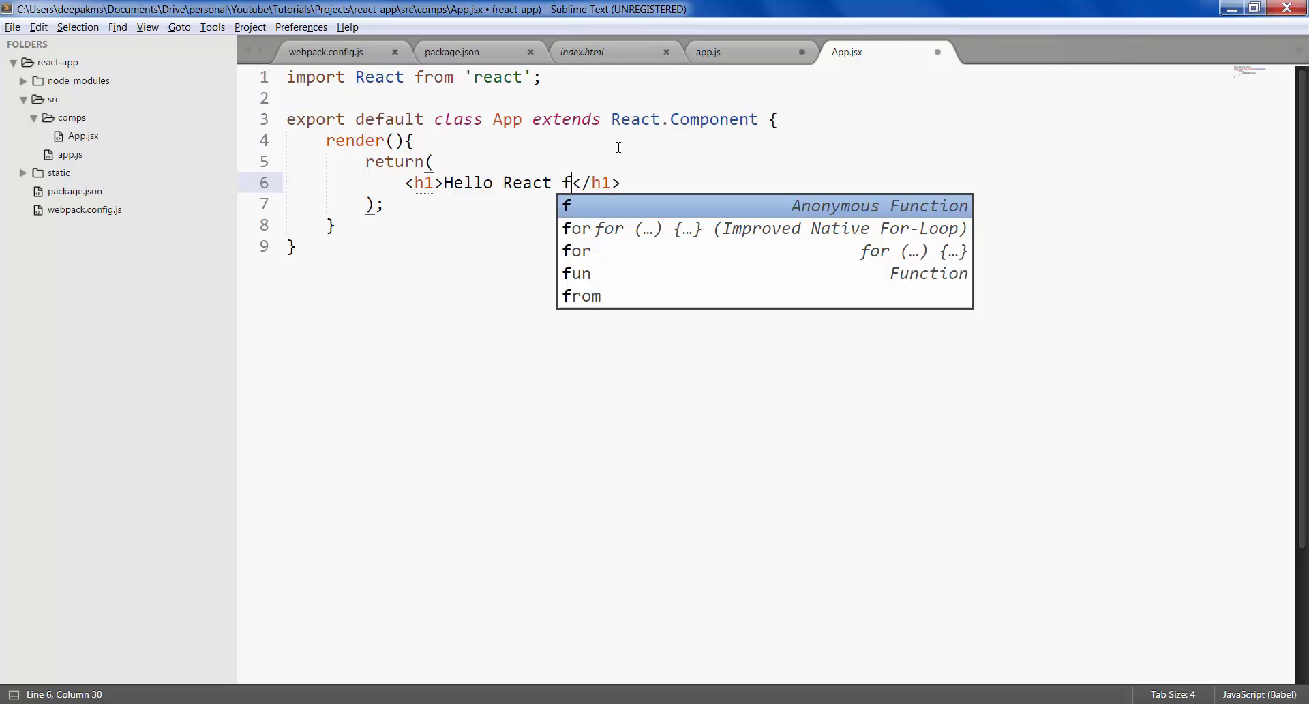
pyautogui.write('rom App!')
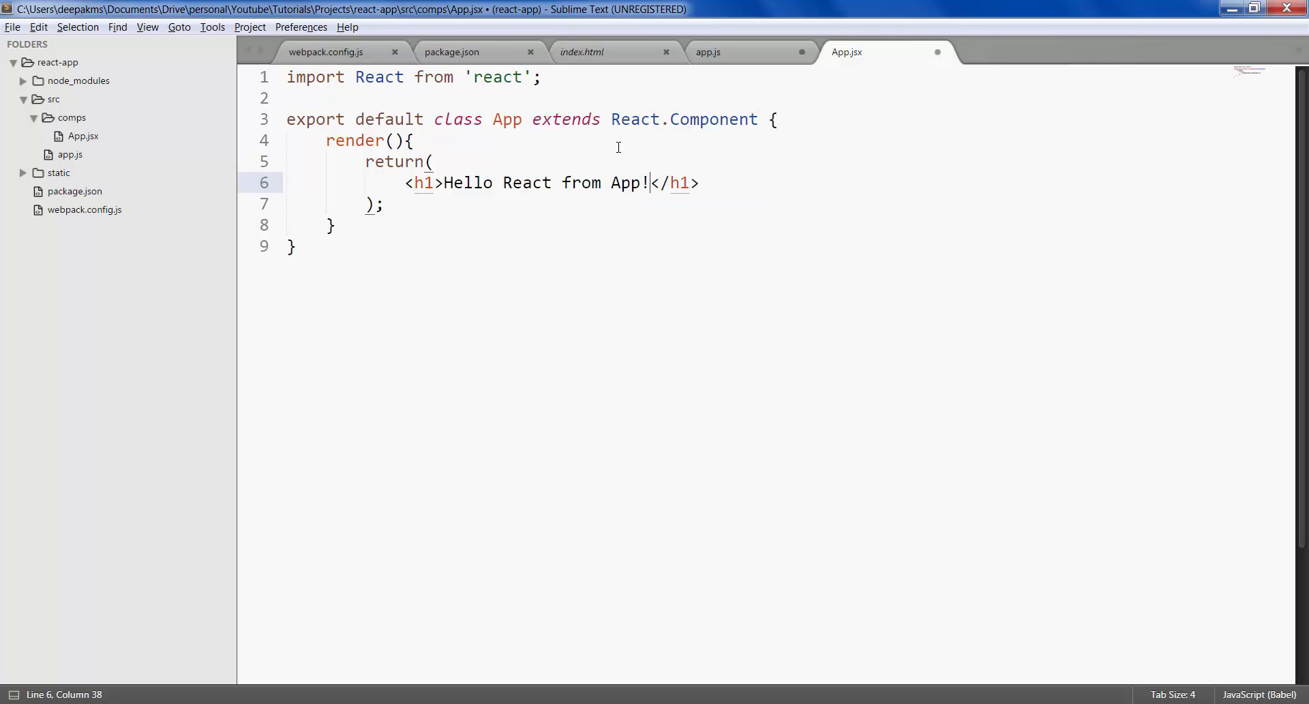
pyautogui.press('ctrl+s')
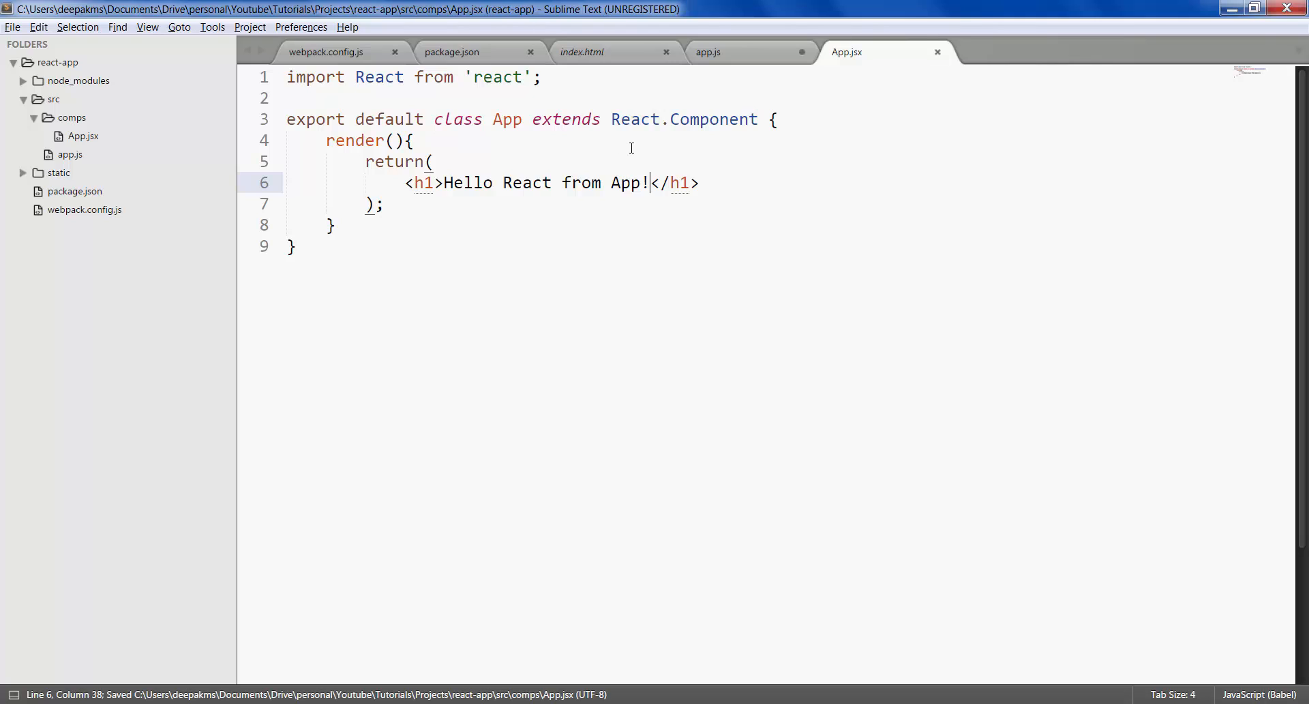
pyautogui.moveTo(70, 155)
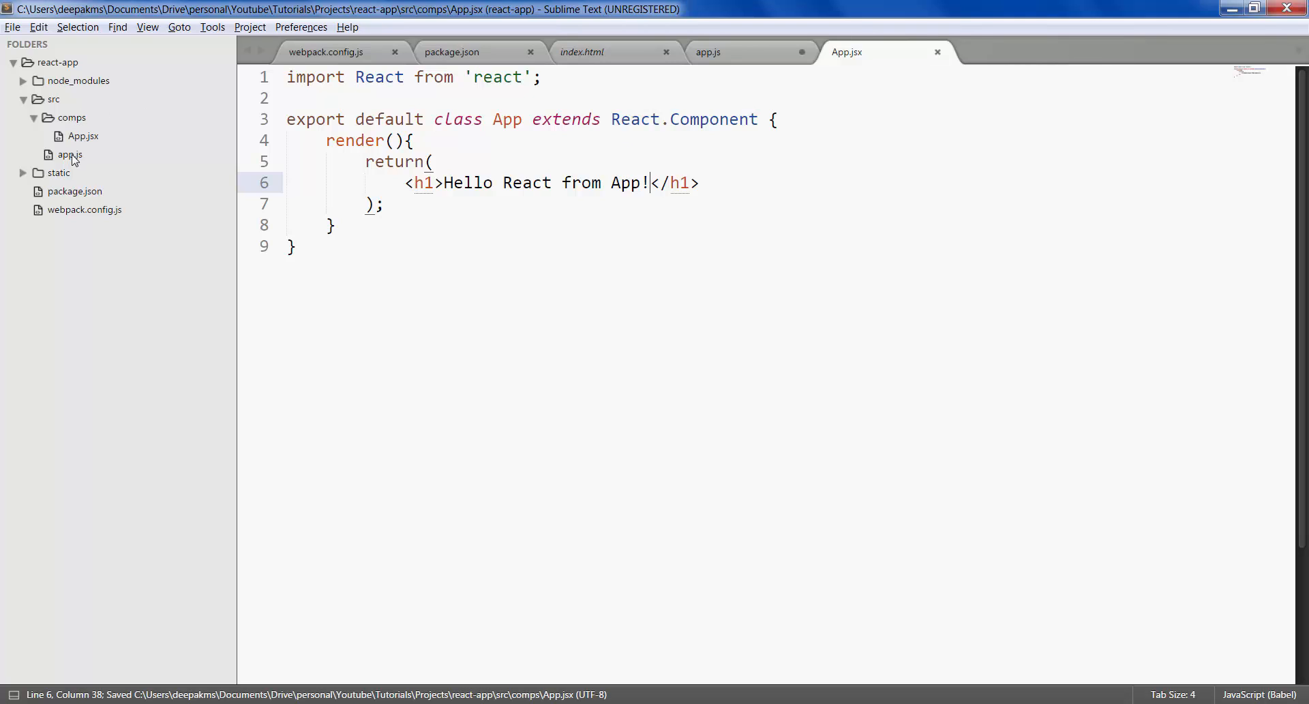
# Add import App from 'comps/App.jsx'; to app.js, then move to package.json.
pyautogui.click(708, 52)
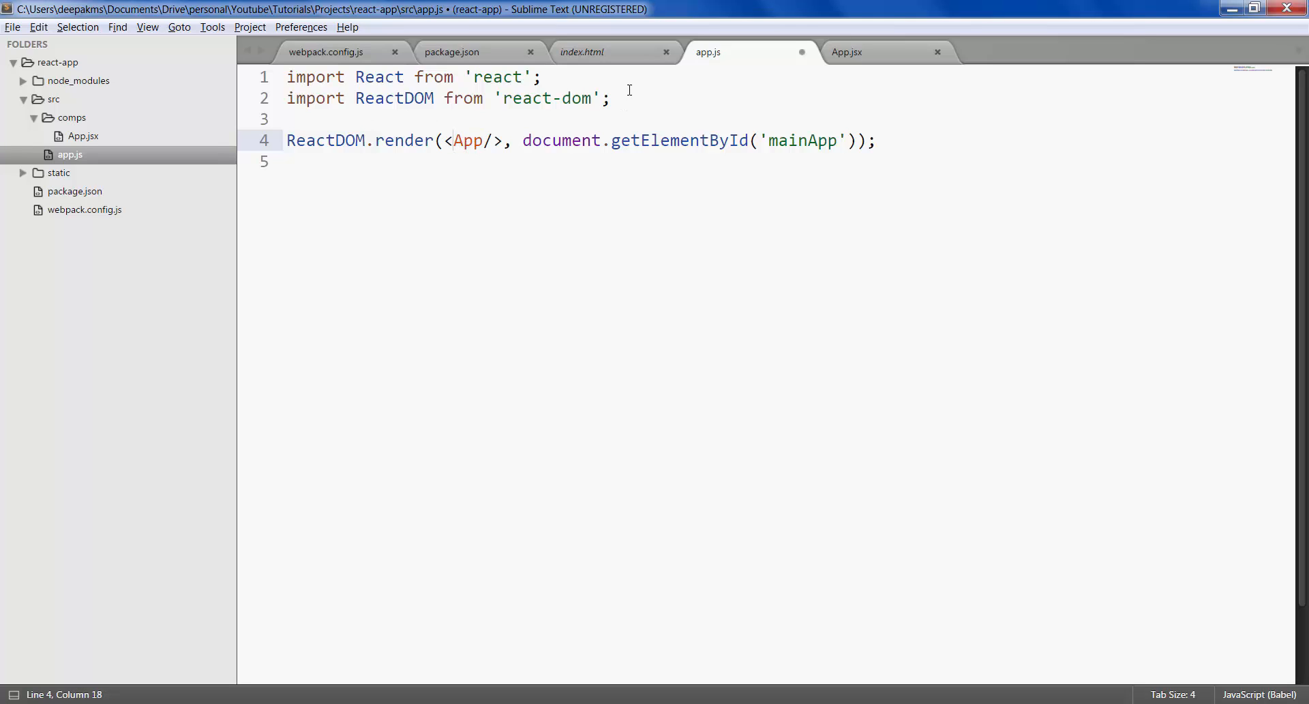
pyautogui.write('i')
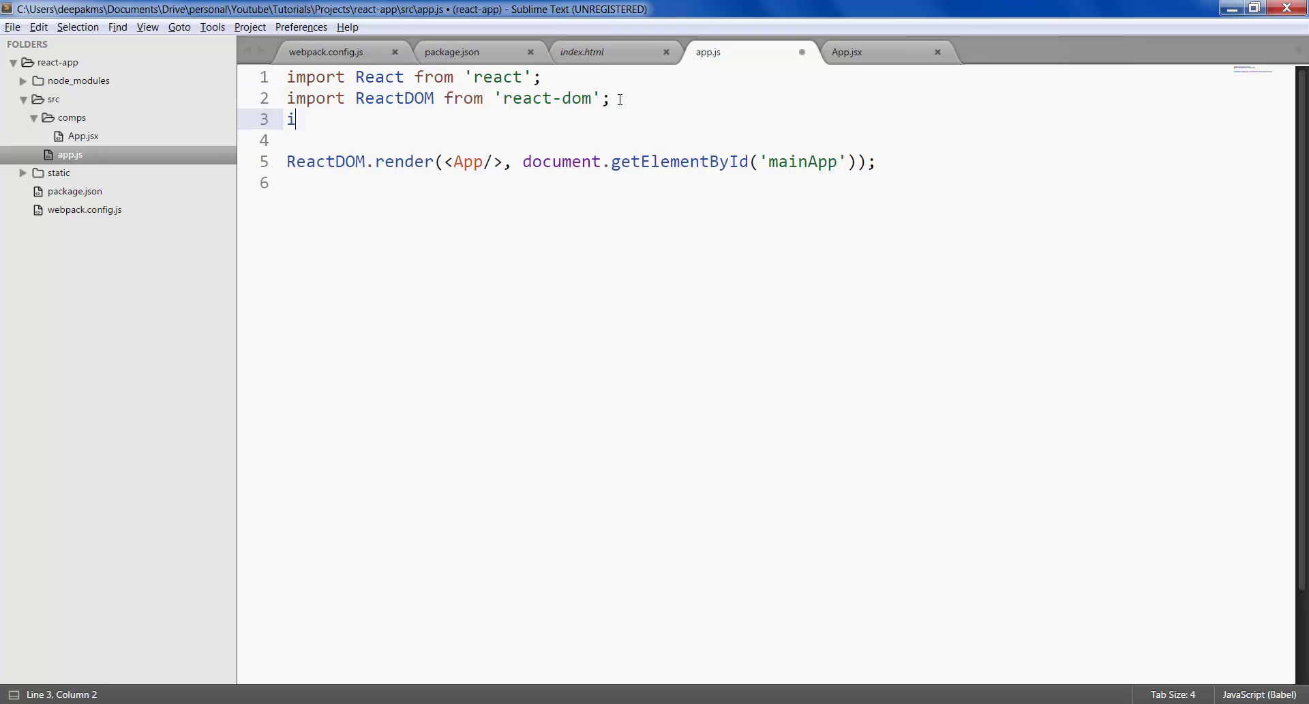
pyautogui.write('mport')
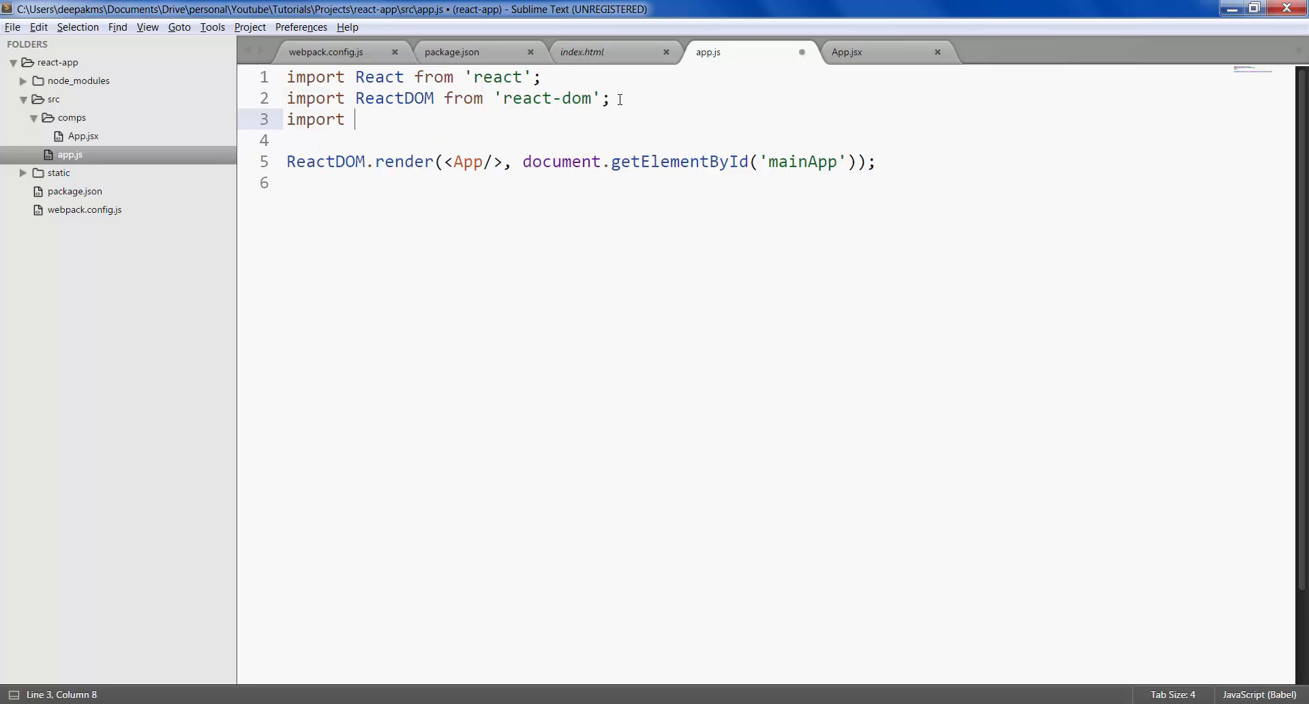
pyautogui.write("App from '")
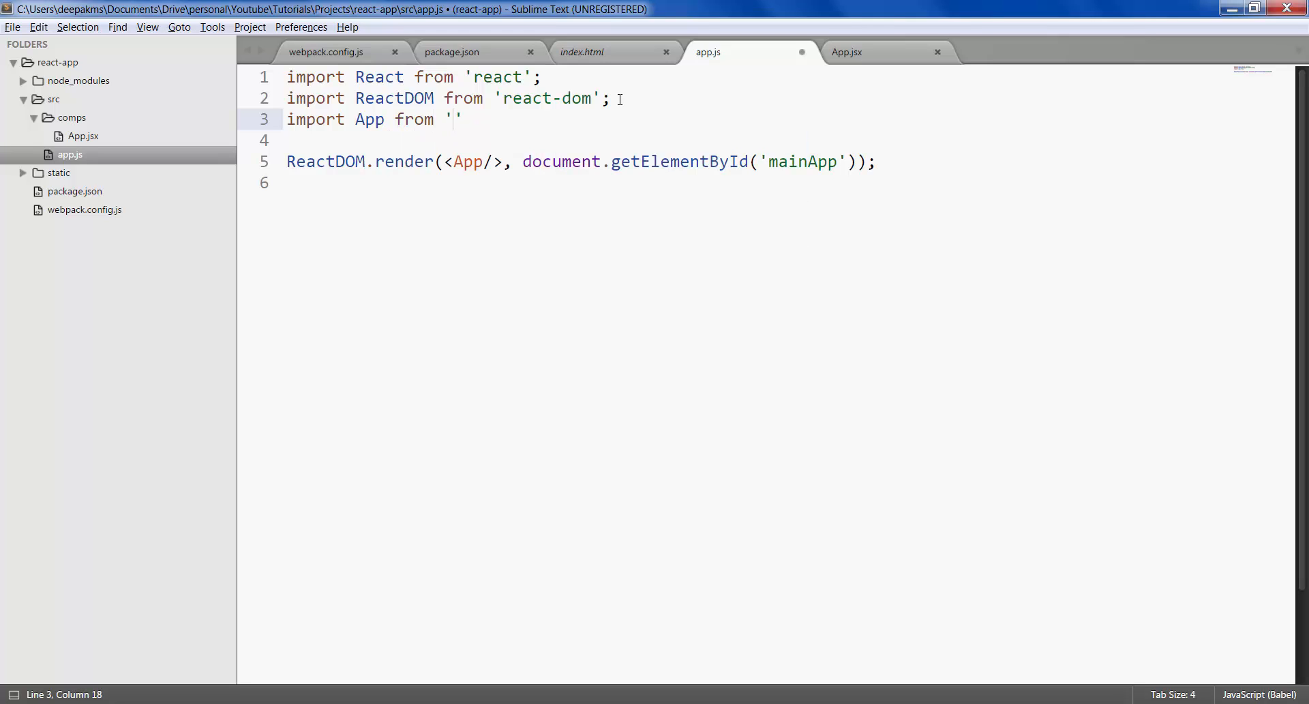
pyautogui.write('comps/App.jsx')
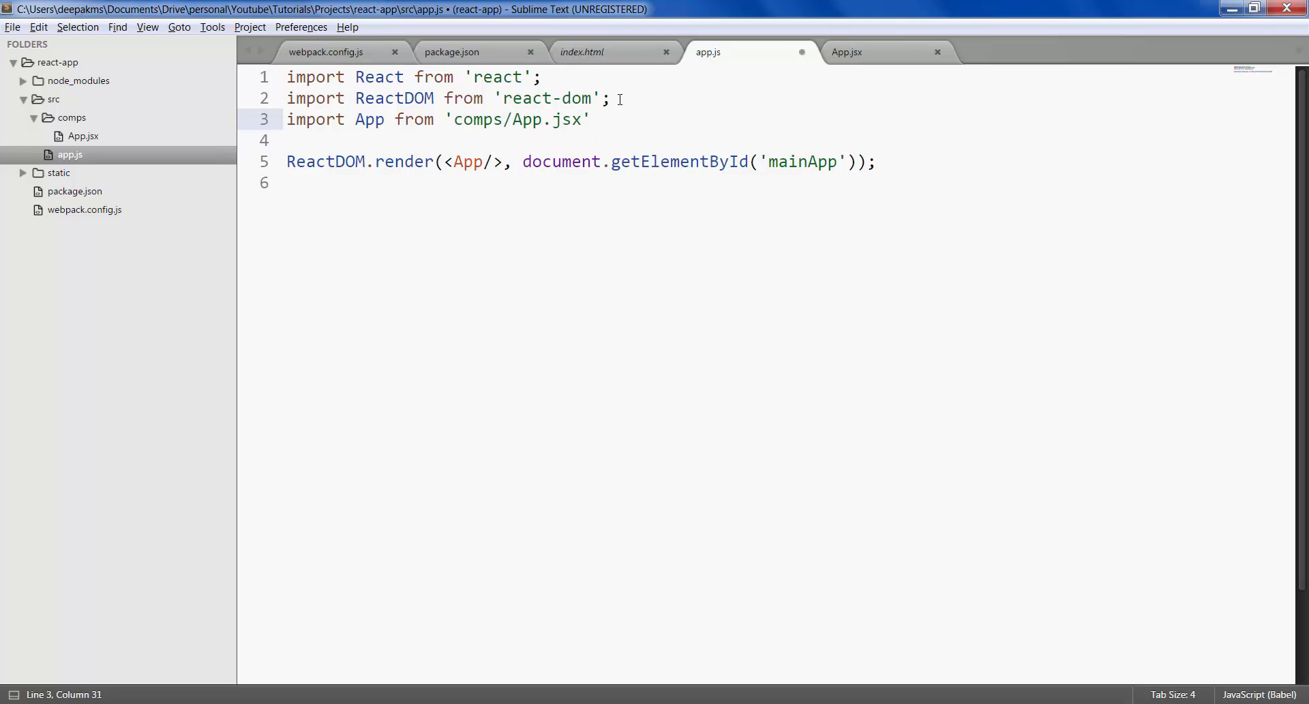
pyautogui.write(';')
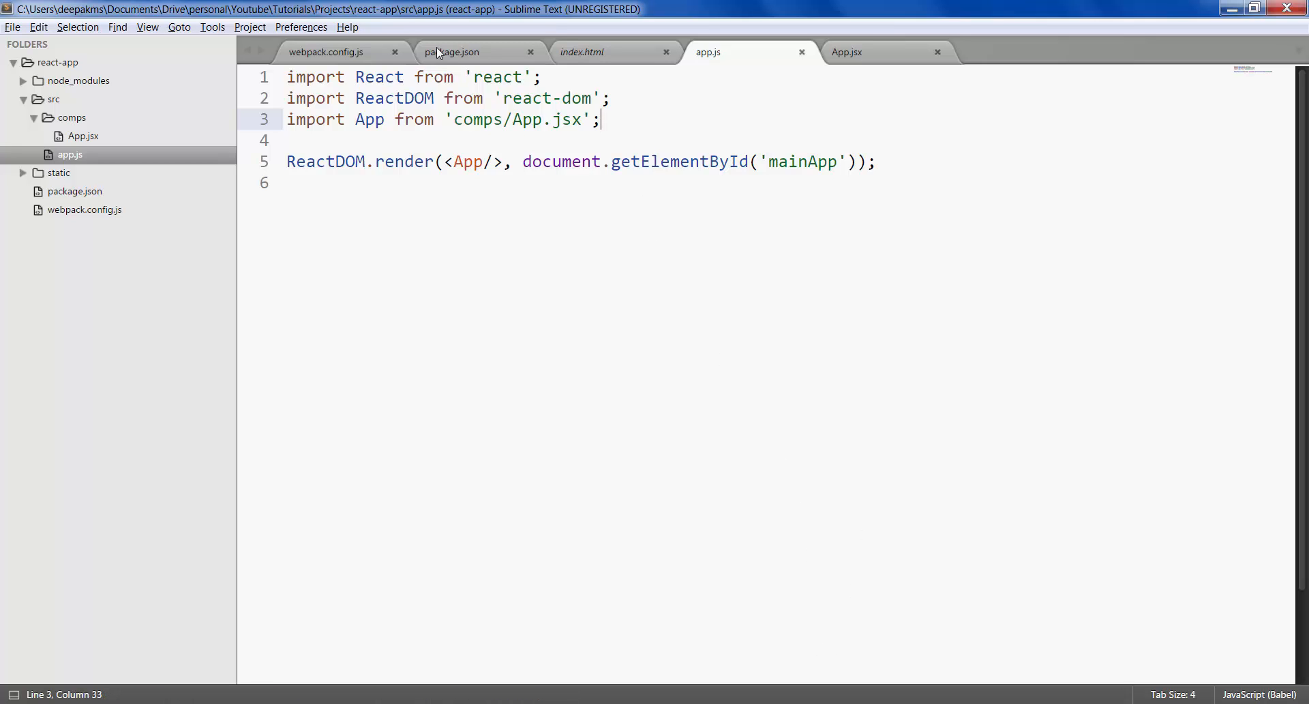
pyautogui.click(453, 52)
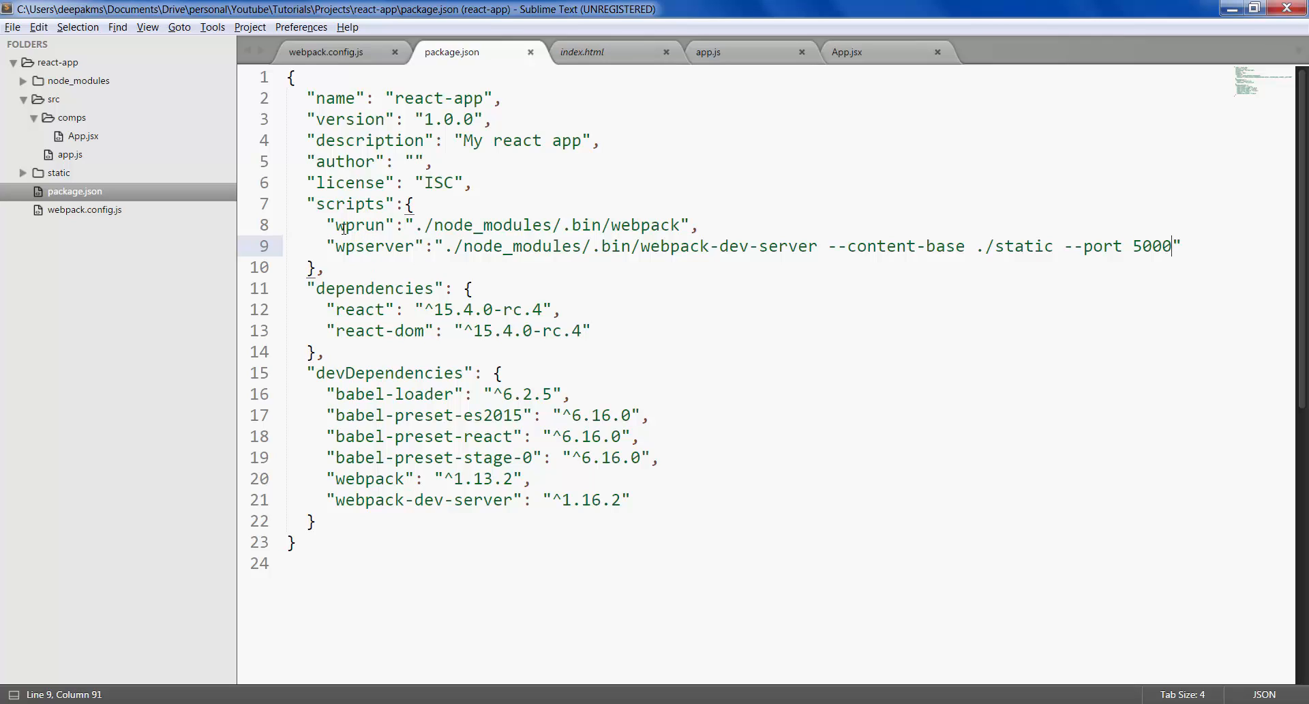
# Add a "wpwatch" script running ./node_modules/.bin/webpack --watch under scripts.
pyautogui.click(473, 225)
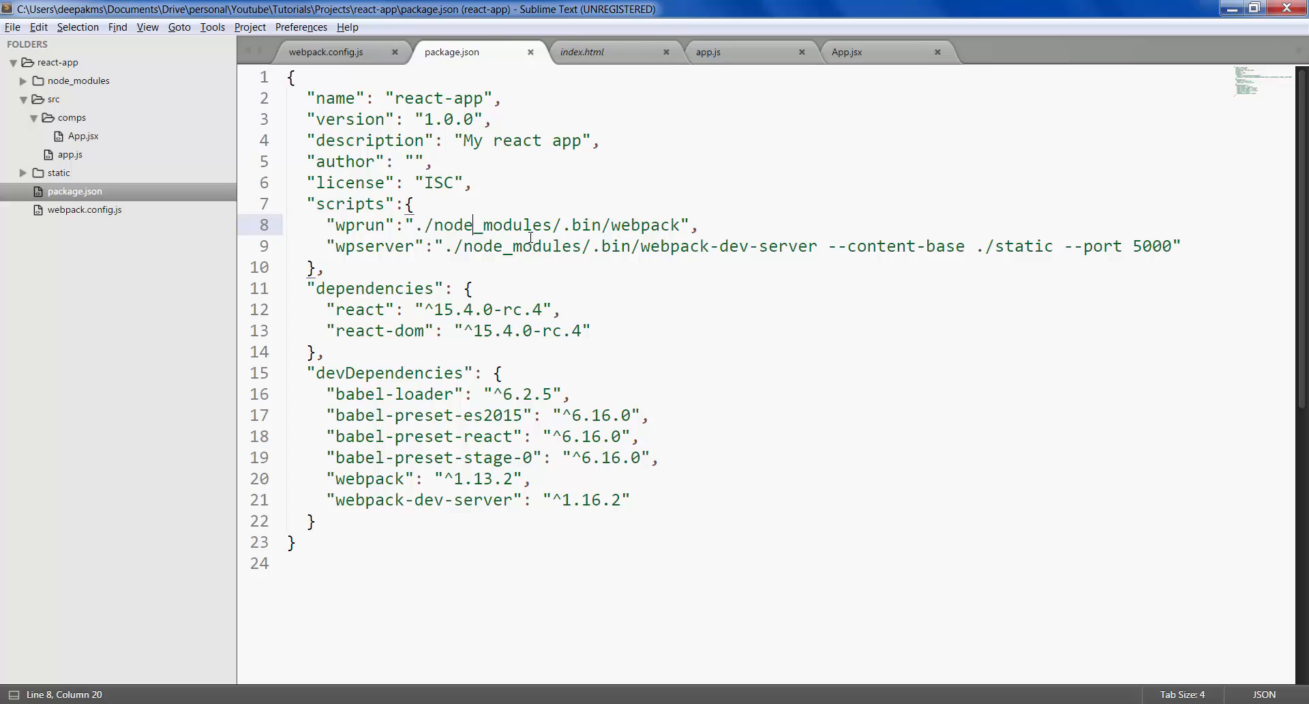
pyautogui.click(700, 225)
pyautogui.write('"')
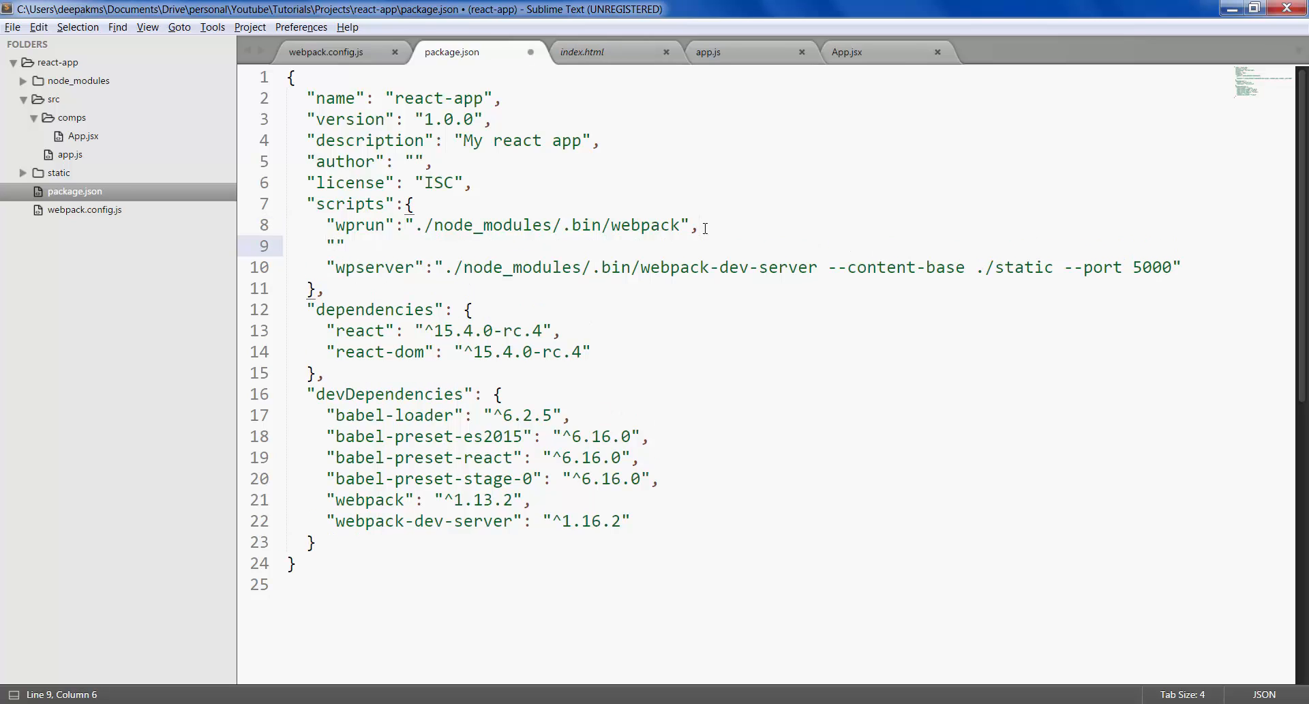
pyautogui.write('wpwatch')
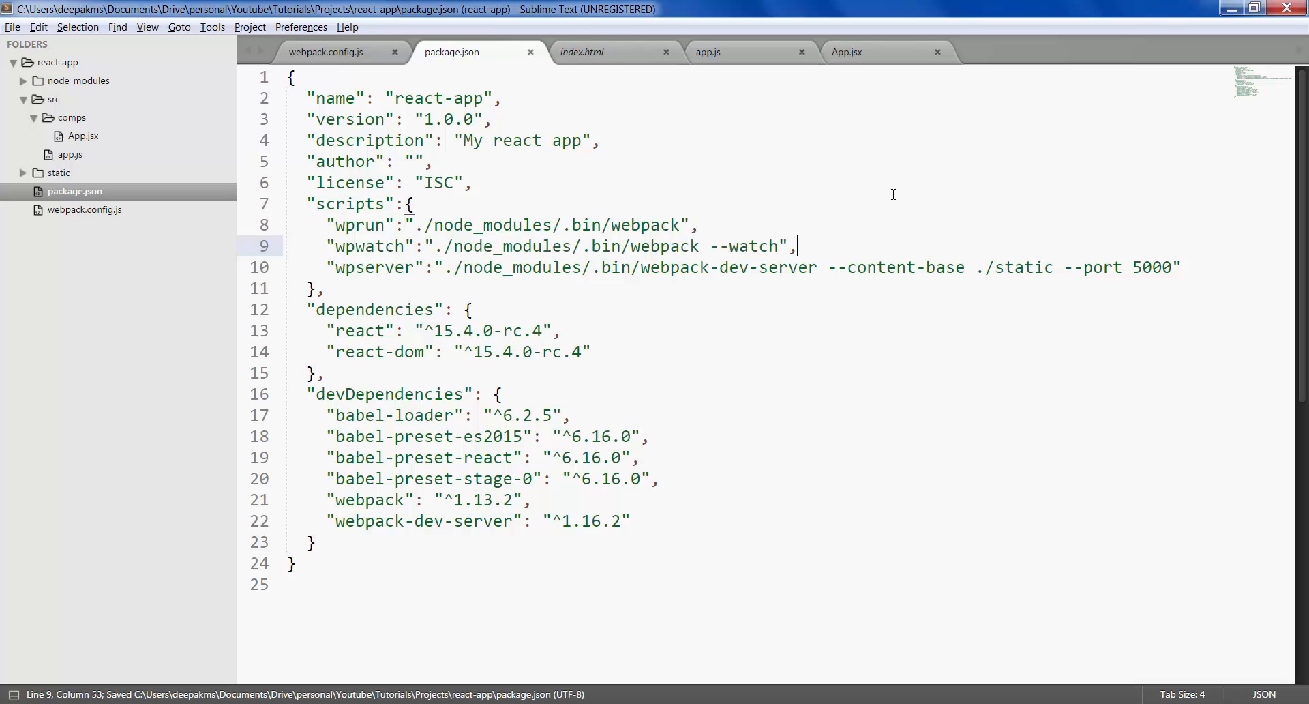
pyautogui.moveTo(889, 660)
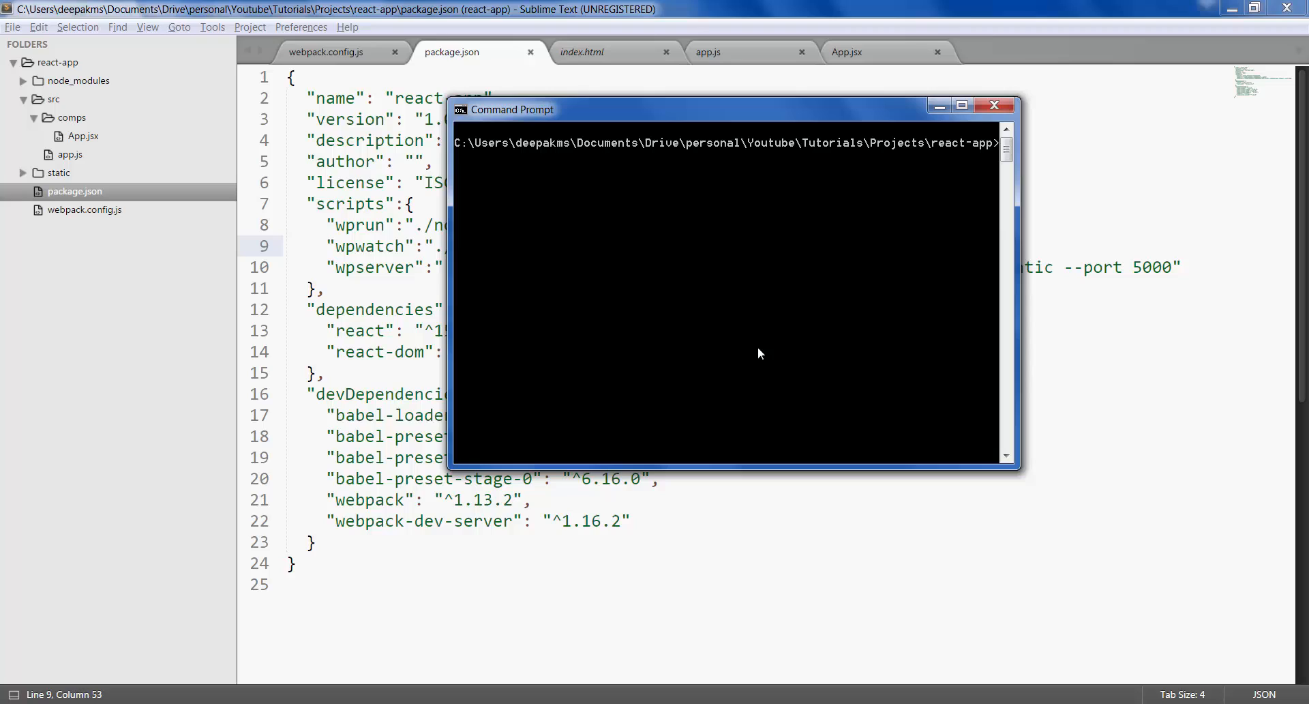
# Run npm run wpwatch so webpack builds bundle.js in watch mode.
pyautogui.write('npm ru')
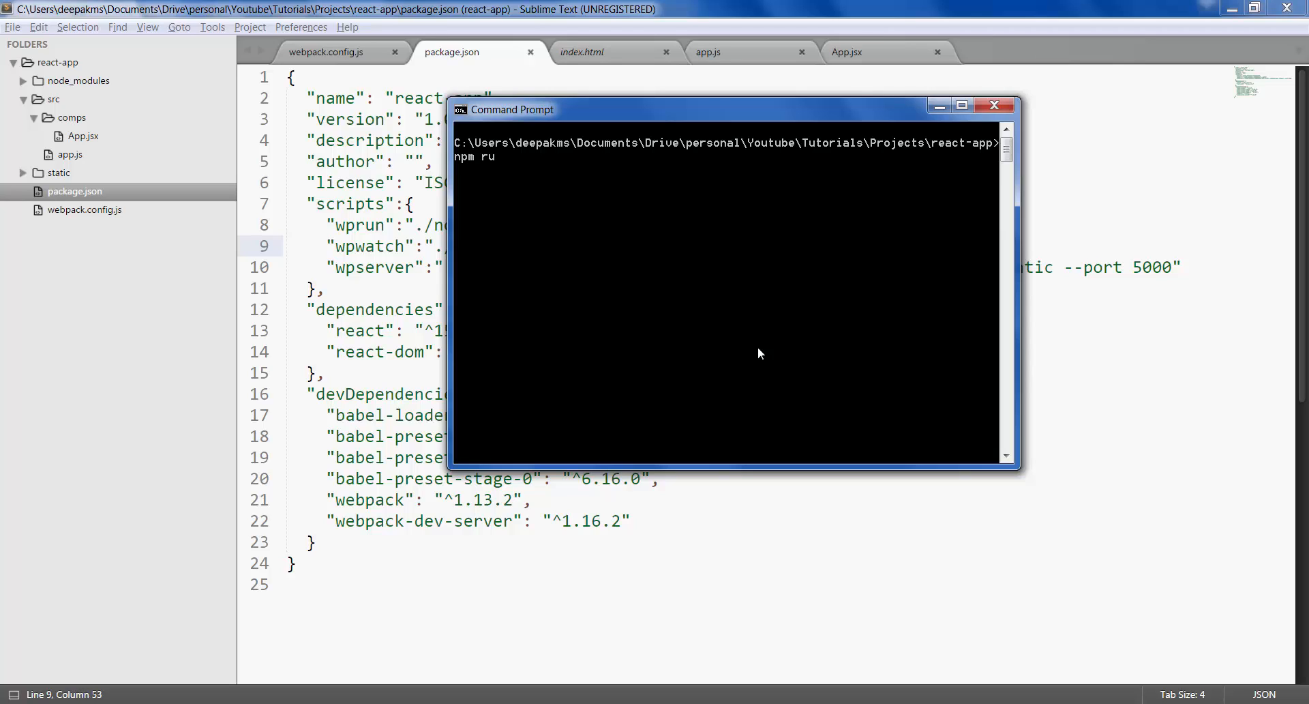
pyautogui.write('n wp')
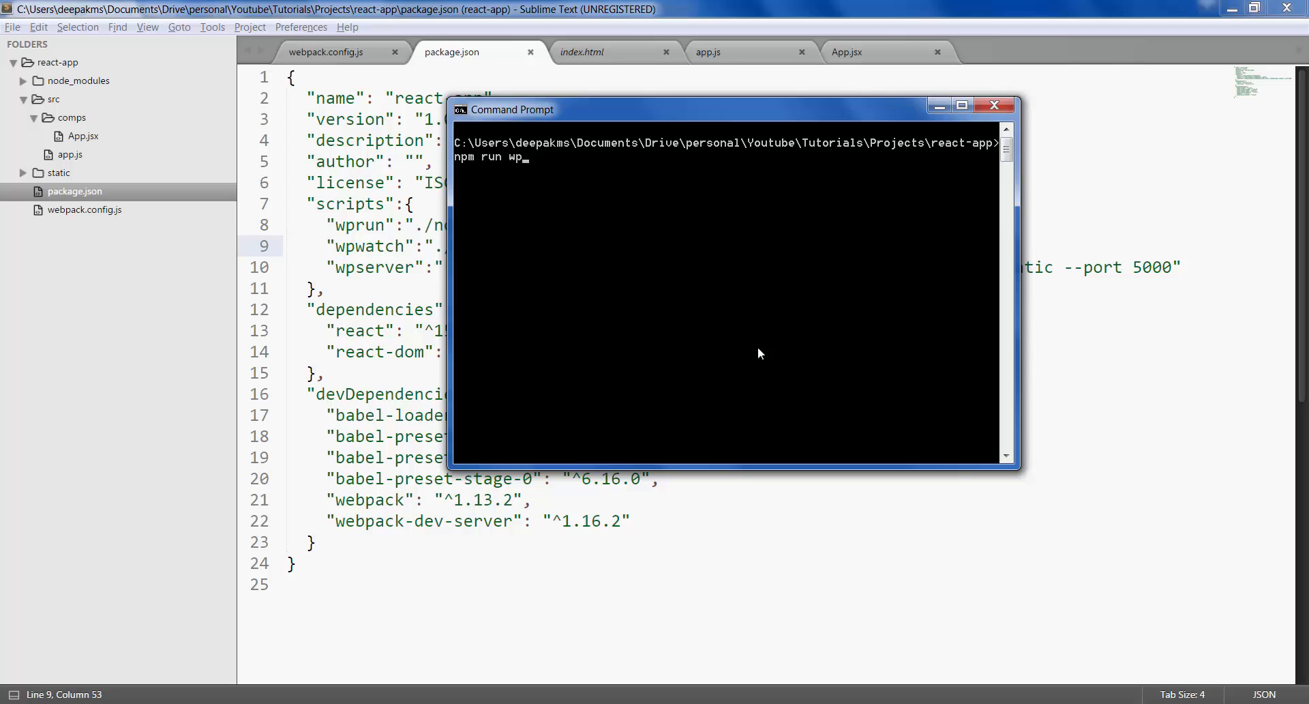
pyautogui.write('atch')
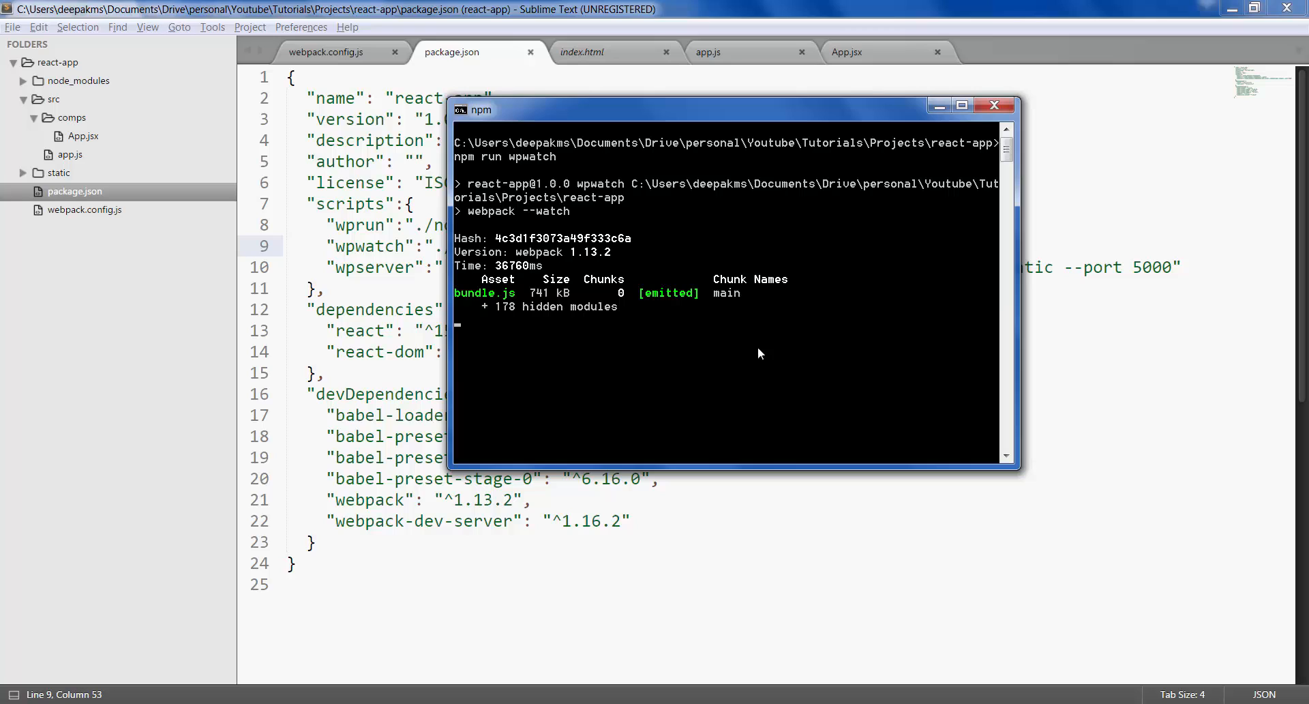
pyautogui.moveTo(657, 120)
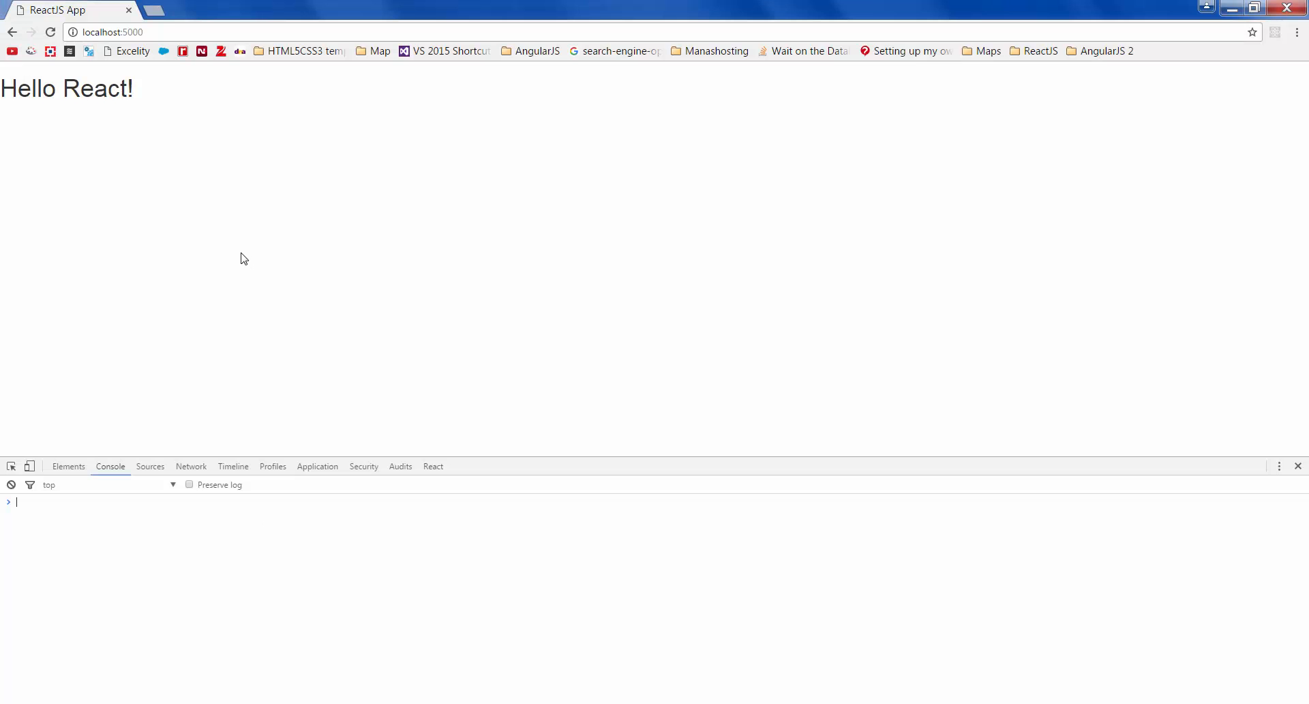
# Change the heading to Hello React from App! Again!, save, and dismiss the license prompt.
pyautogui.click(110, 31)
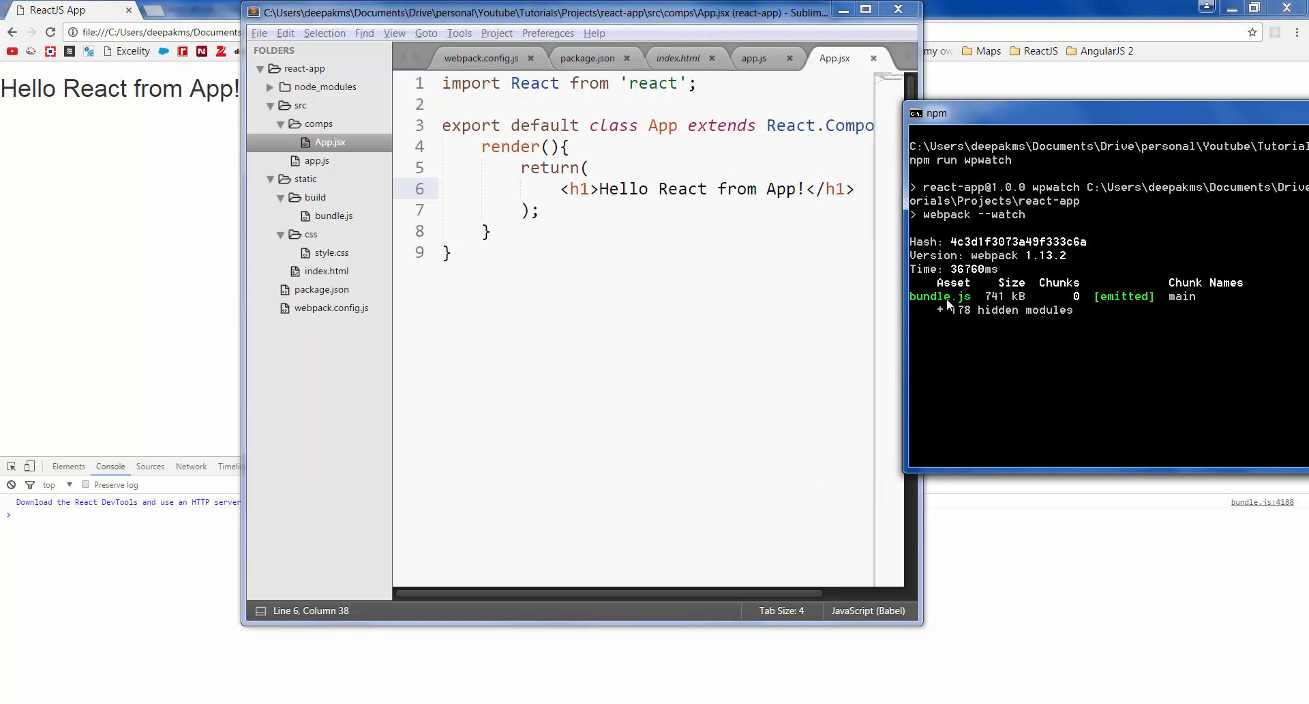
pyautogui.moveTo(819, 199)
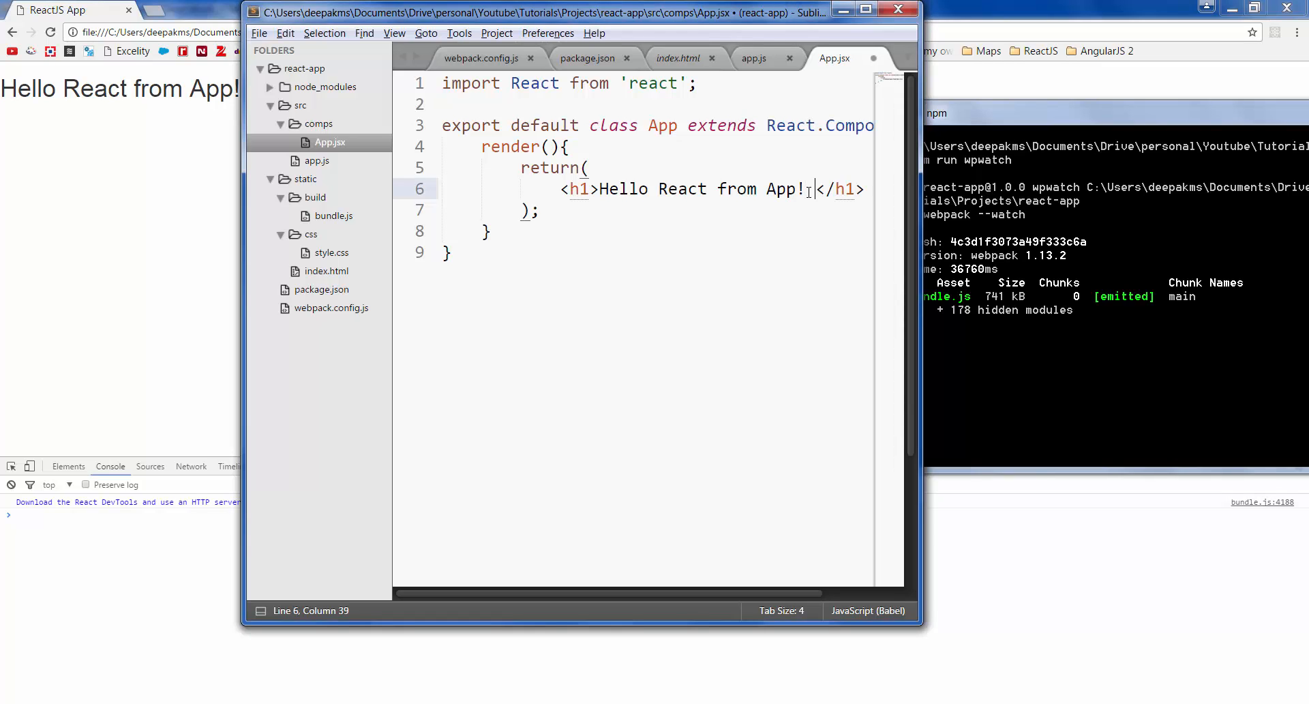
pyautogui.write('Again@')
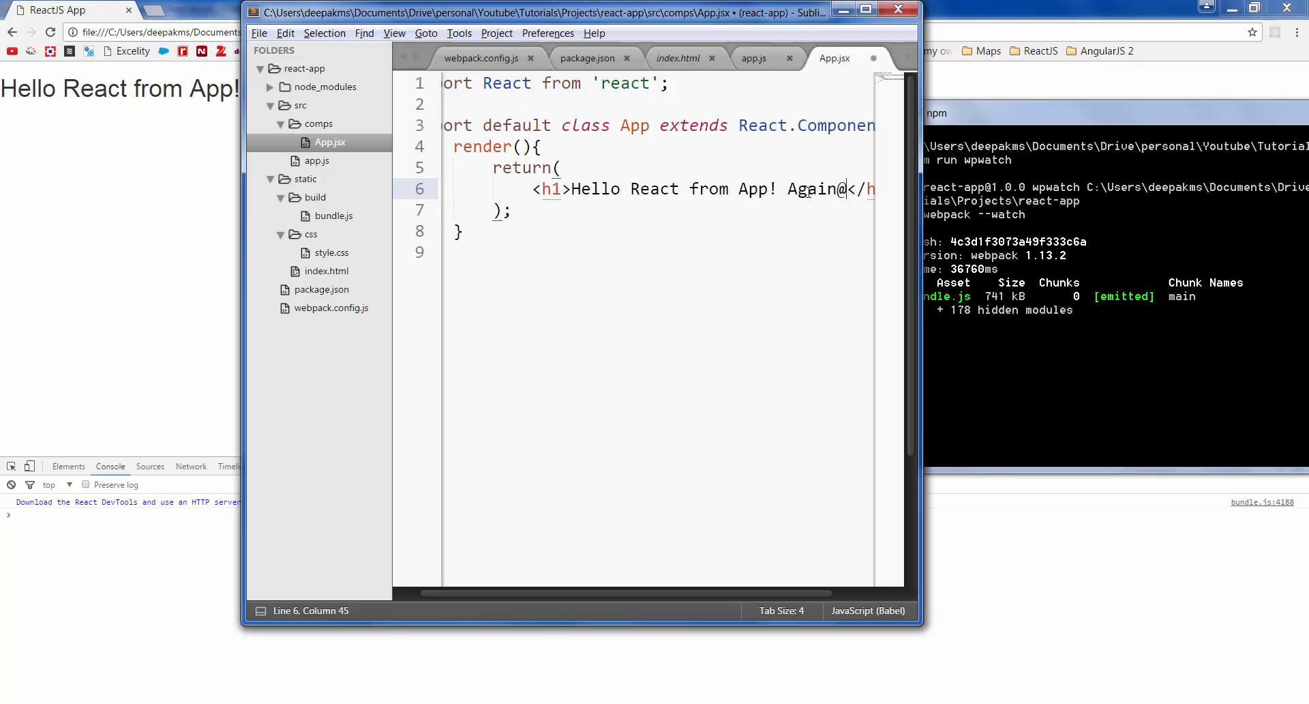
pyautogui.press('ctrl+s')
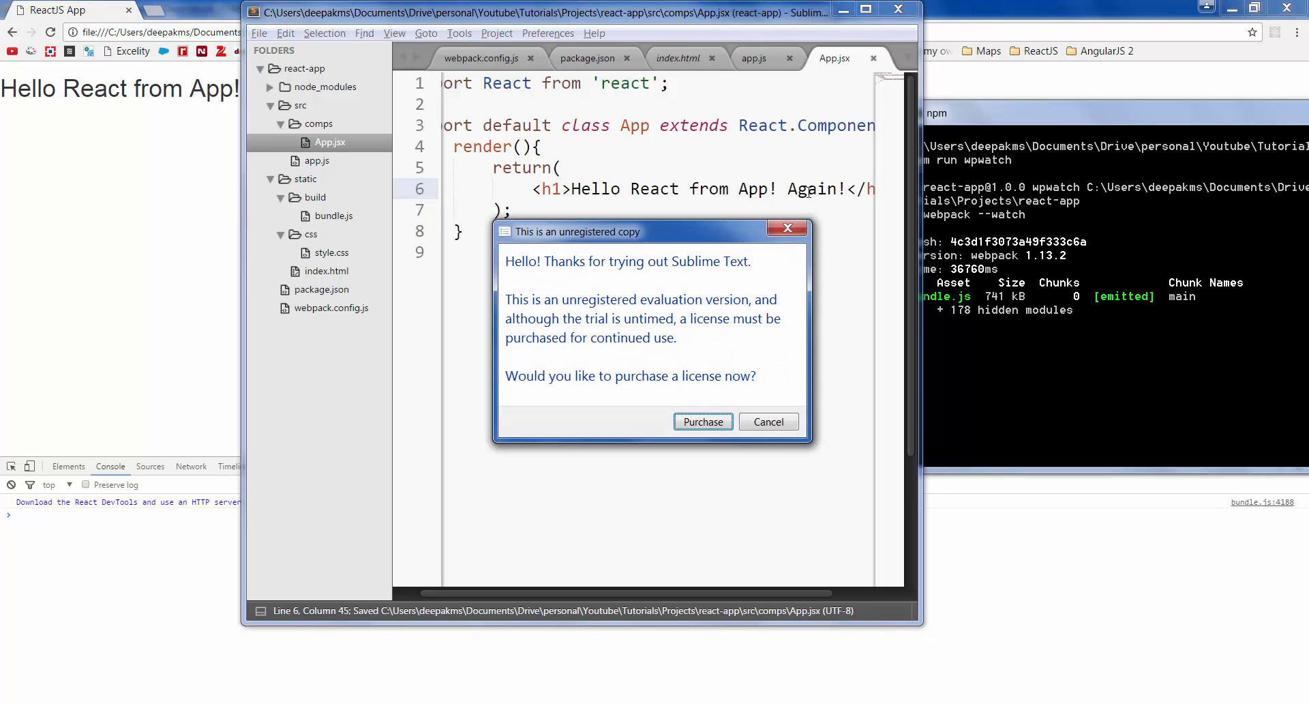
pyautogui.click(766, 421)
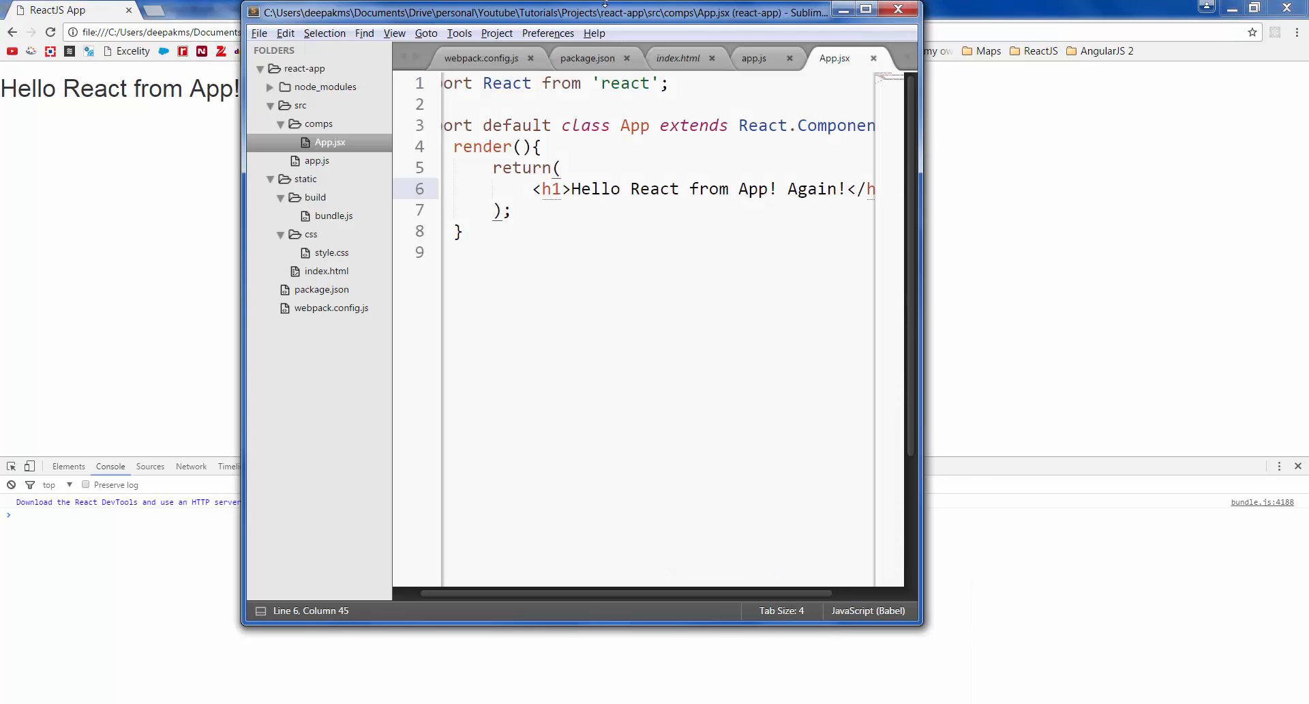
# Maximize the editor and review app.js and the App class code in App.jsx.
pyautogui.click(866, 9)
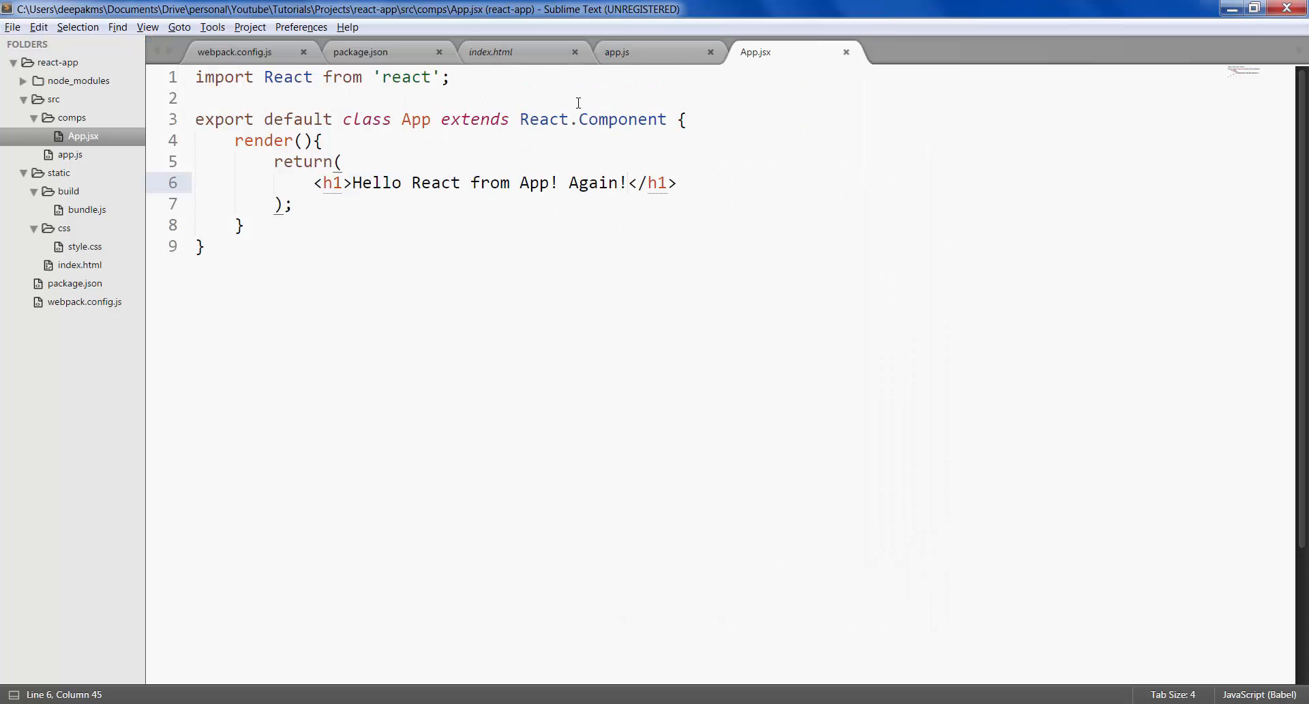
pyautogui.click(616, 52)
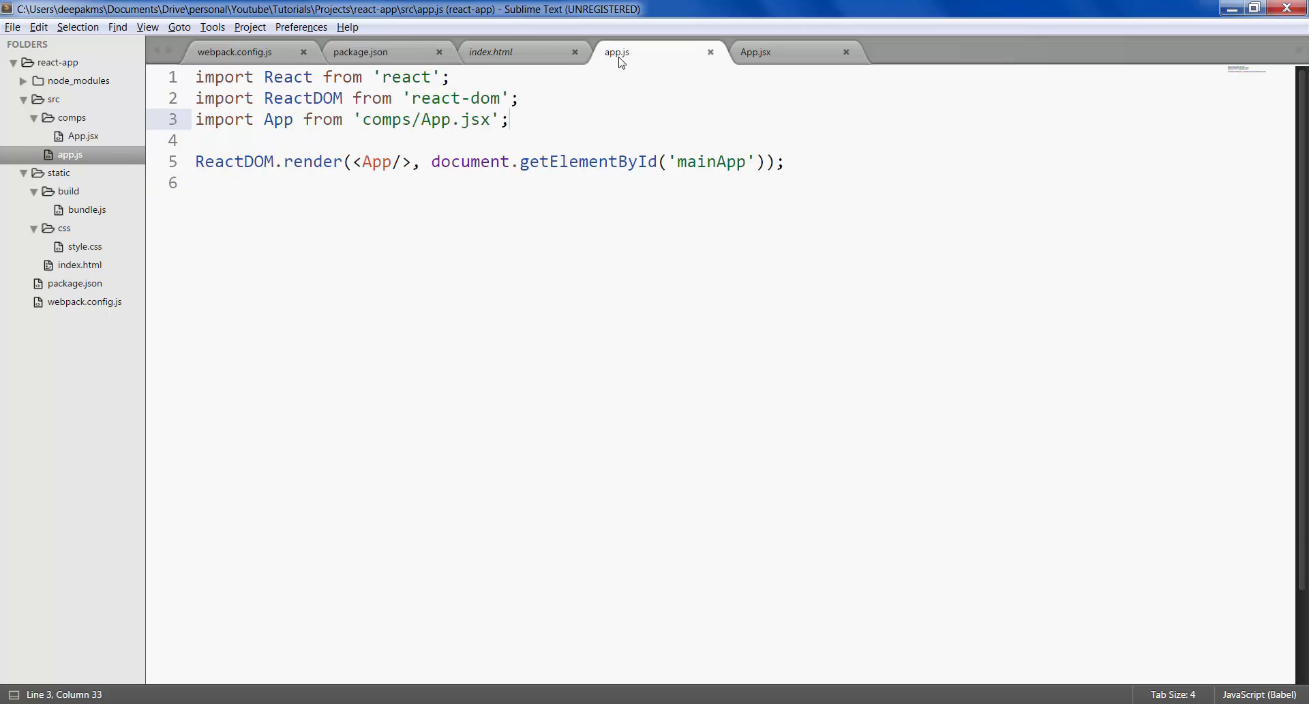
pyautogui.click(754, 51)
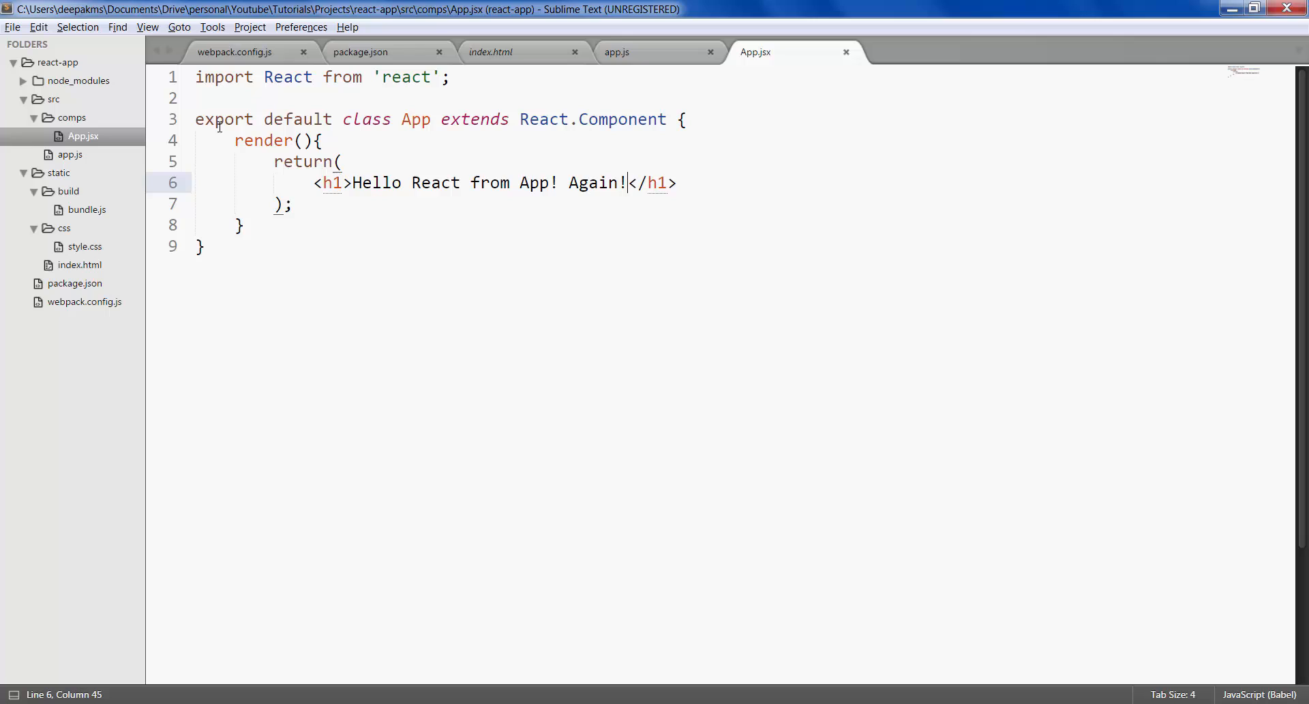
pyautogui.moveTo(195, 119); pyautogui.dragTo(285, 203)
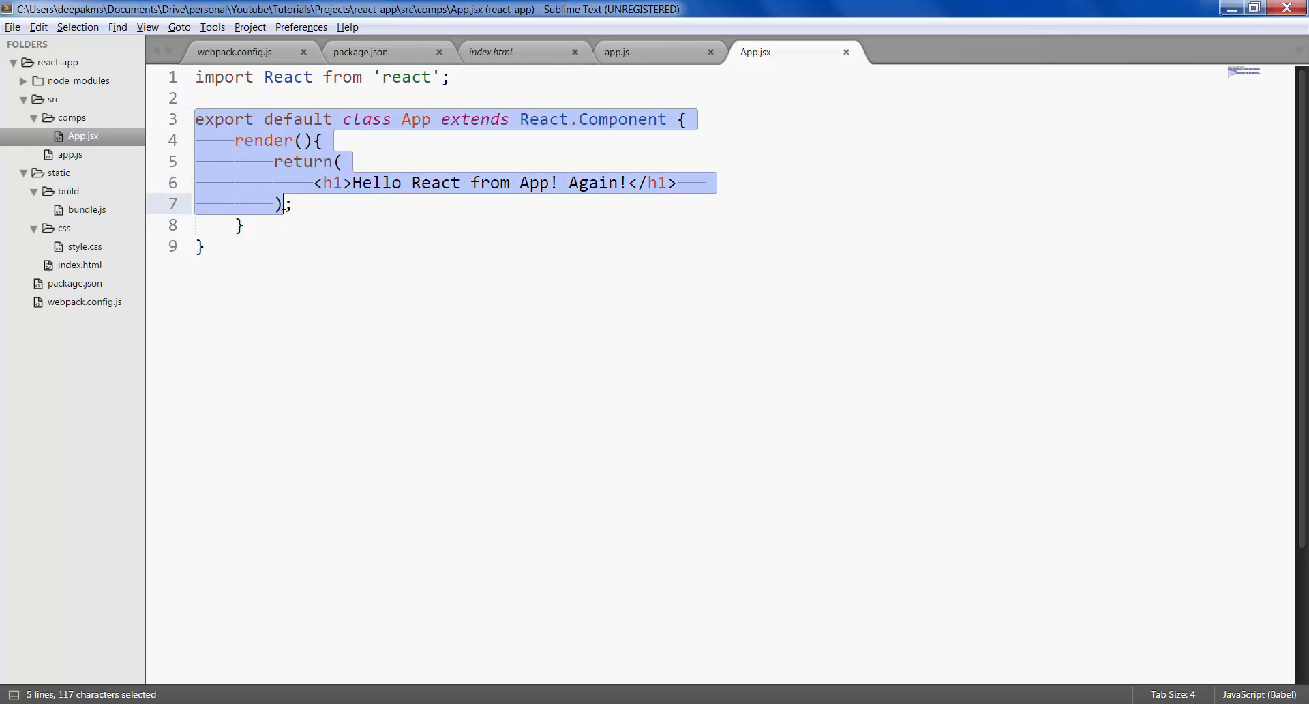
pyautogui.click(240, 225)
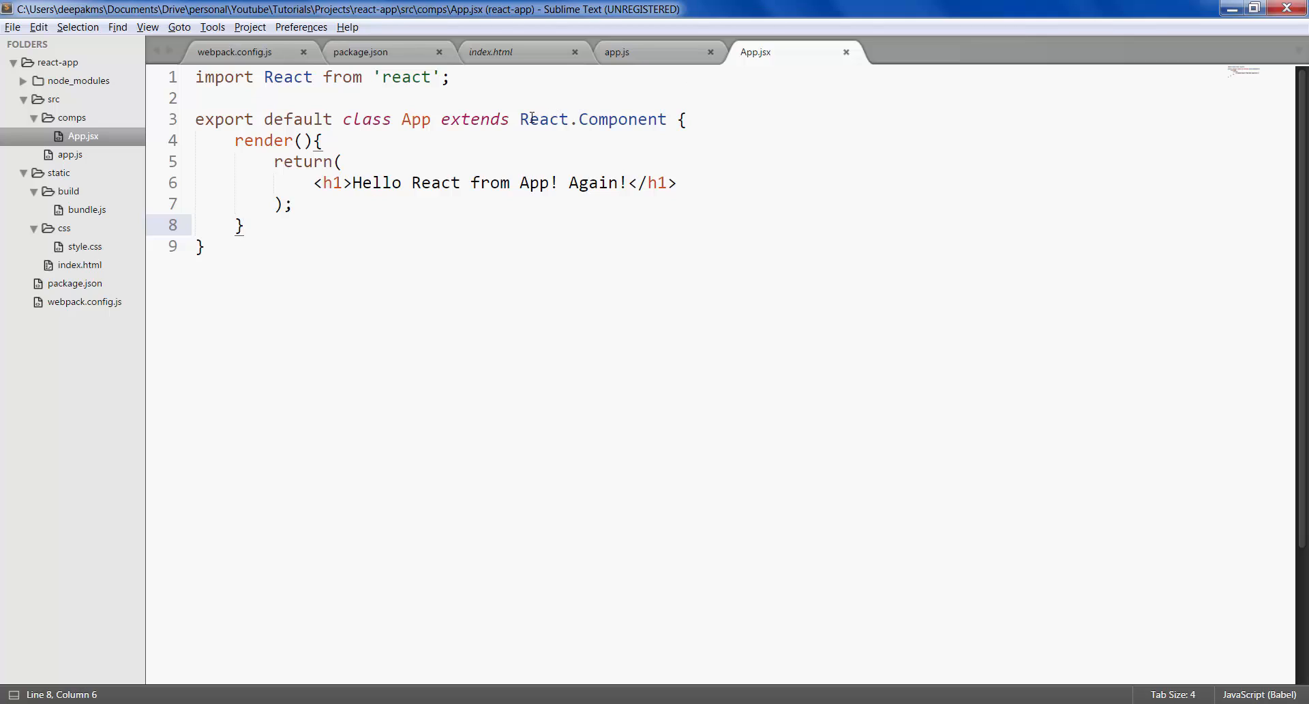
# Move through the App component code, ending after the h1 line.
pyautogui.click(645, 119)
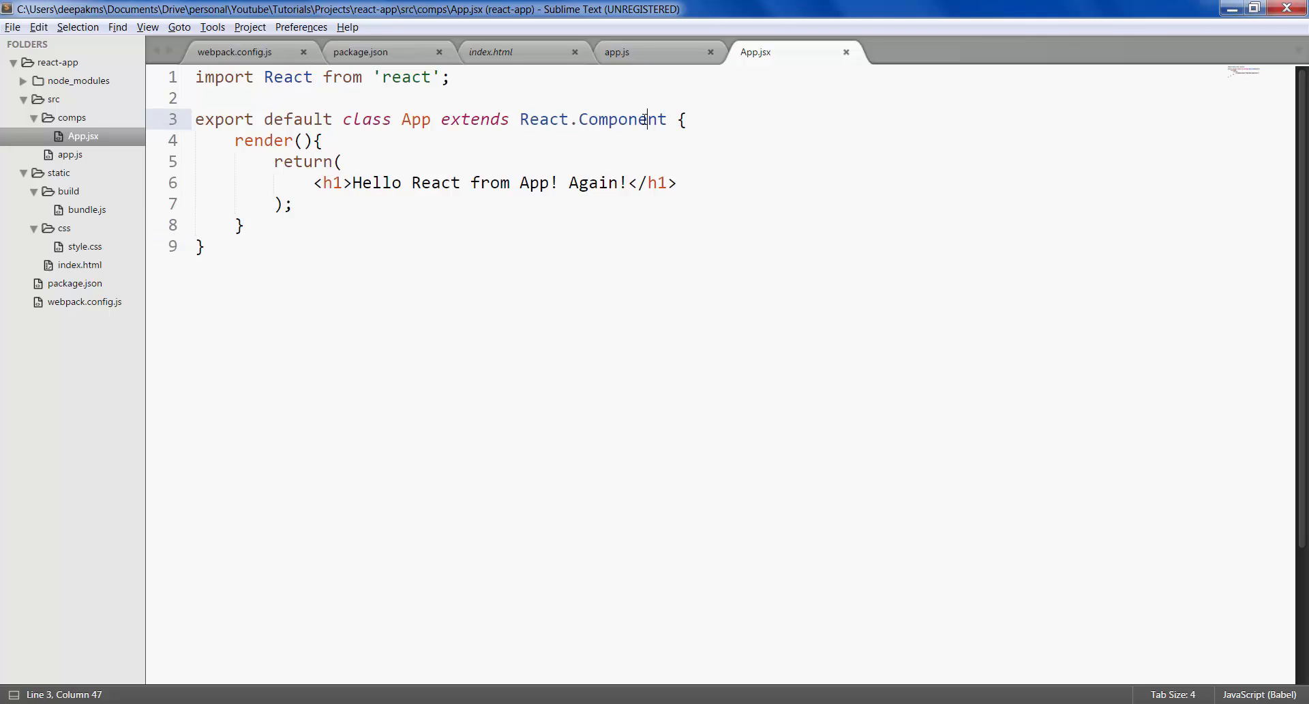
pyautogui.moveTo(419, 156)
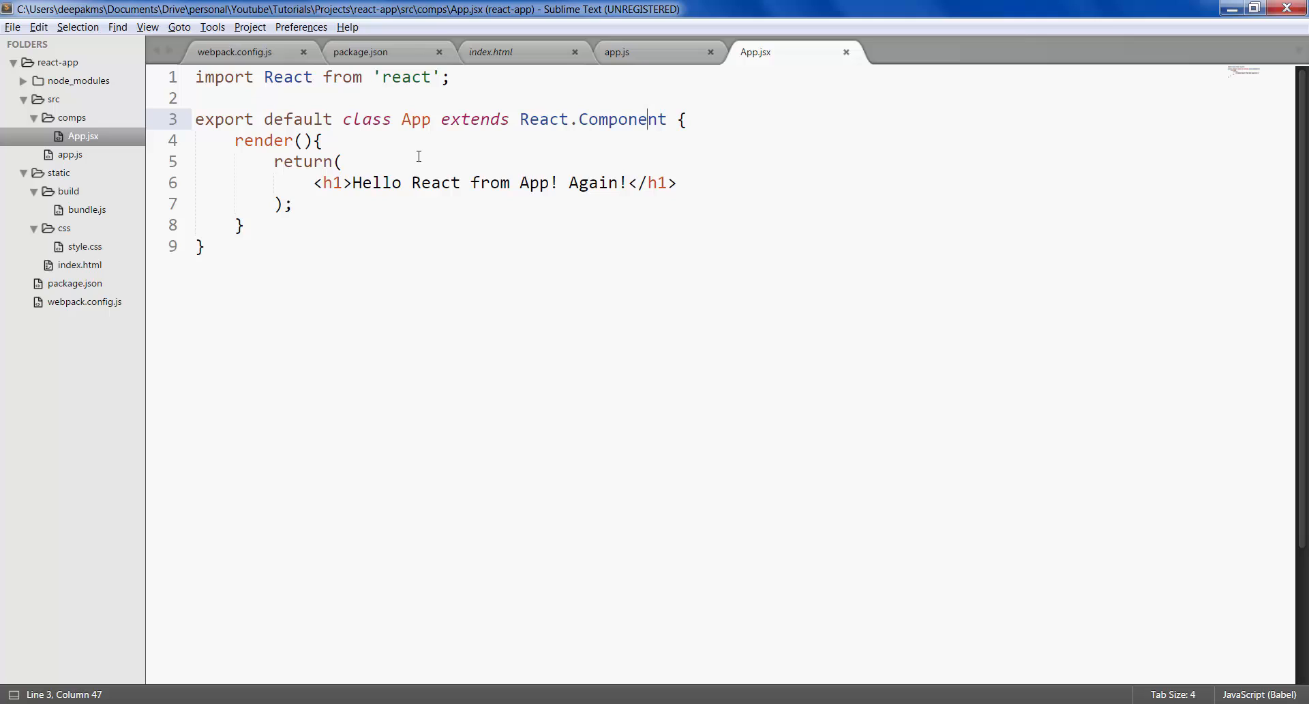
pyautogui.moveTo(237, 146)
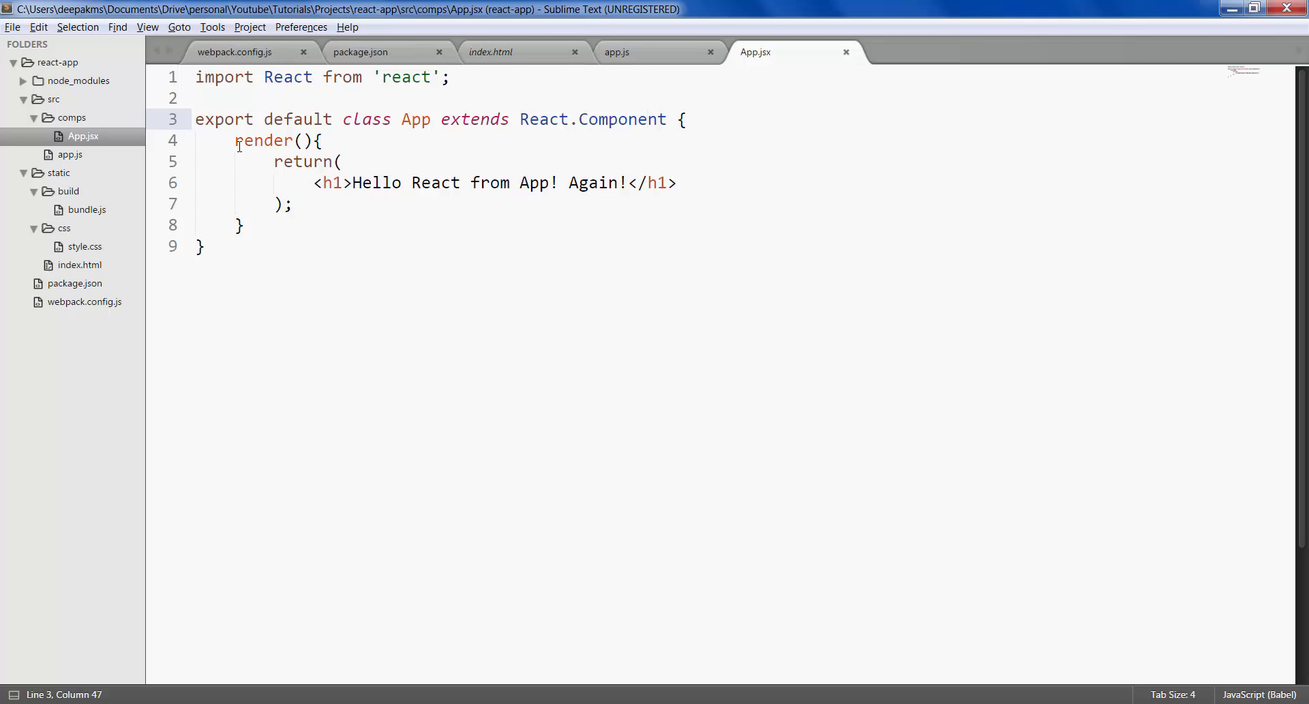
pyautogui.click(303, 139)
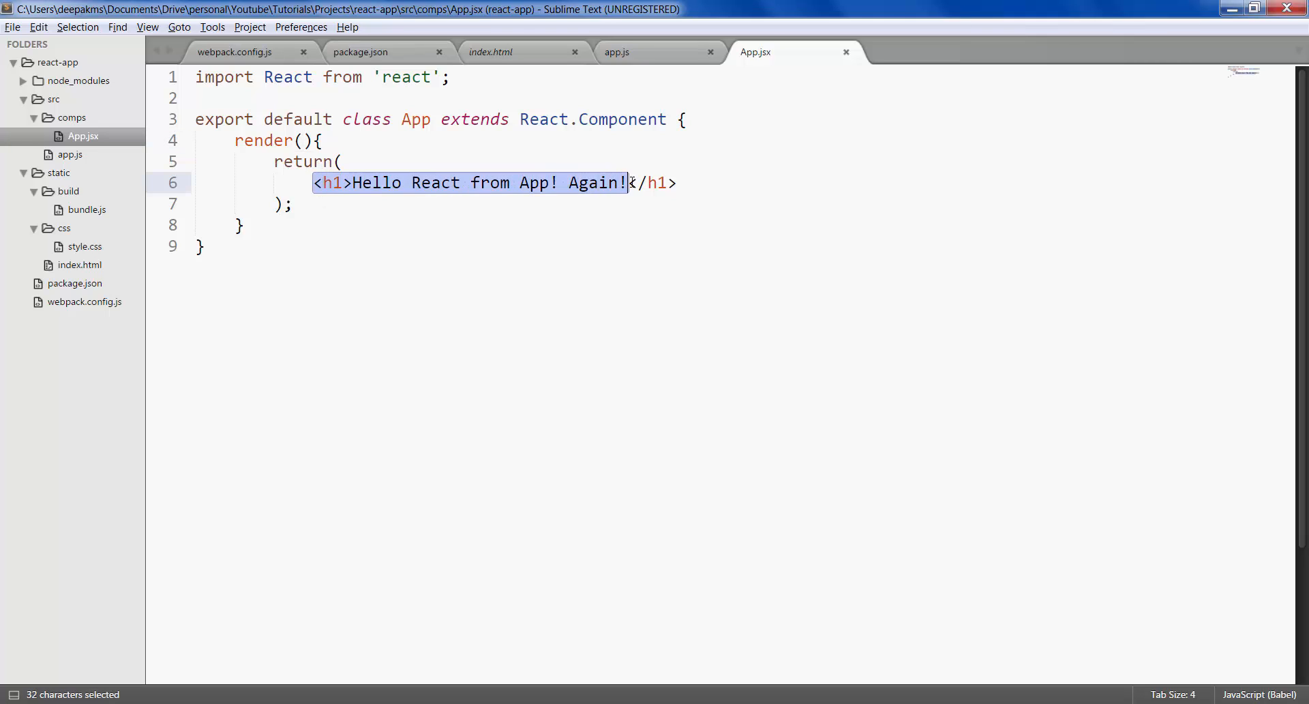
pyautogui.click(681, 182)
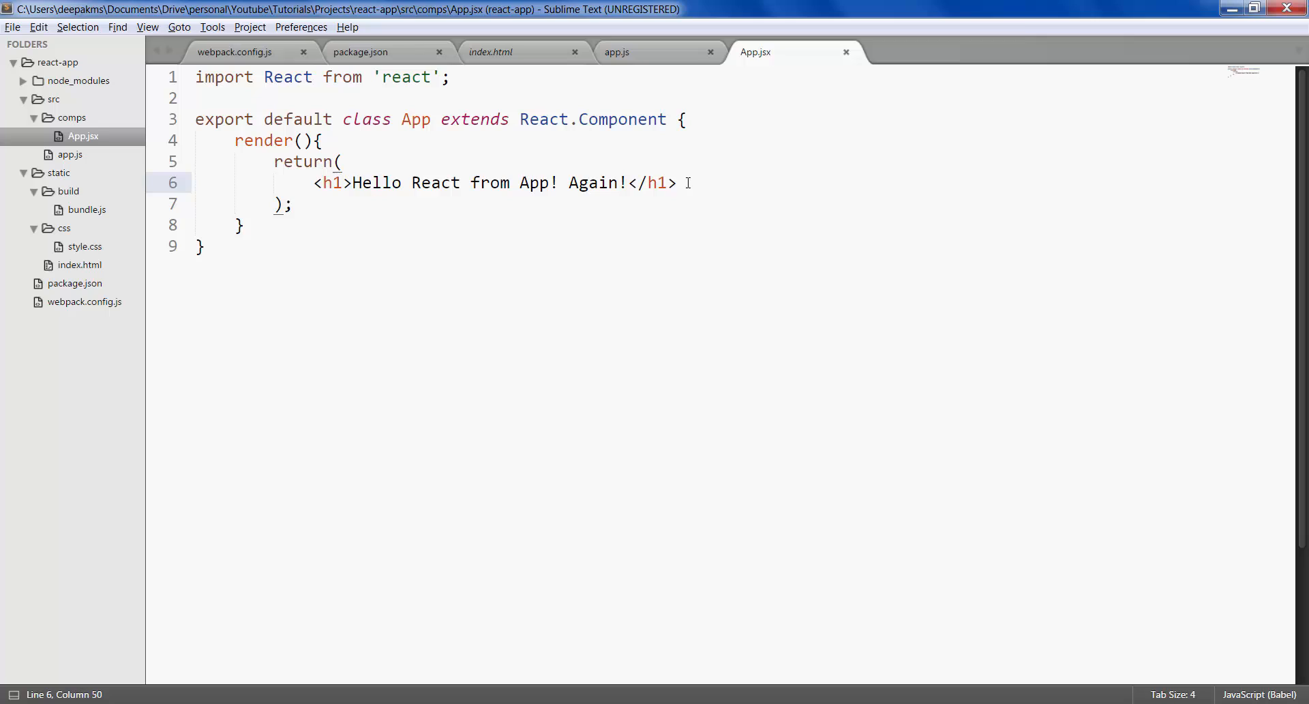
# Add <h2>This is h2</h2> beneath the h1 and save so the watcher rebuilds.
pyautogui.write('<')
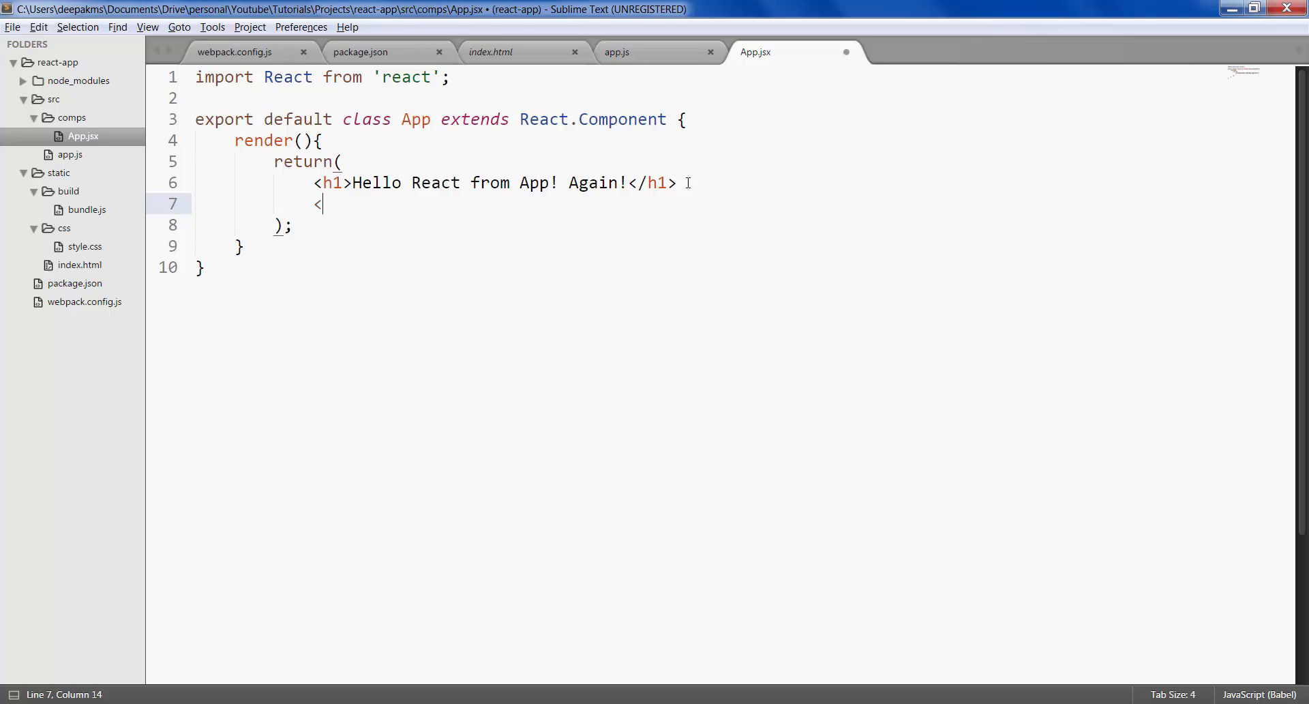
pyautogui.write('h2>This is h2</h2>')
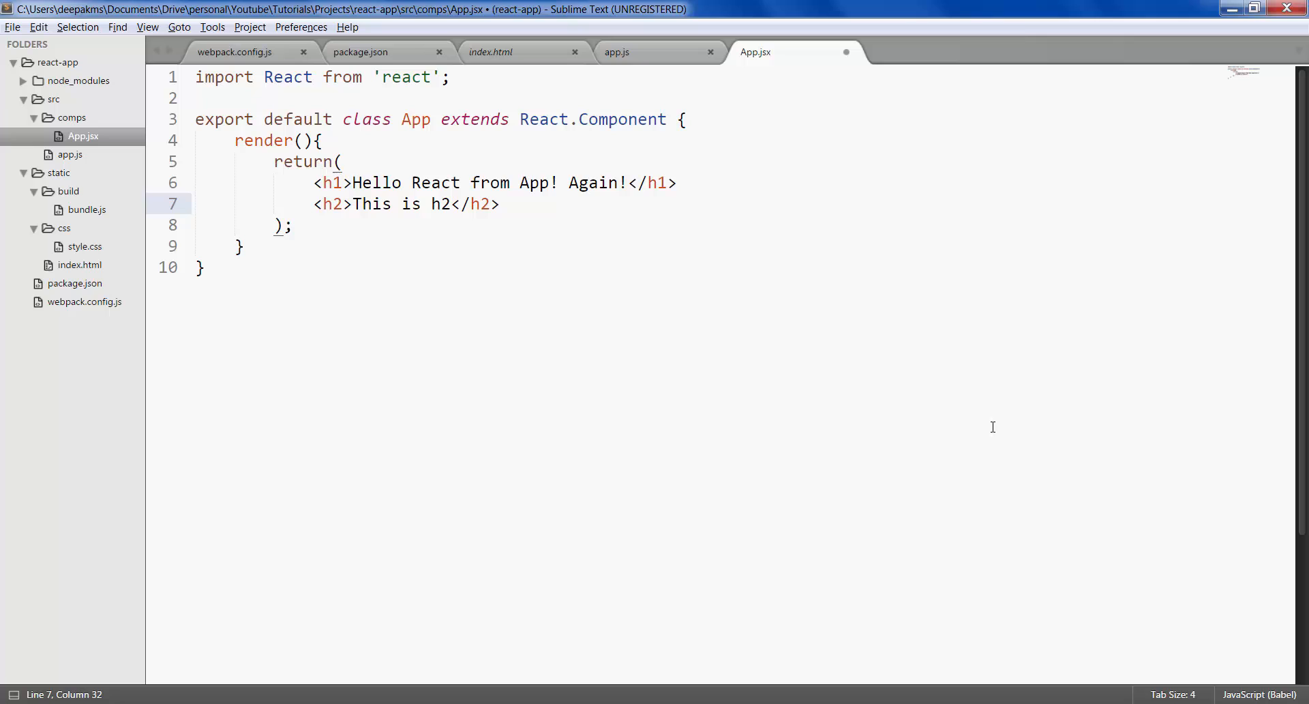
pyautogui.press('ctrl+s')
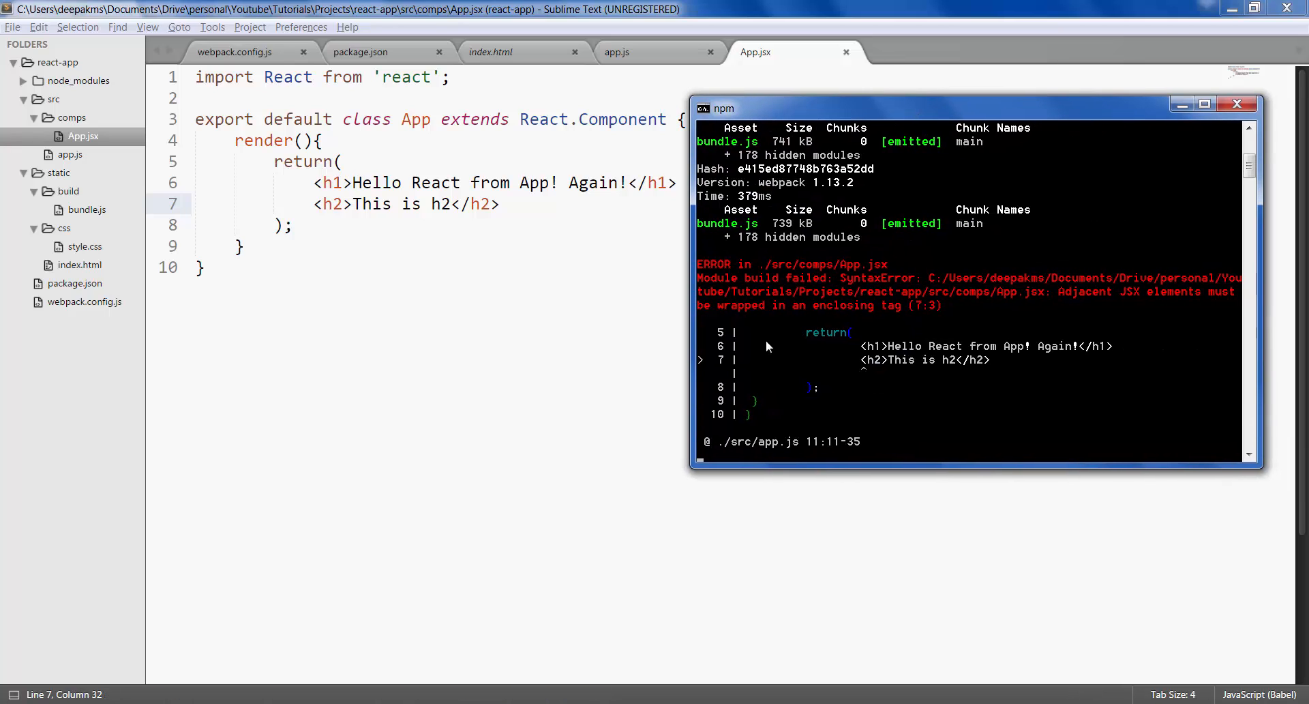
pyautogui.moveTo(782, 357)
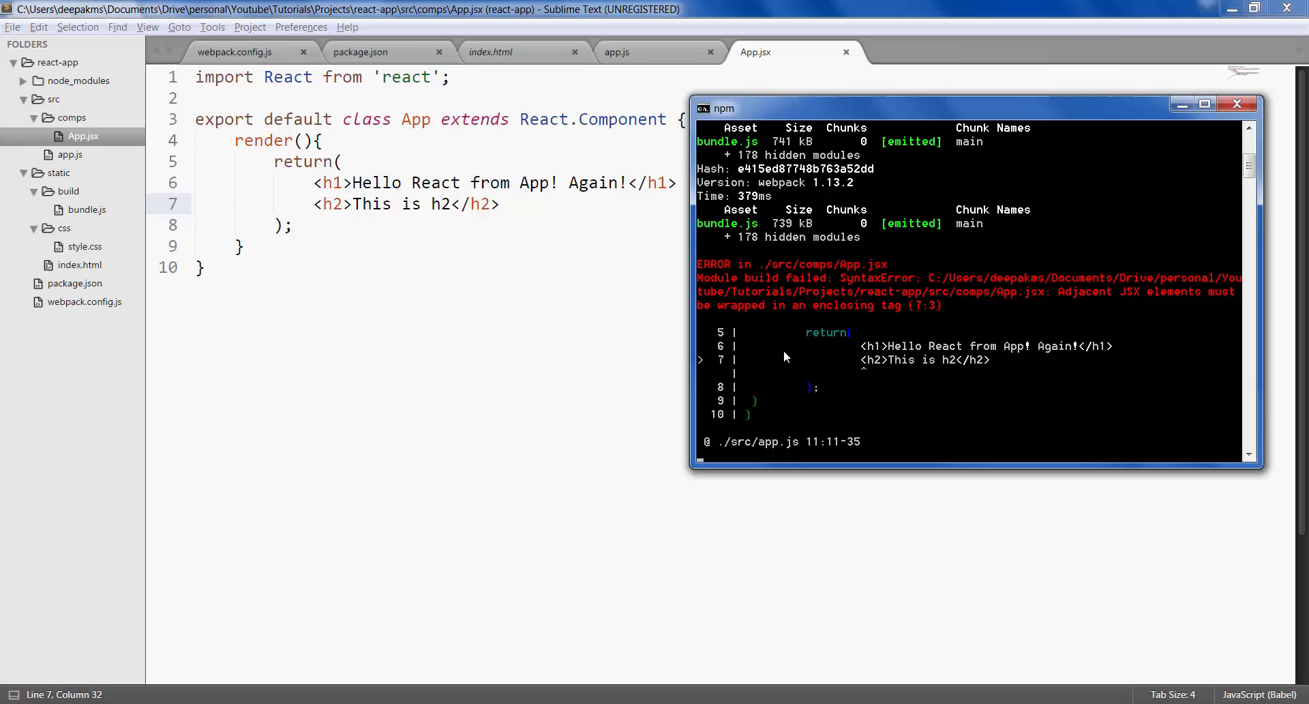
pyautogui.moveTo(943, 360)
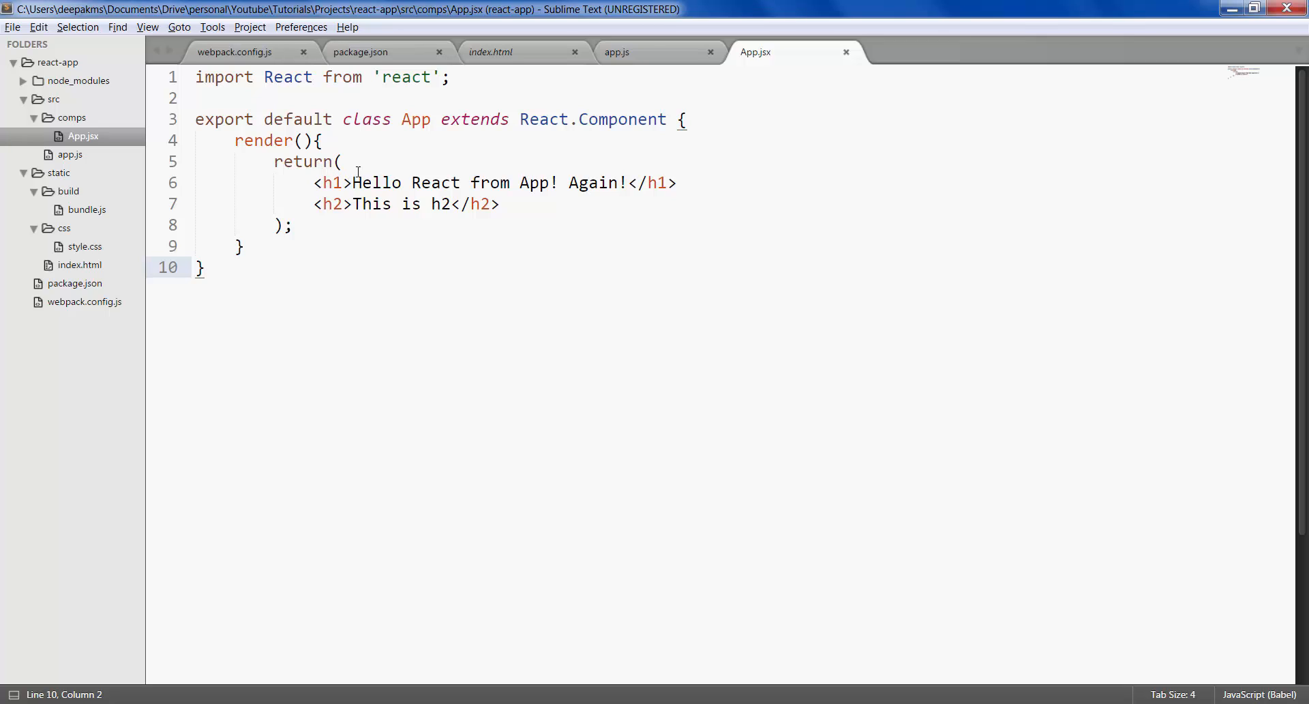
# Wrap the h1 and h2 in a <div> right after return( and save App.jsx.
pyautogui.click(345, 161)
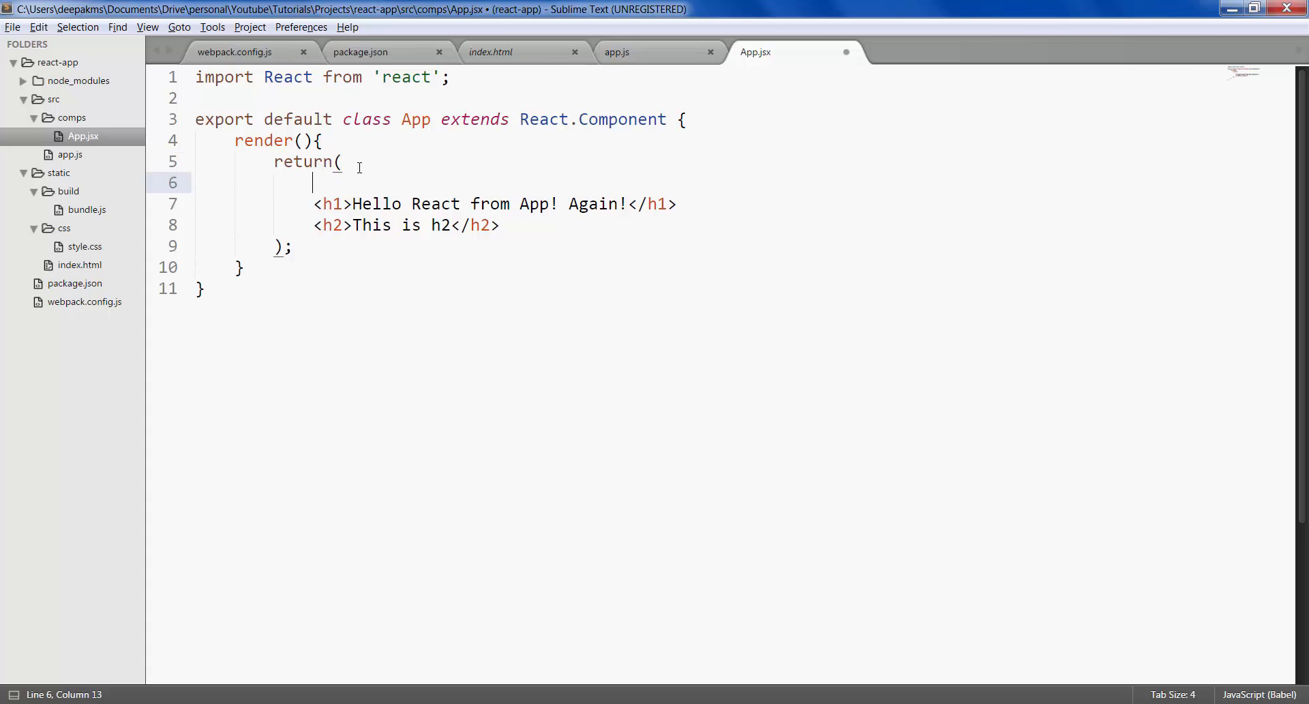
pyautogui.write('<div')
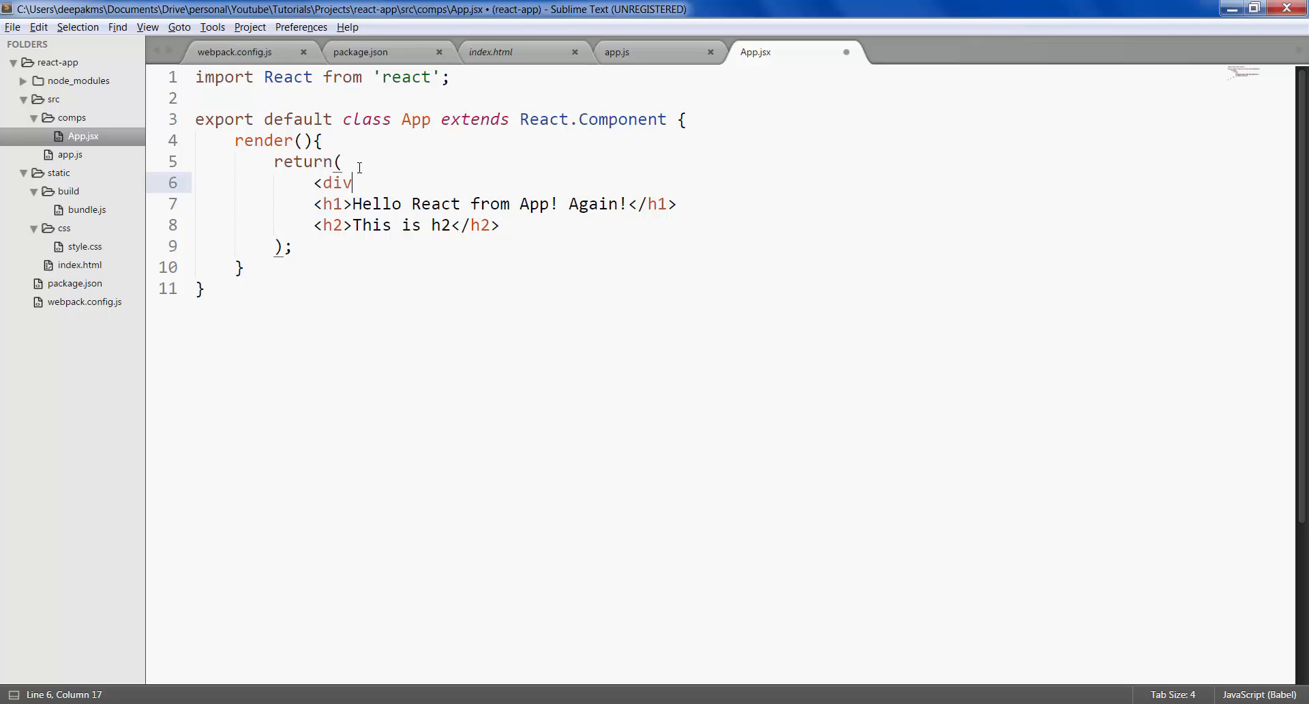
pyautogui.write('>')
pyautogui.write('</div>')
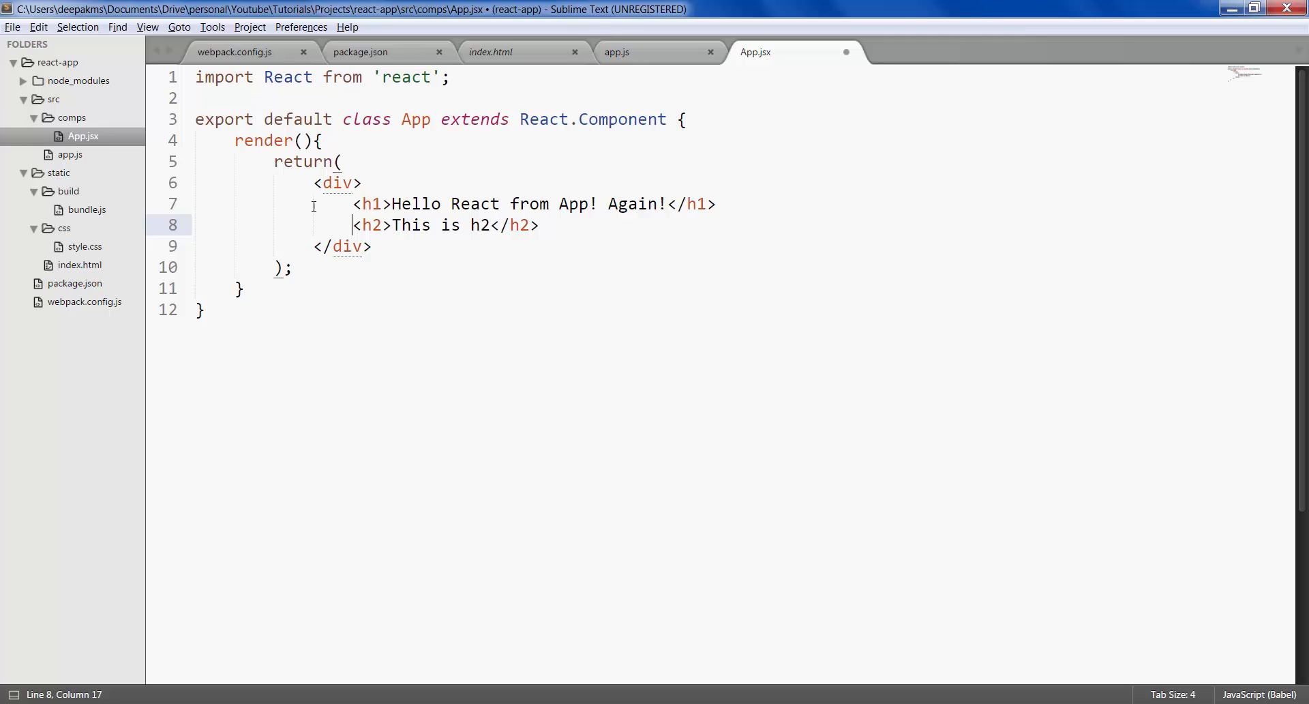
pyautogui.press('ctrl+s')
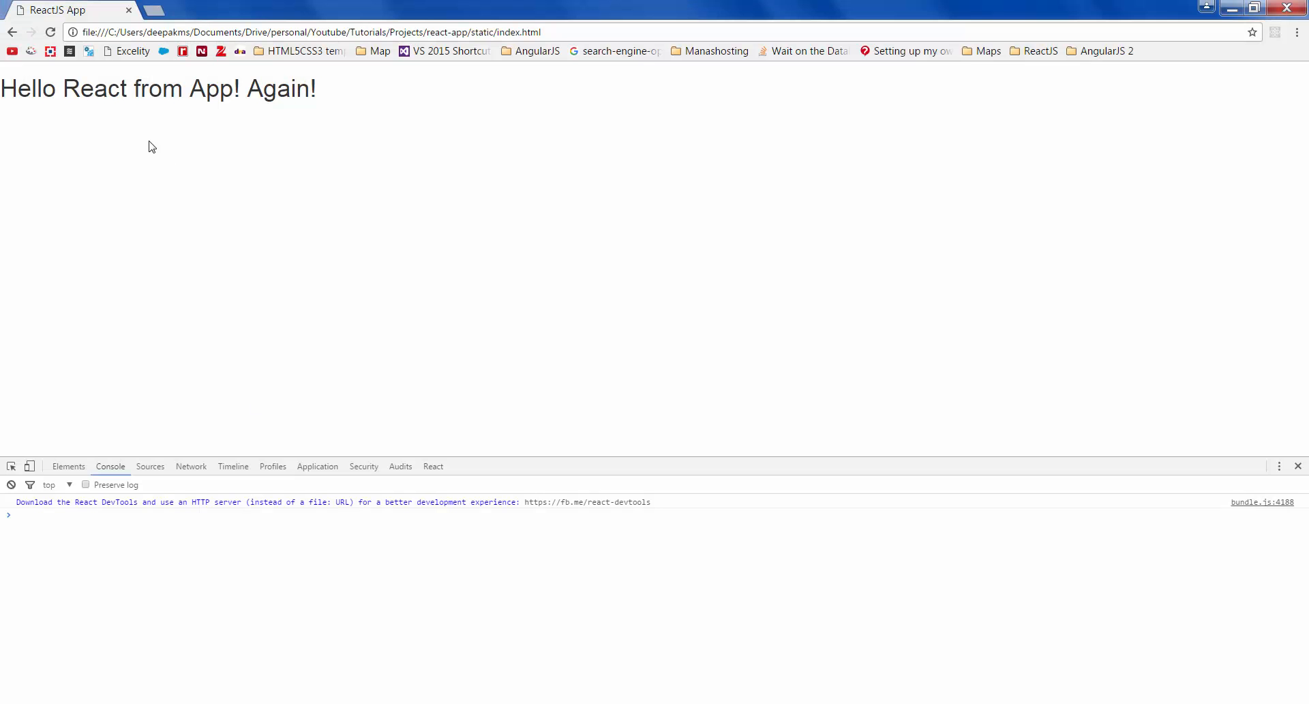
# Reload the page so it shows 'Hello React from App! Again!' and 'This is h2'.
pyautogui.click(51, 31)
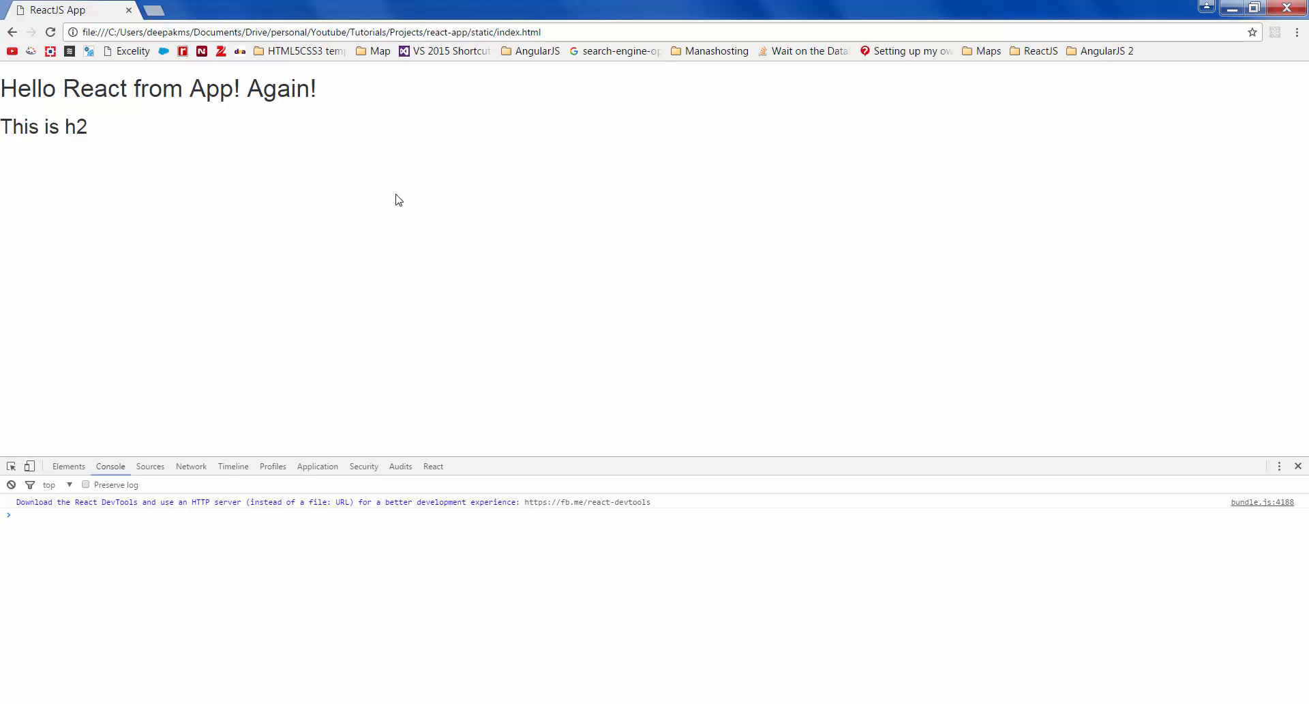
pyautogui.moveTo(534, 206)
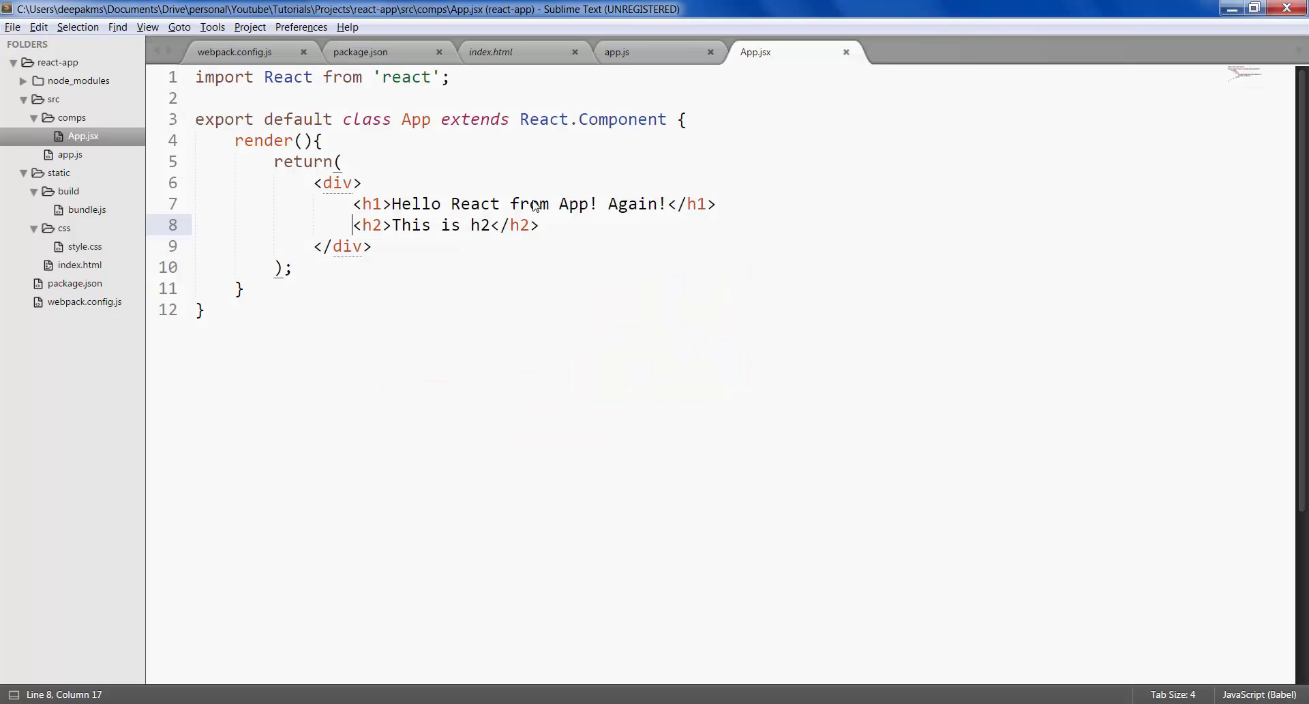
pyautogui.moveTo(476, 242)
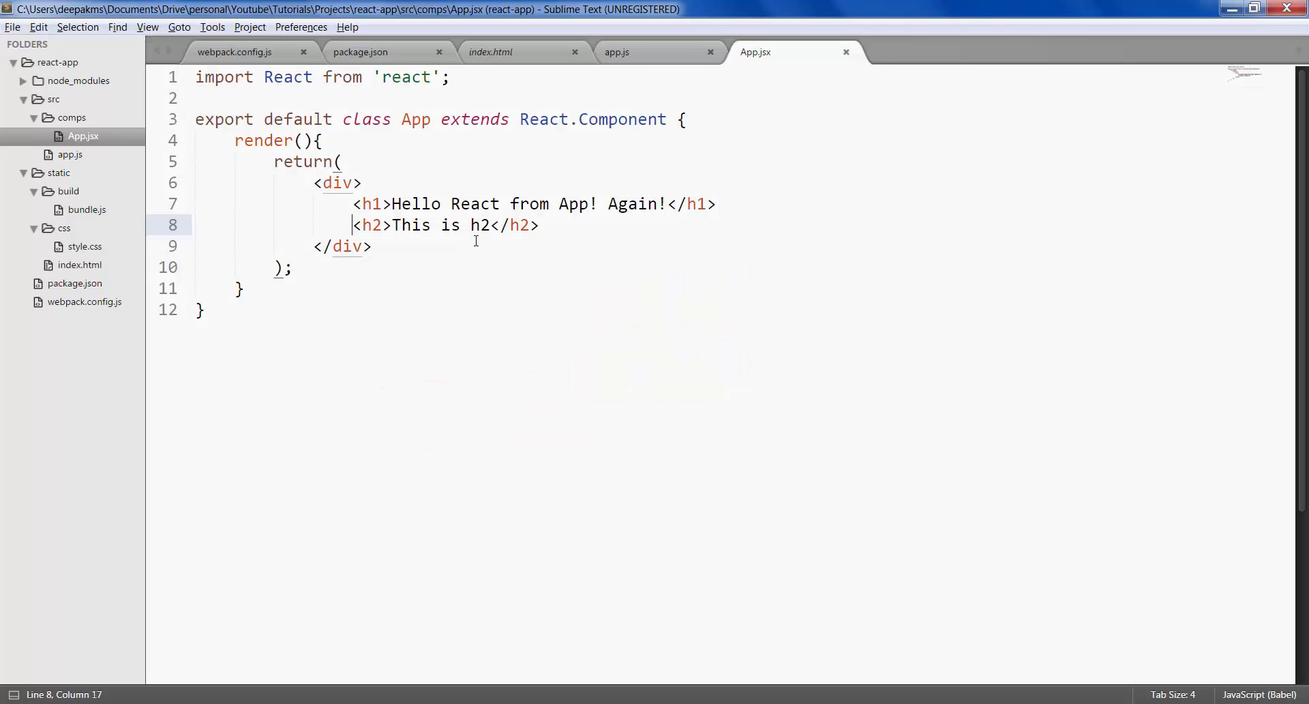
pyautogui.moveTo(299, 266)
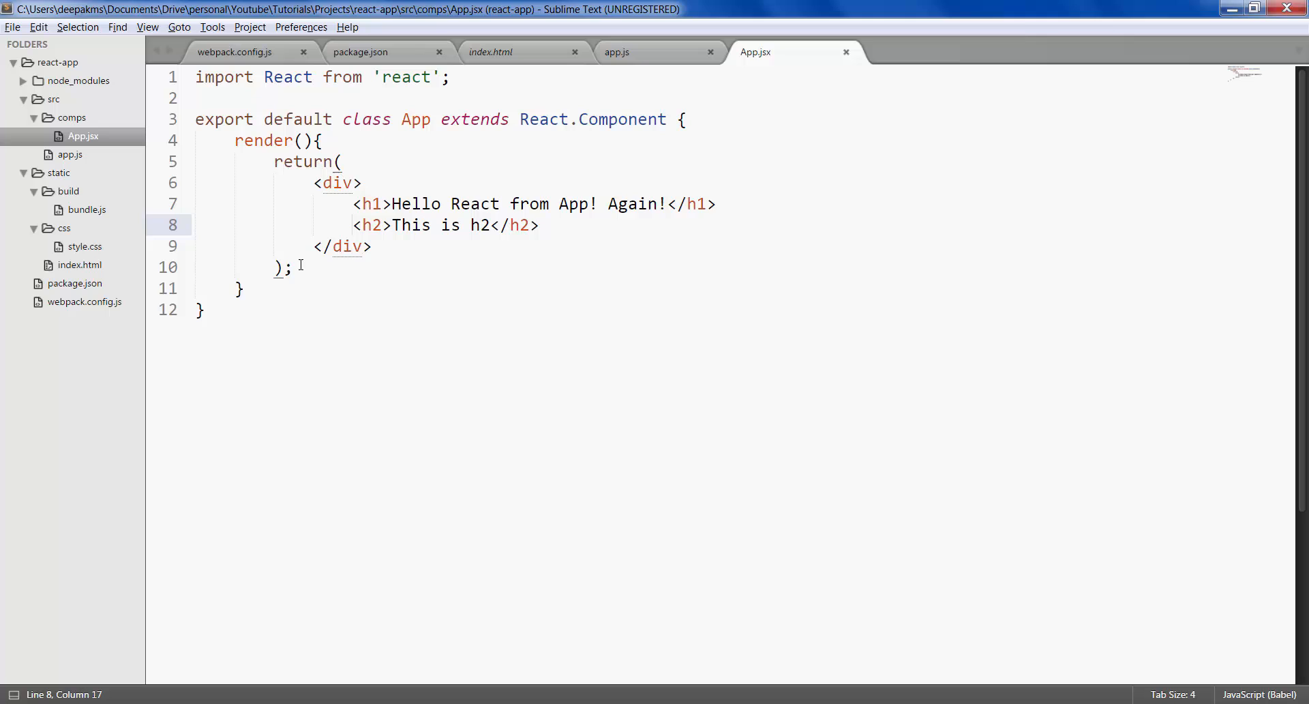